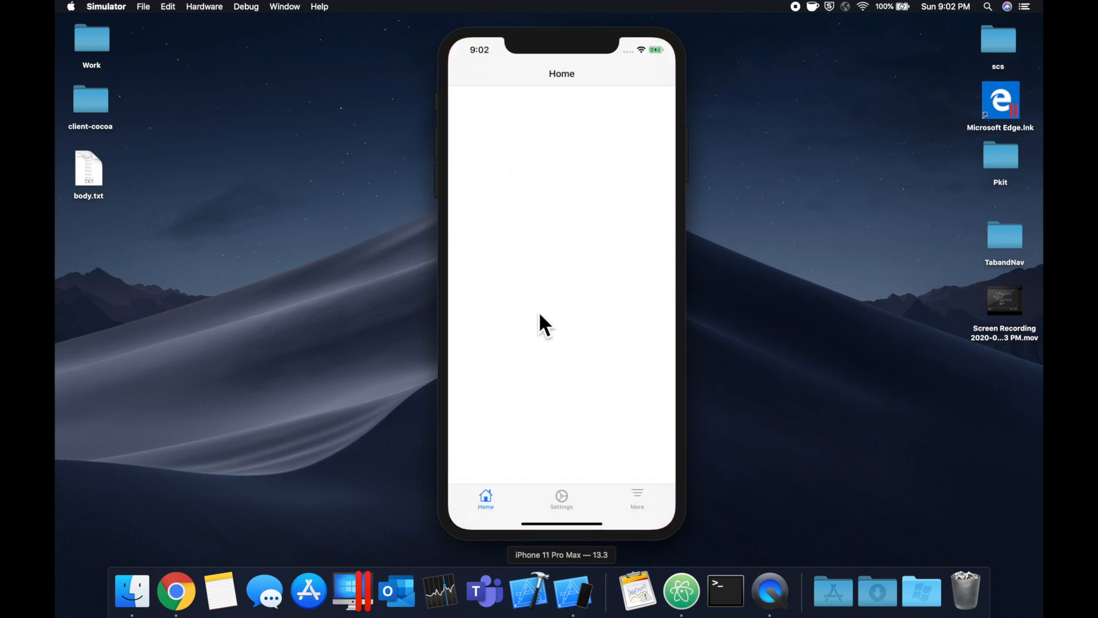
pyautogui.moveTo(550, 381)
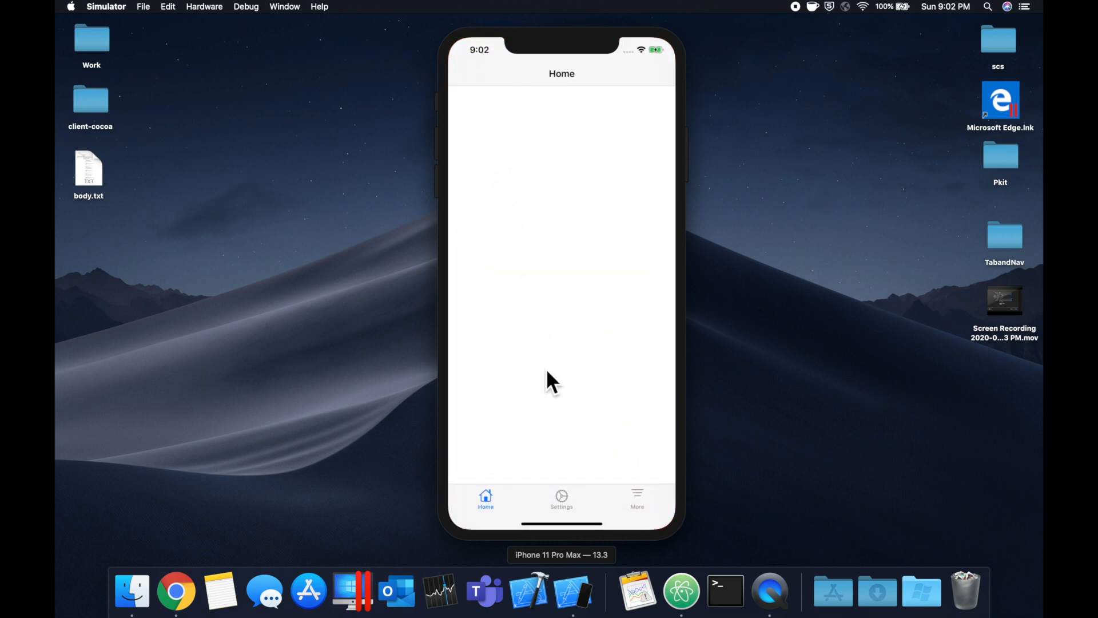
pyautogui.moveTo(565, 480)
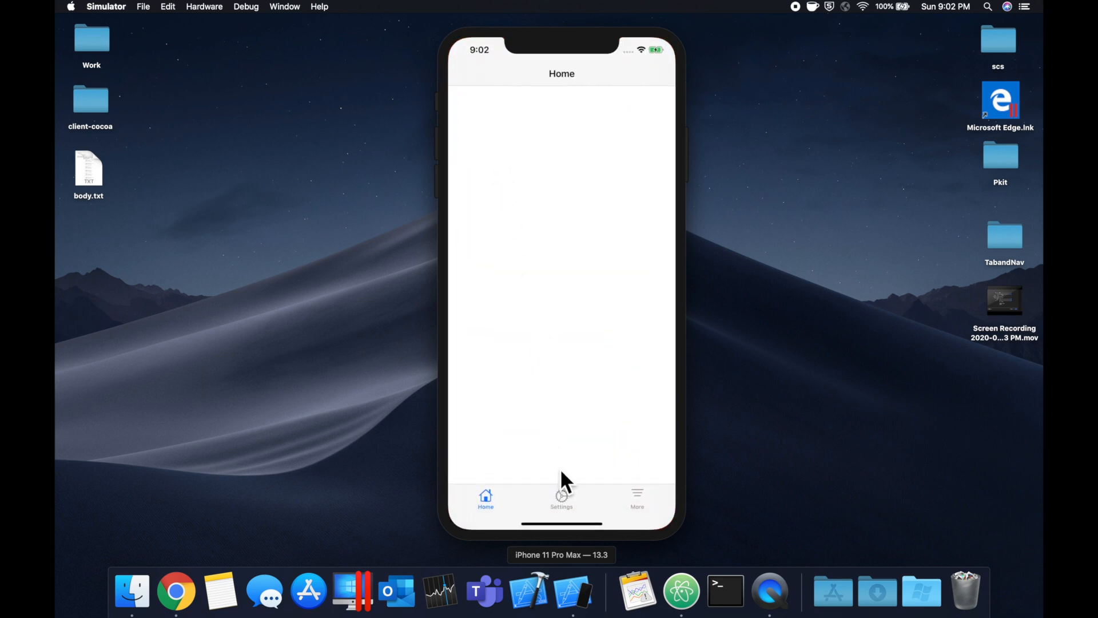
# Switch among the Second, Third and Home tabs, then push the red screen and go back.
pyautogui.click(561, 498)
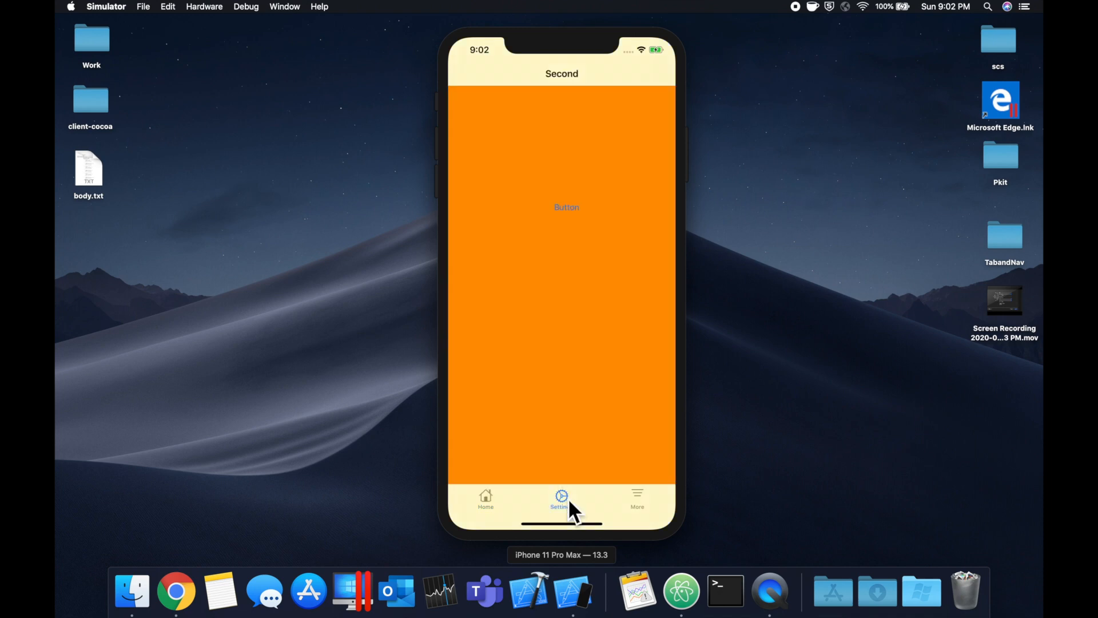
pyautogui.click(637, 496)
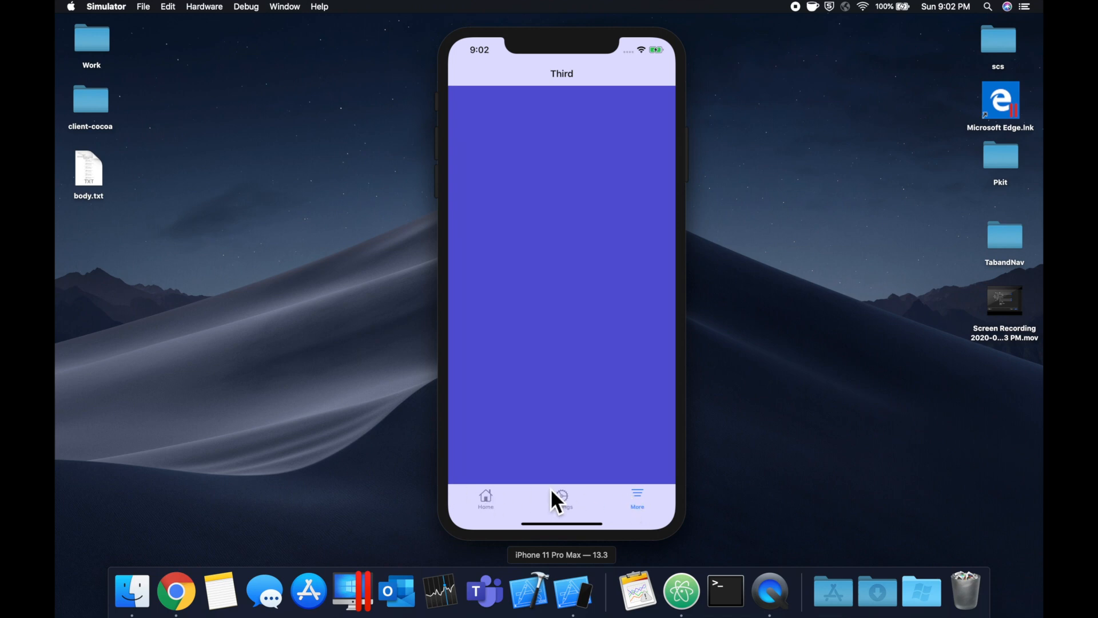
pyautogui.click(485, 499)
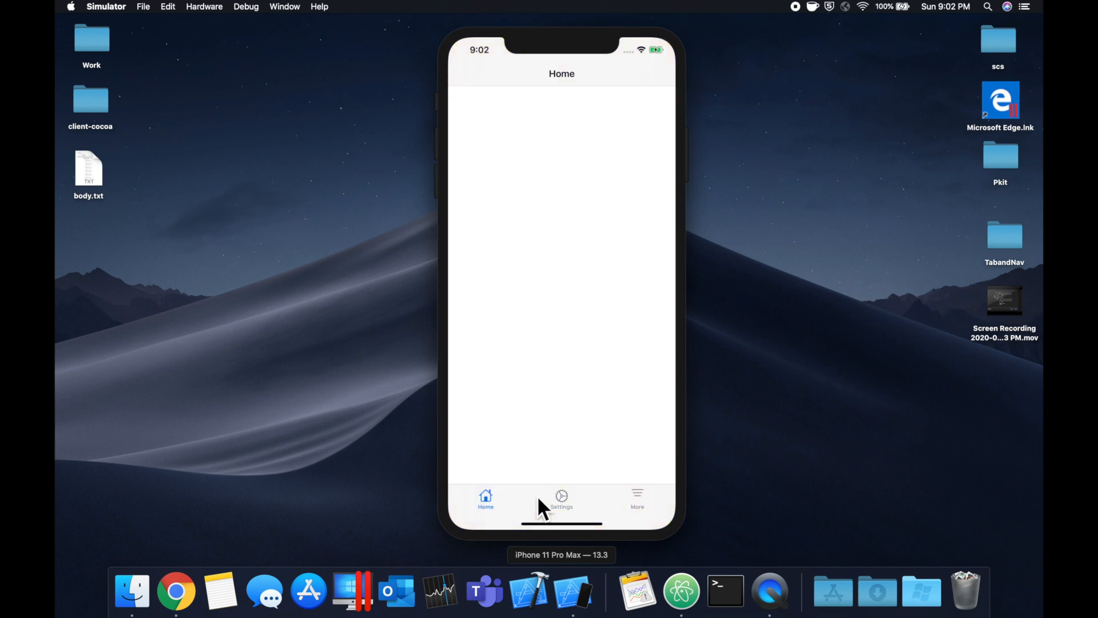
pyautogui.click(561, 499)
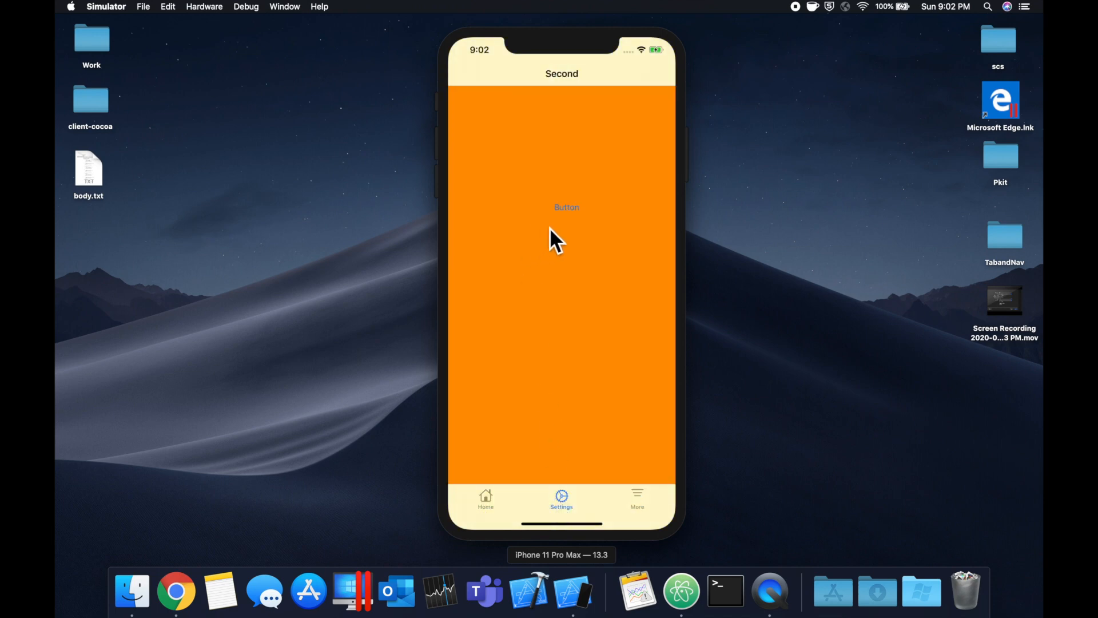
pyautogui.moveTo(555, 92)
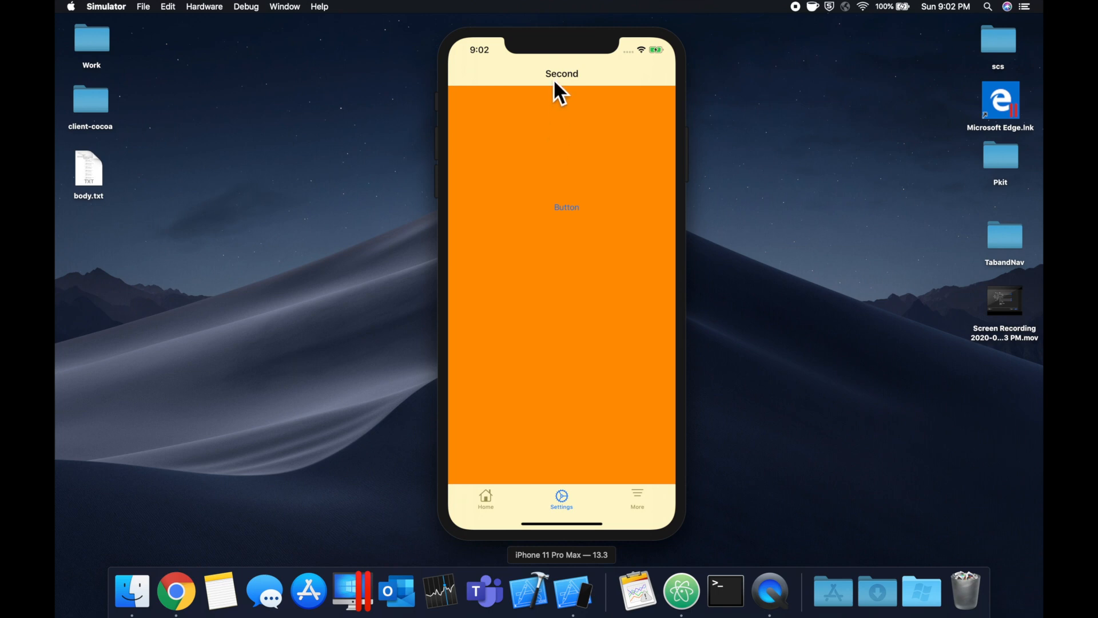
pyautogui.click(565, 207)
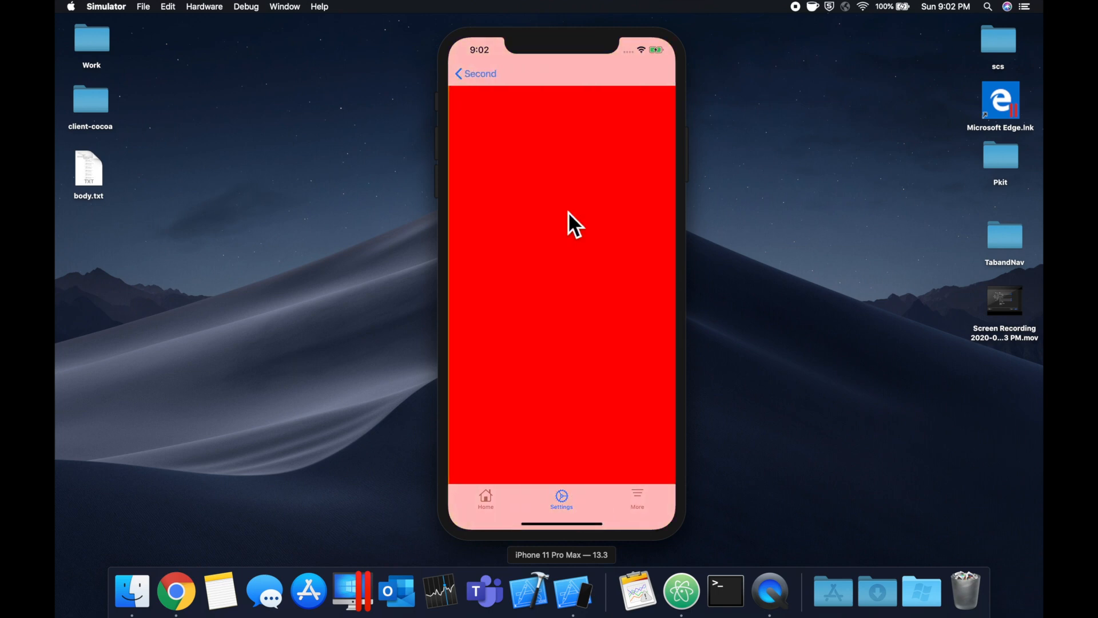
pyautogui.moveTo(481, 262)
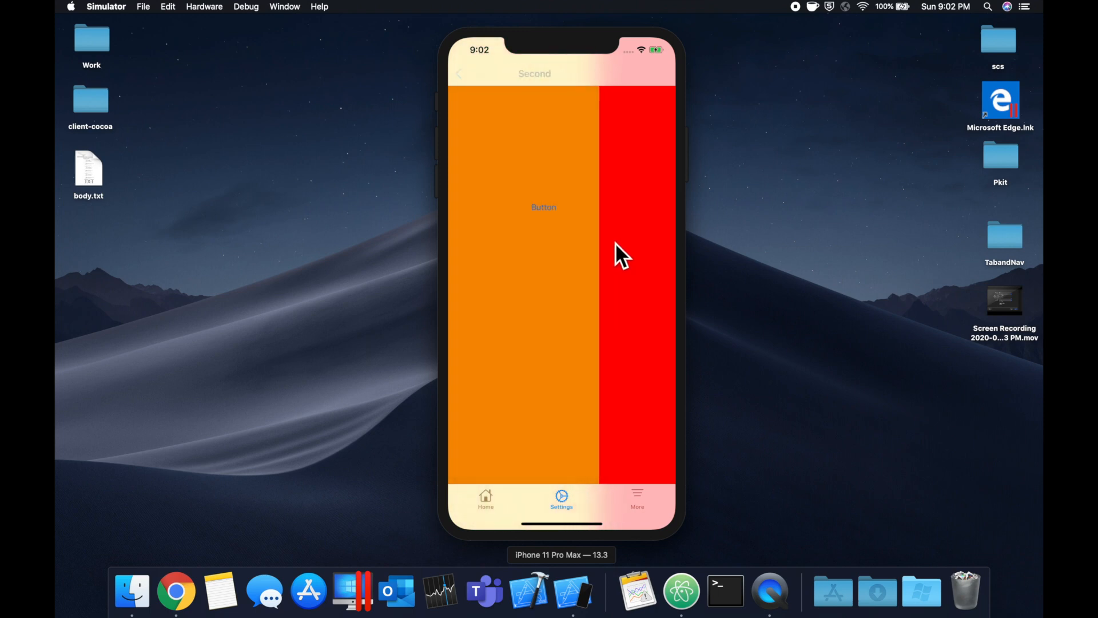
pyautogui.click(542, 207)
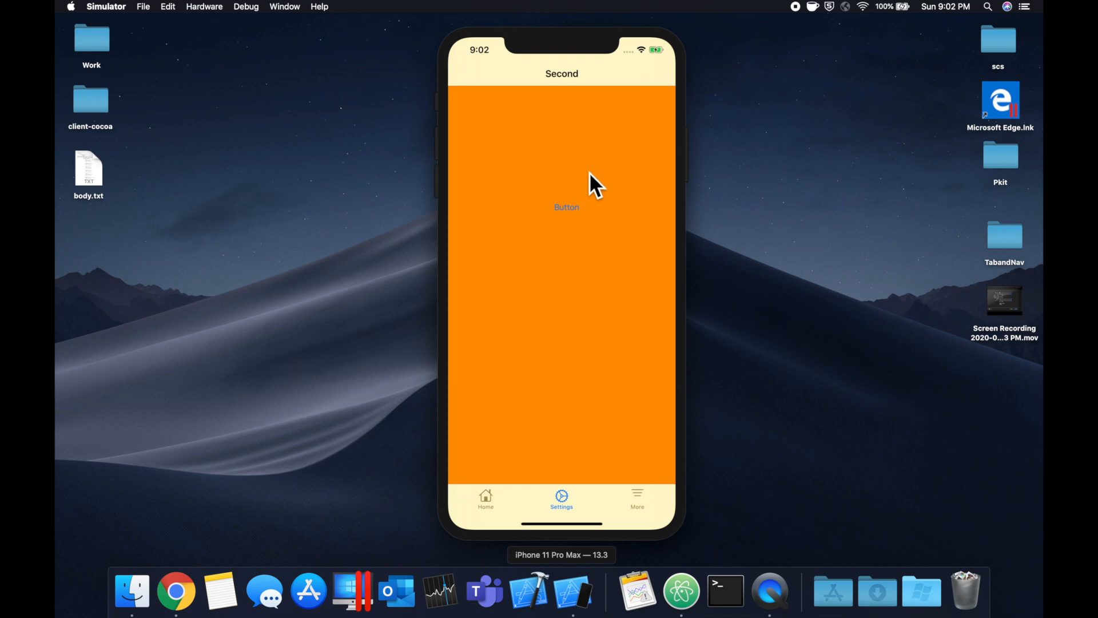
pyautogui.moveTo(581, 296)
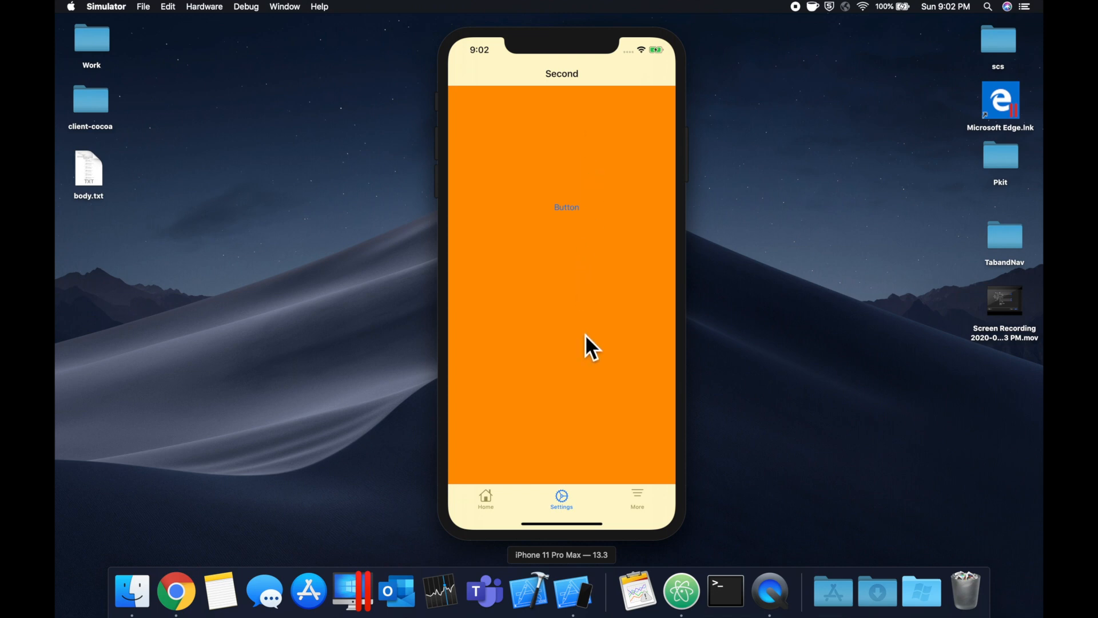
pyautogui.moveTo(590, 441)
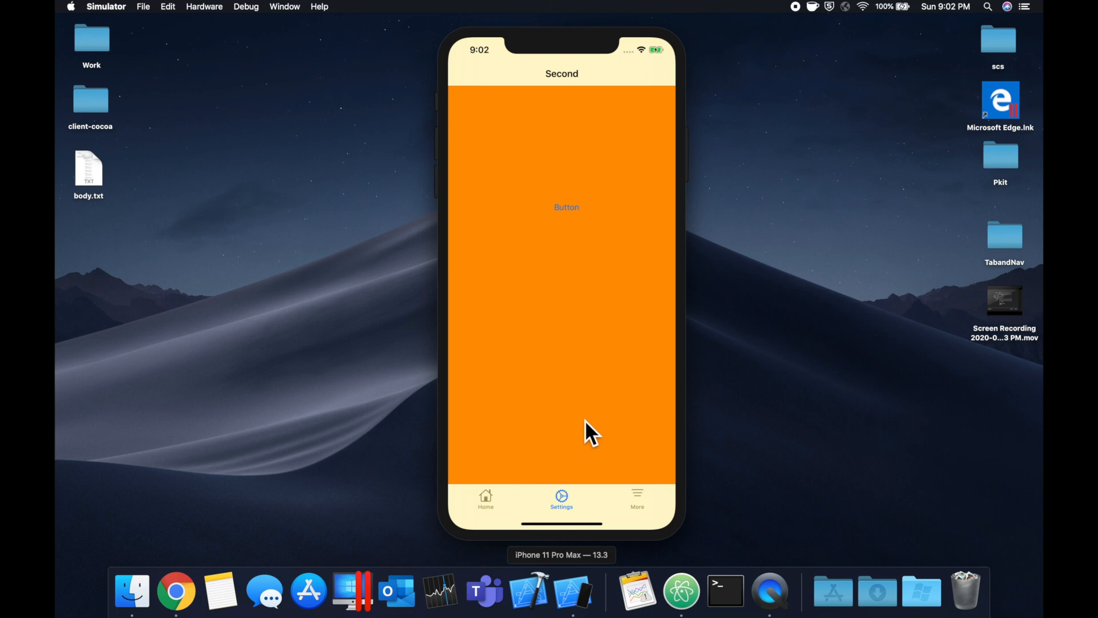
pyautogui.moveTo(589, 420)
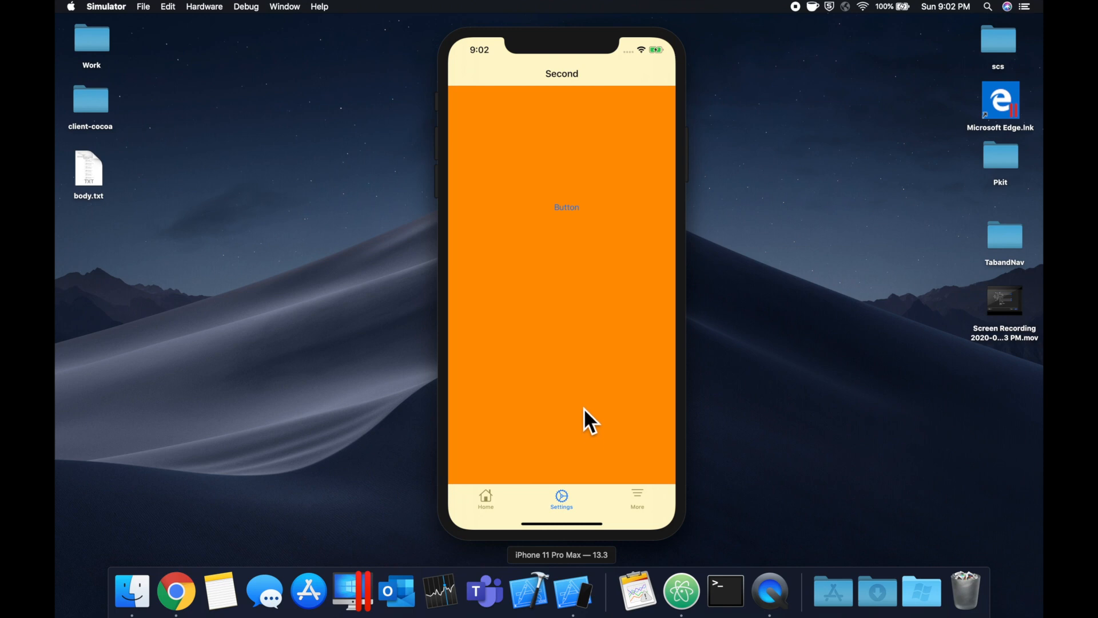
pyautogui.moveTo(589, 433)
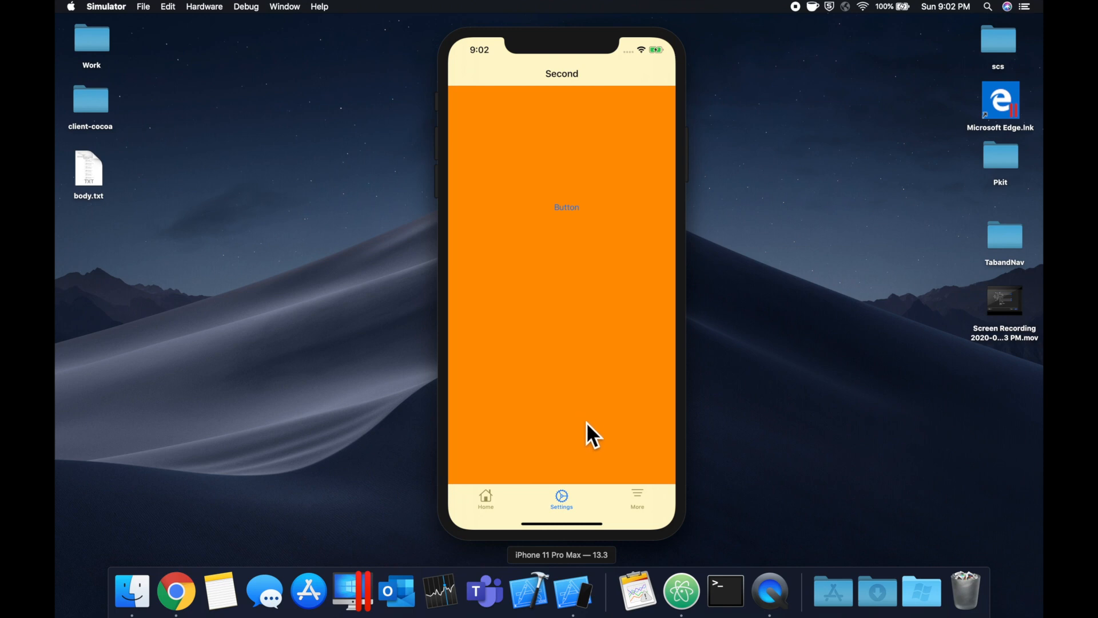
pyautogui.moveTo(605, 458)
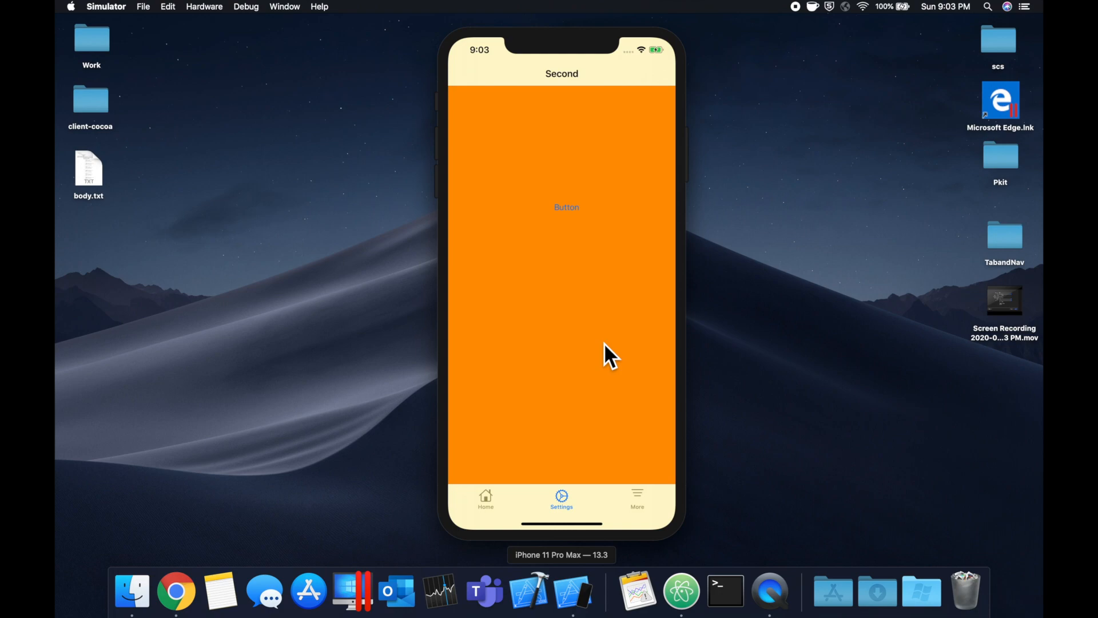
pyautogui.moveTo(655, 214)
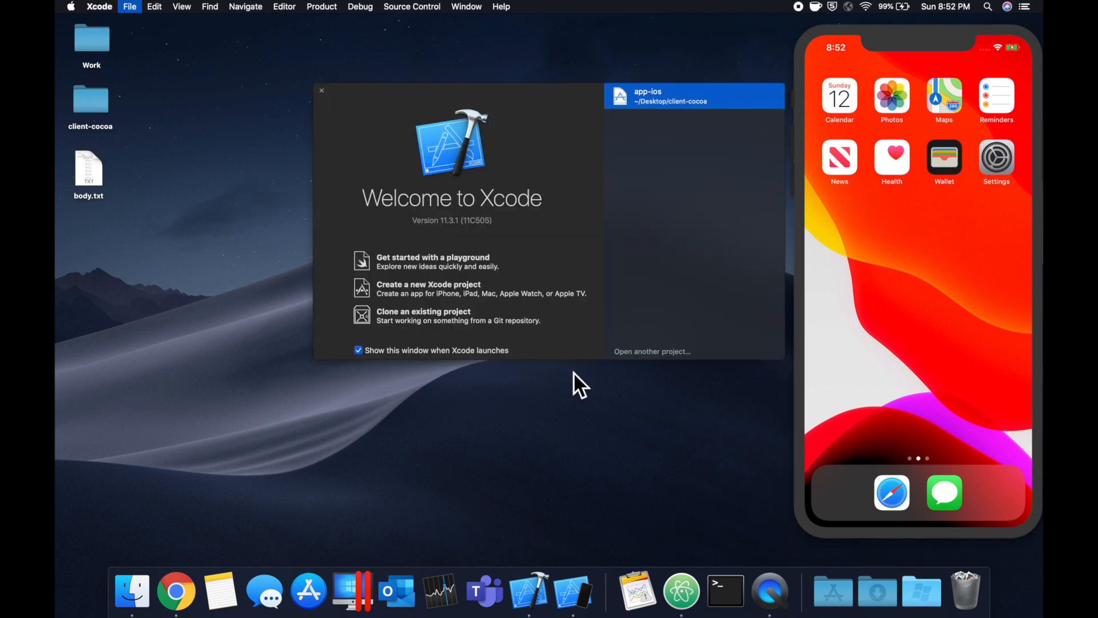
# Start a Single View App project named TabandN and proceed past its options.
pyautogui.click(429, 283)
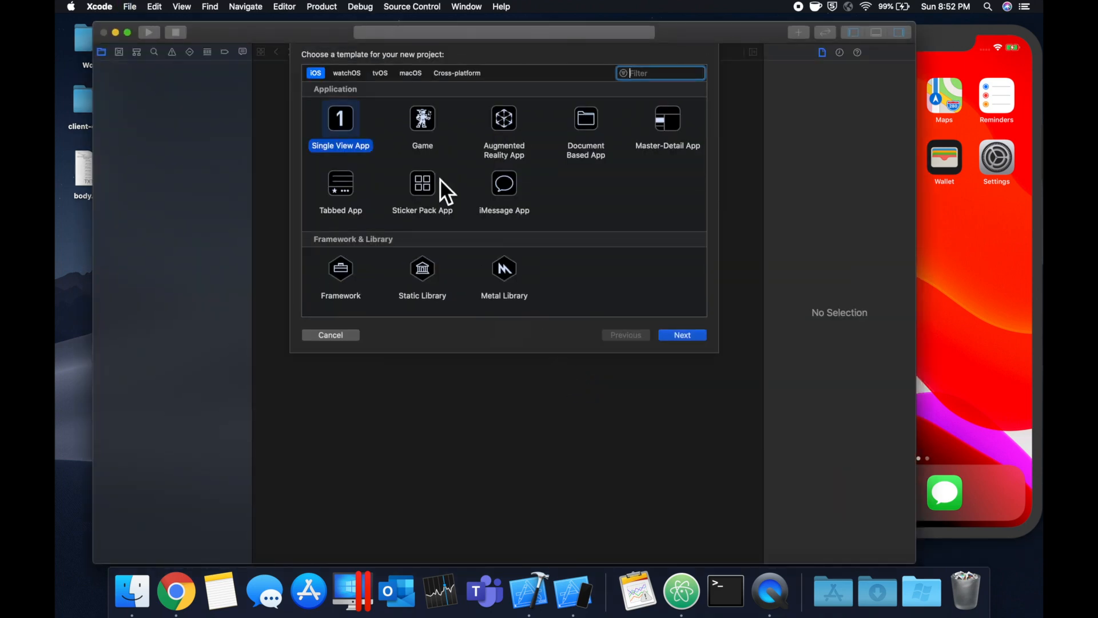
pyautogui.click(682, 335)
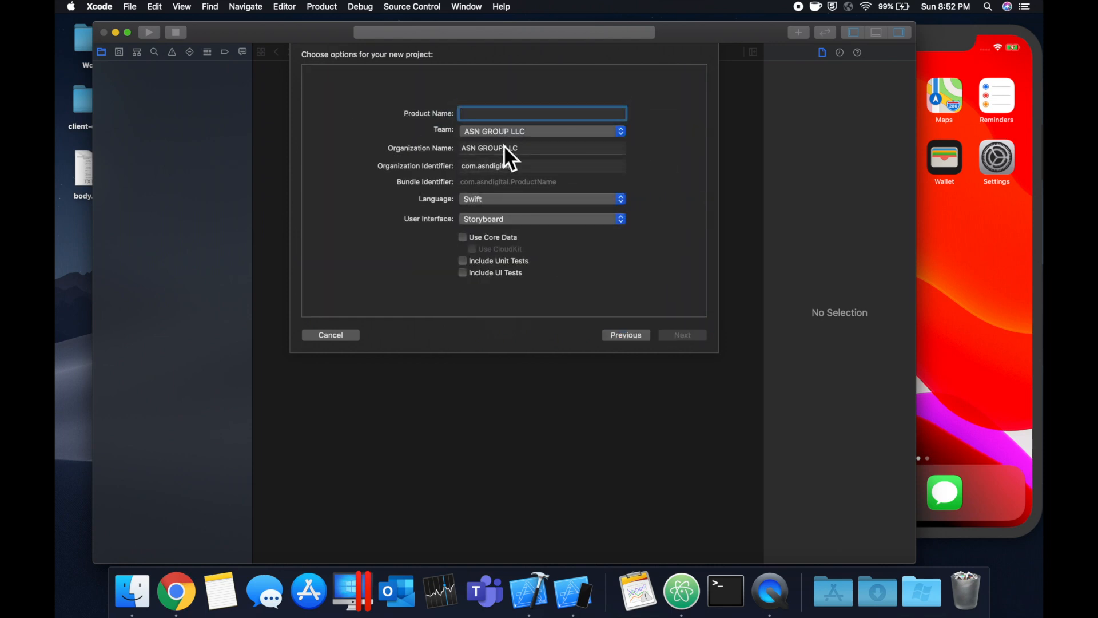
pyautogui.write('Tab')
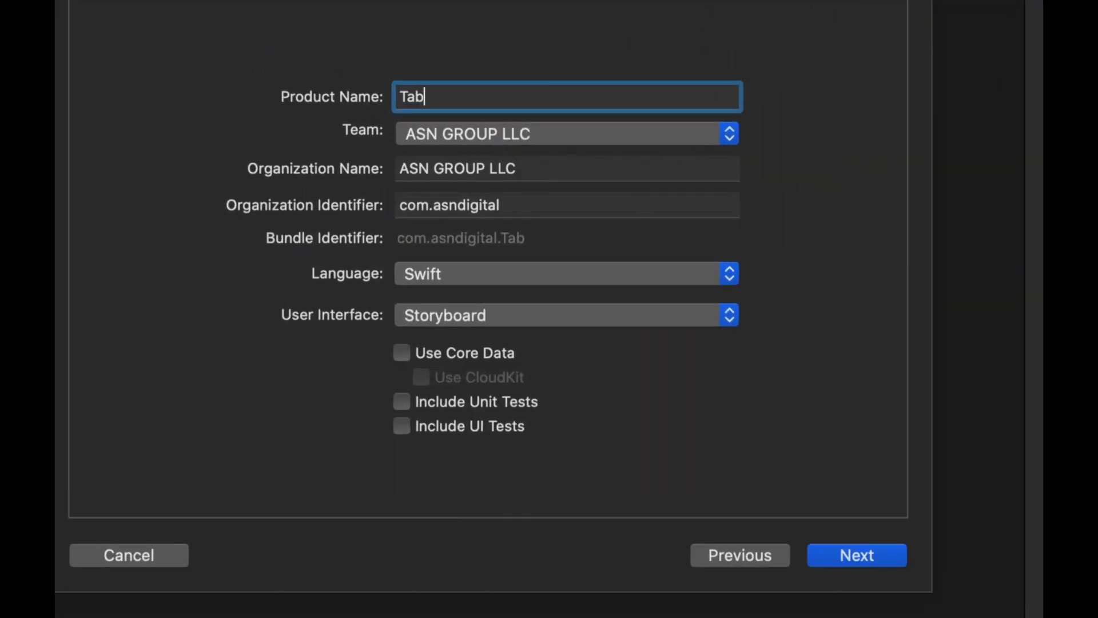
pyautogui.write('andN')
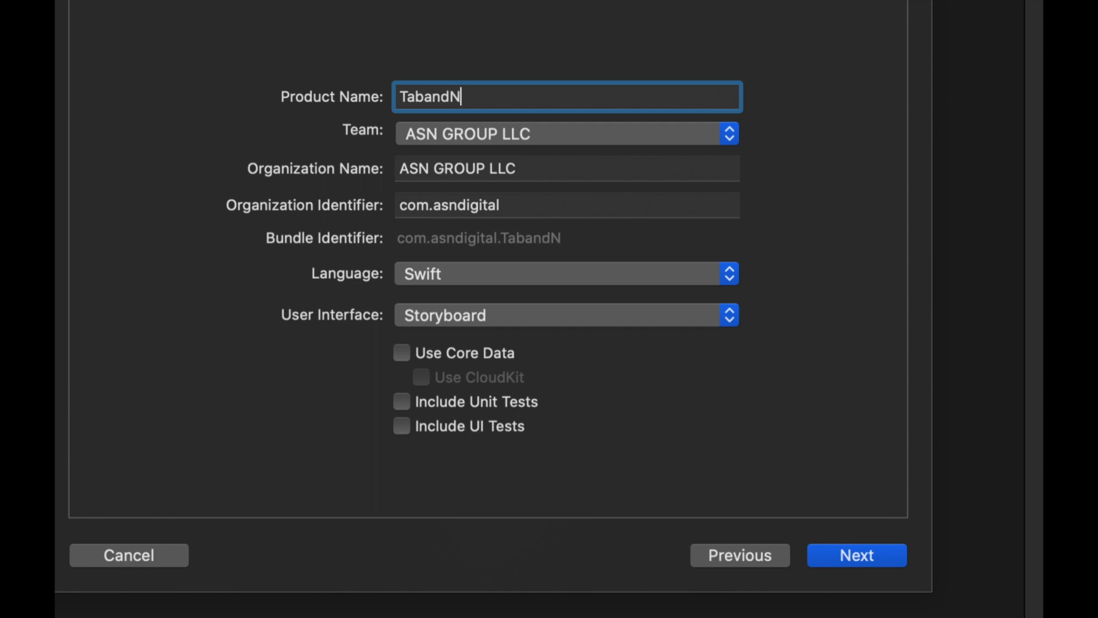
pyautogui.click(856, 554)
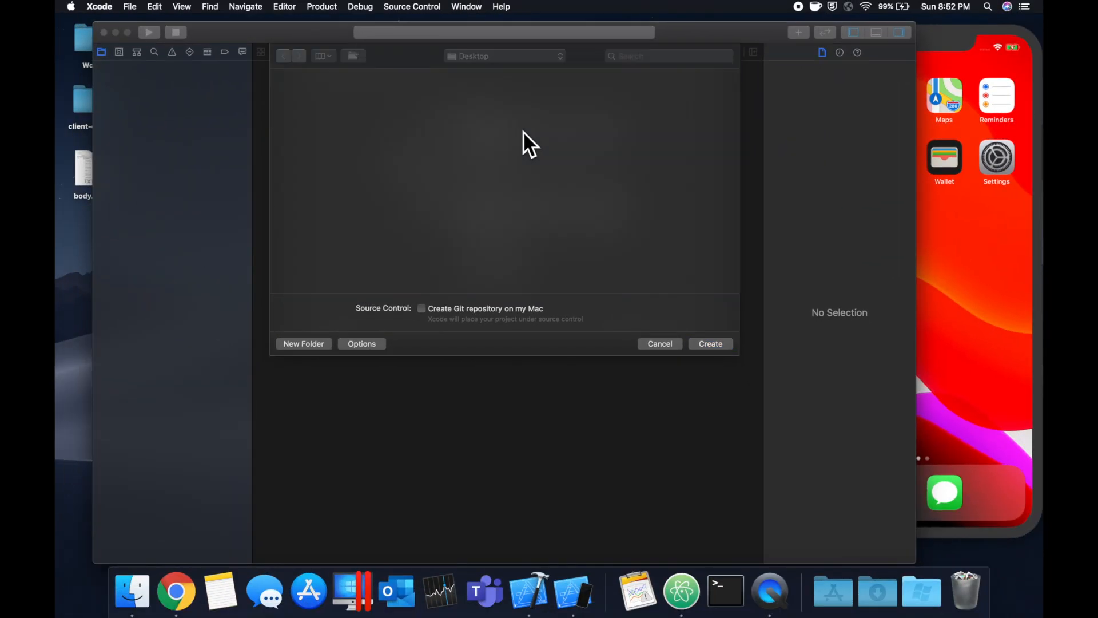
# Create the project, run it on the iPhone 11 Pro Max simulator, and open Main.storyboard.
pyautogui.click(711, 344)
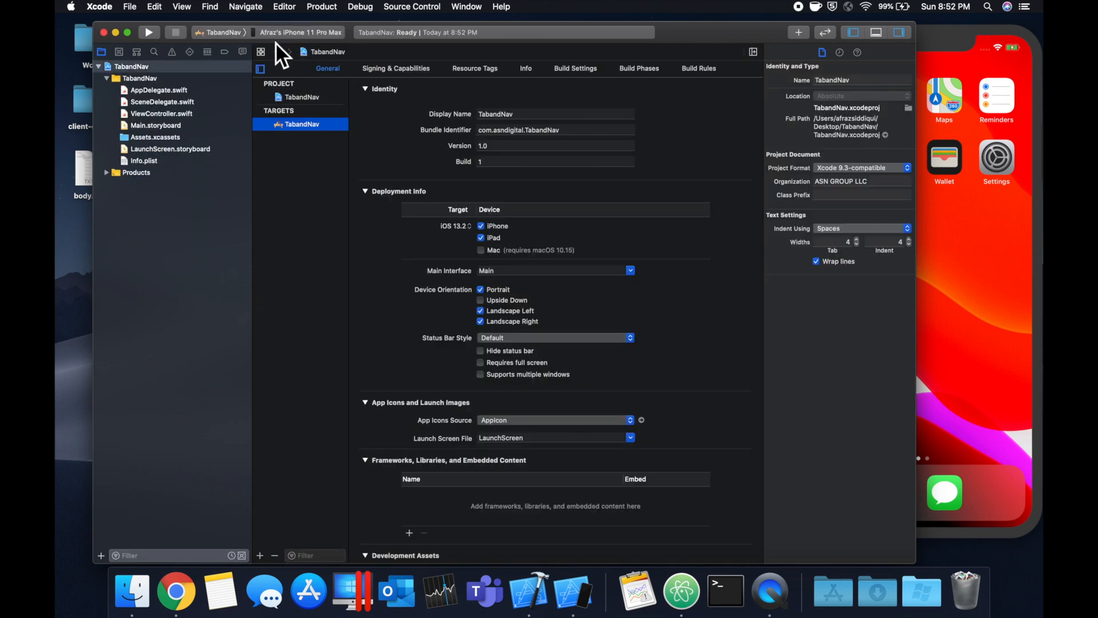
pyautogui.click(299, 32)
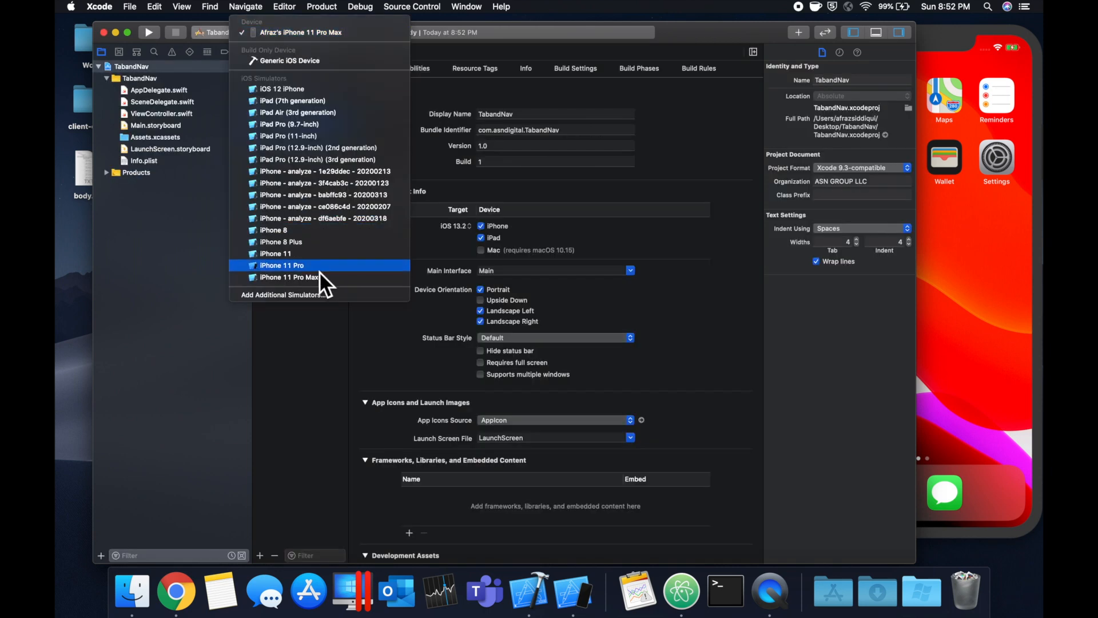
pyautogui.click(289, 277)
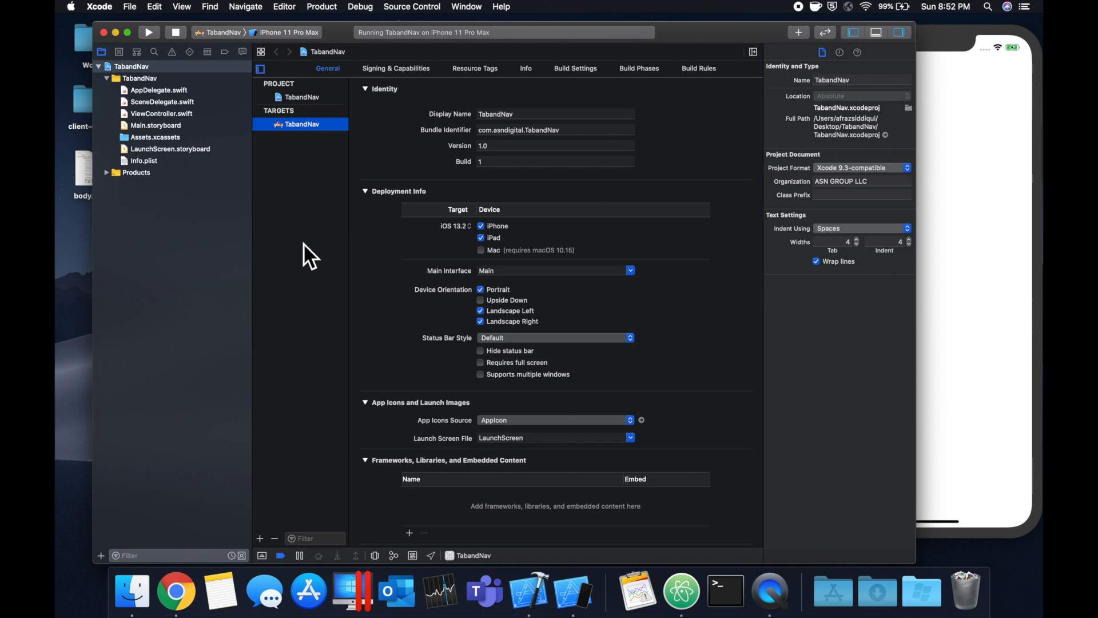
pyautogui.moveTo(303, 275)
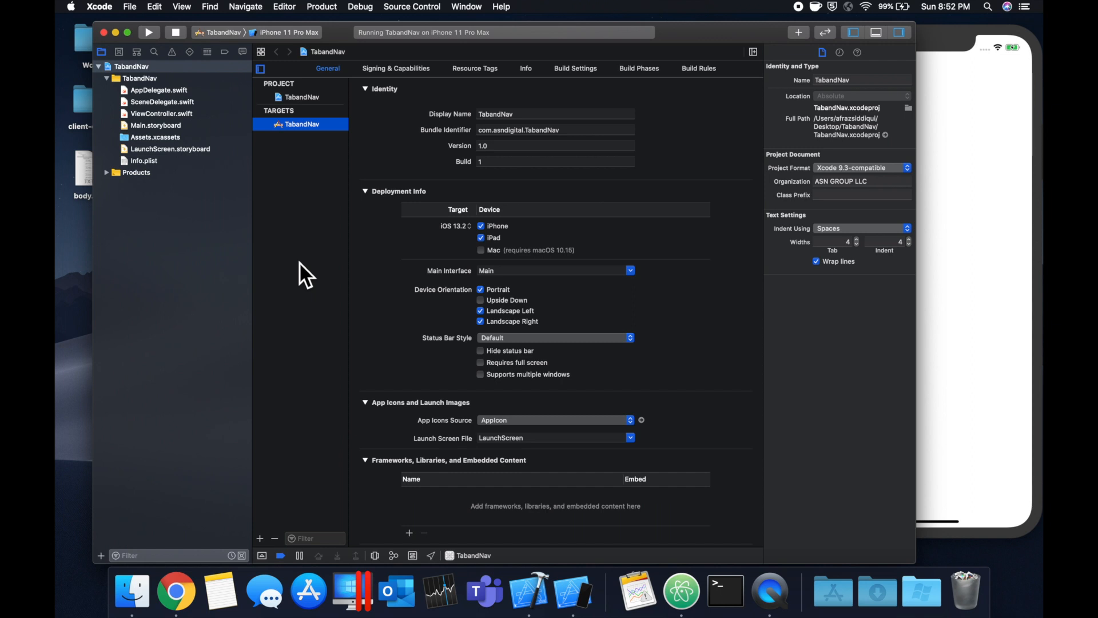
pyautogui.write('main.')
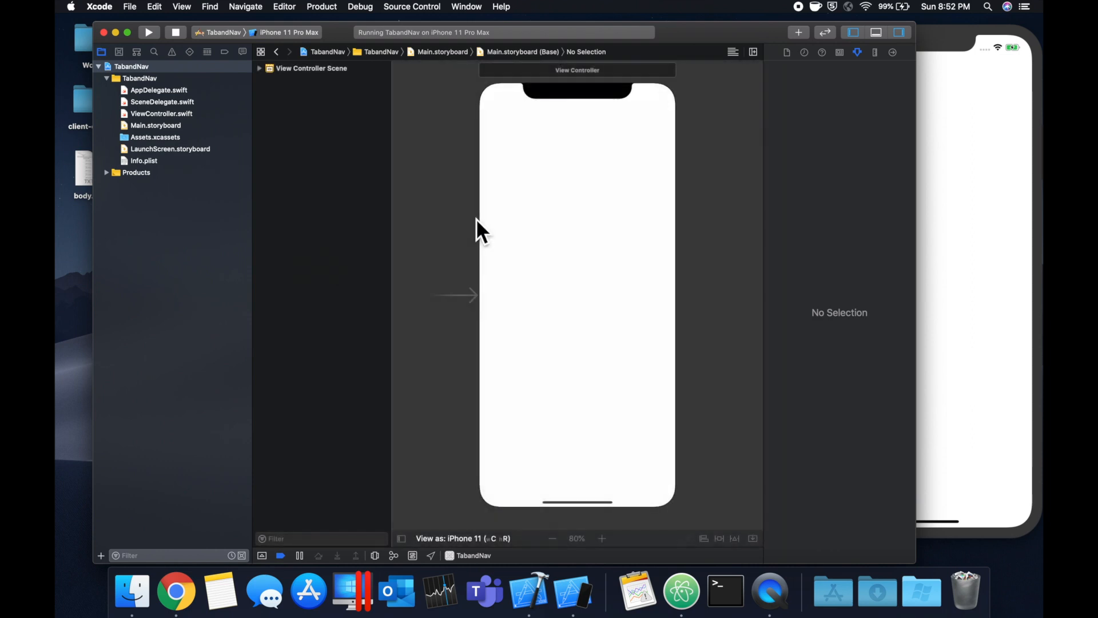
# Clear the original view controller and drag a Tab Bar Controller ('uitabb') onto the canvas.
pyautogui.click(546, 539)
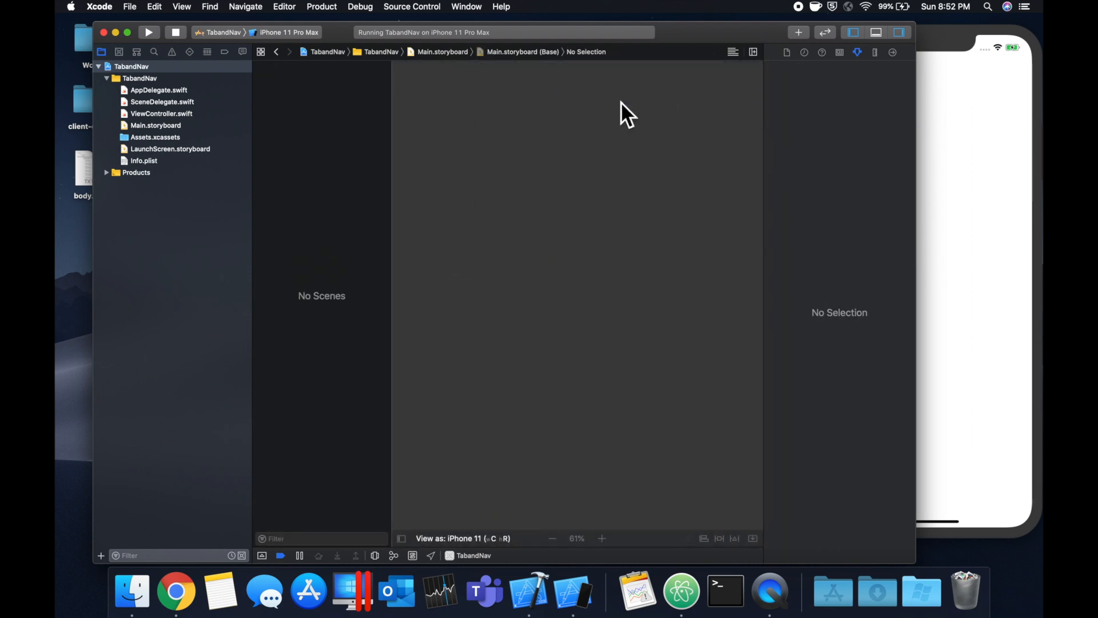
pyautogui.moveTo(703, 91)
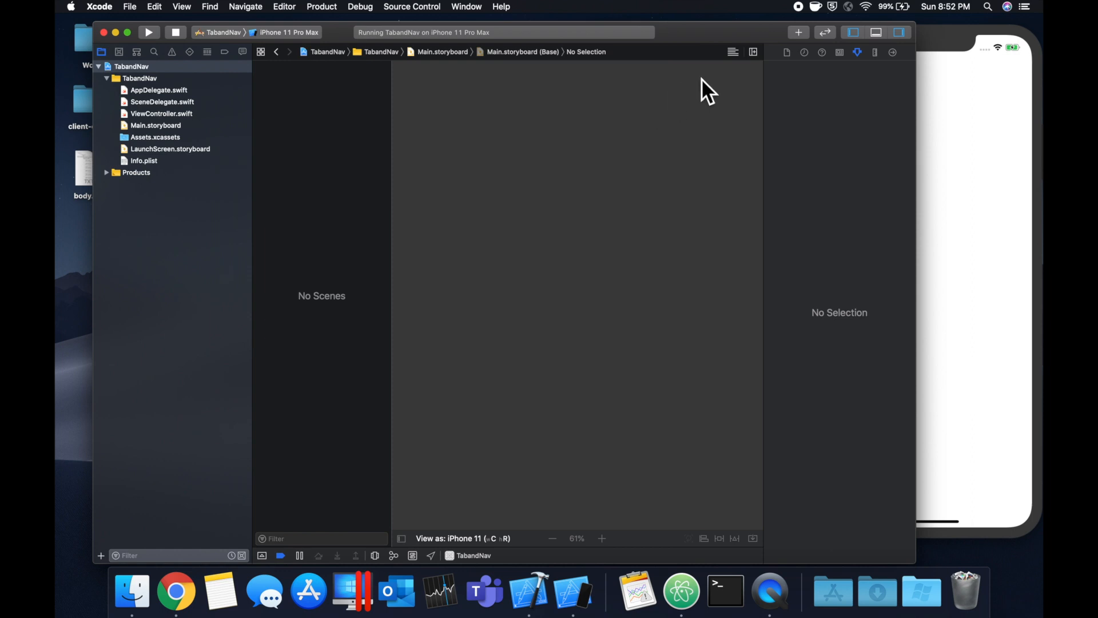
pyautogui.click(798, 32)
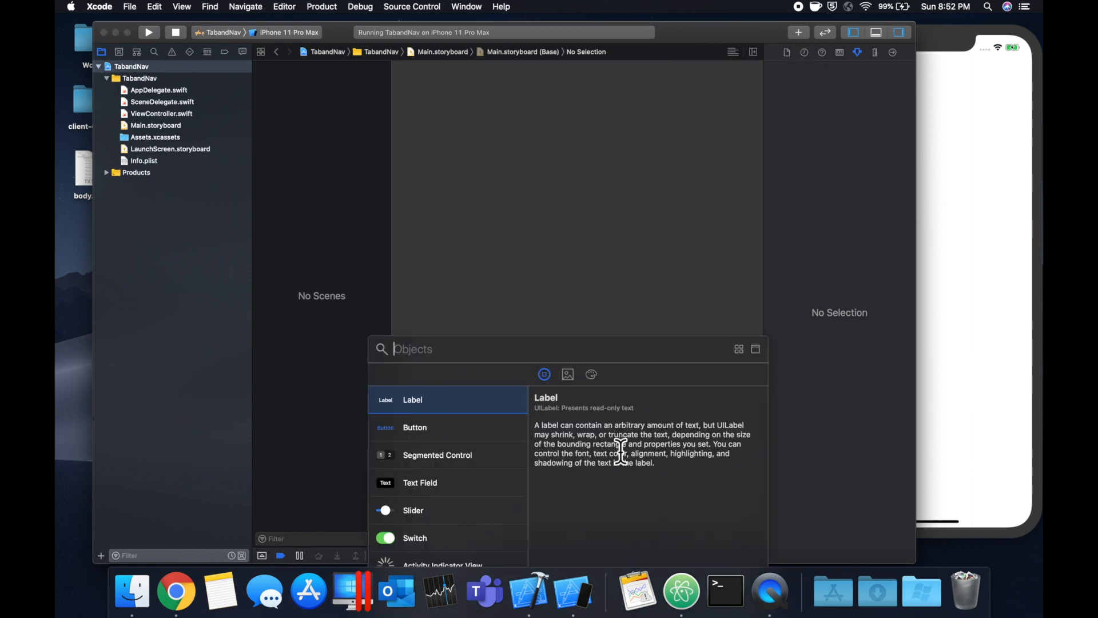
pyautogui.write('uitabbarcon')
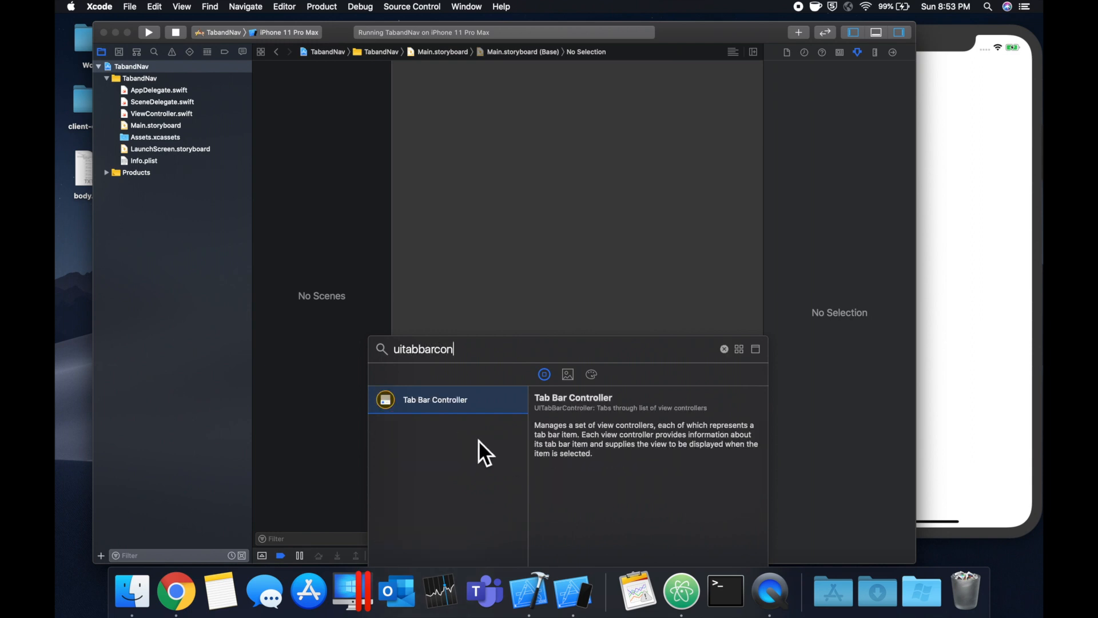
pyautogui.moveTo(434, 399); pyautogui.dragTo(599, 381)
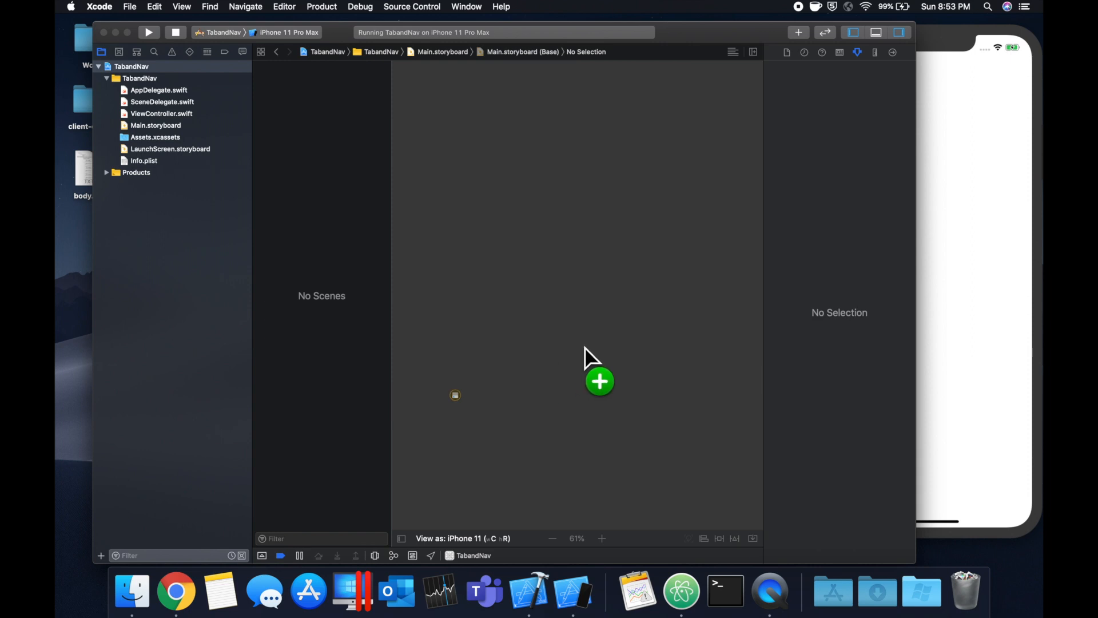
# Delete both default child view controller scenes and hide the Navigator panel.
pyautogui.click(599, 381)
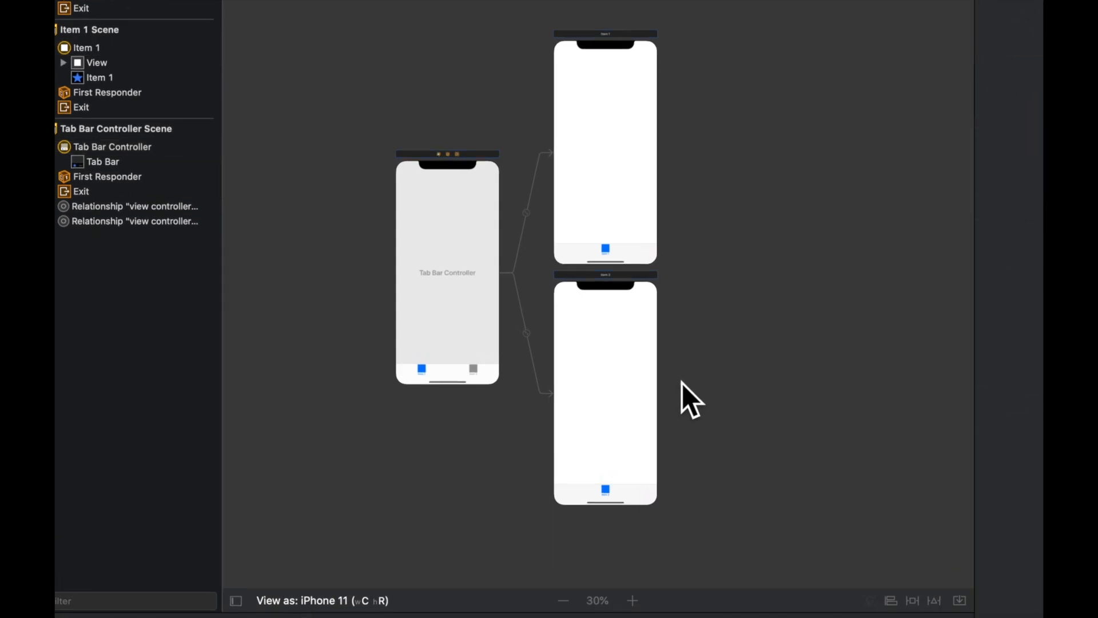
pyautogui.click(606, 275)
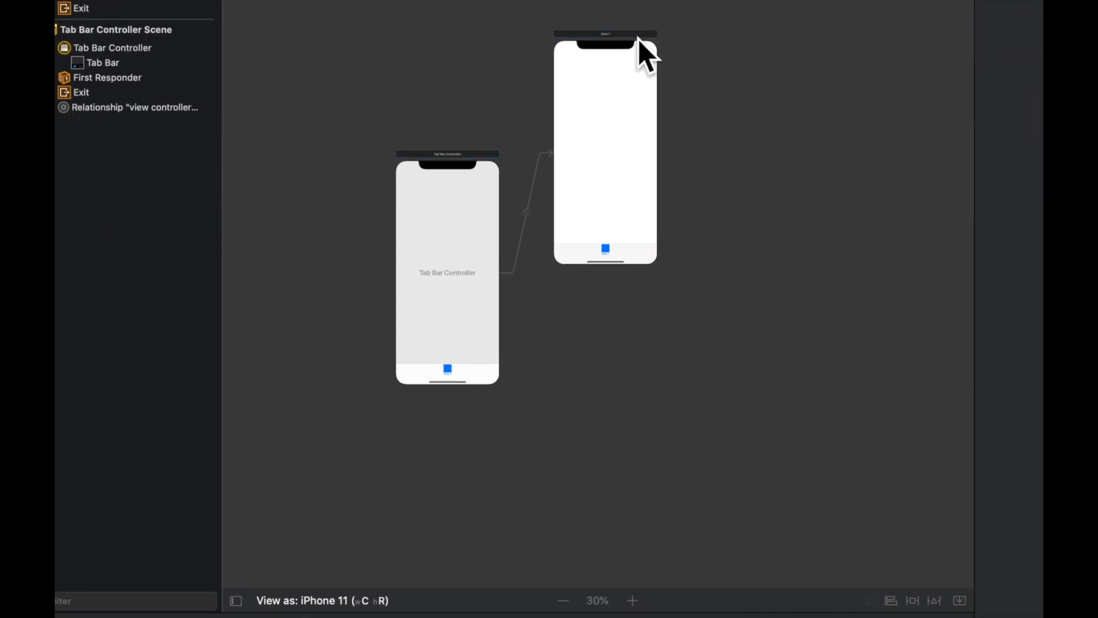
pyautogui.moveTo(655, 49)
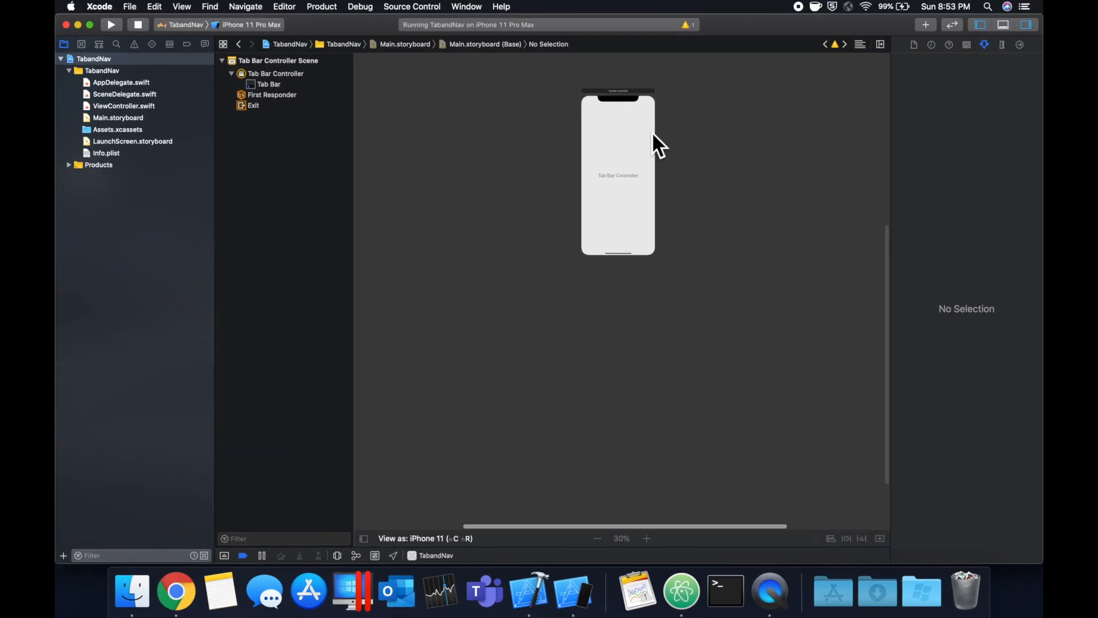
pyautogui.click(953, 24)
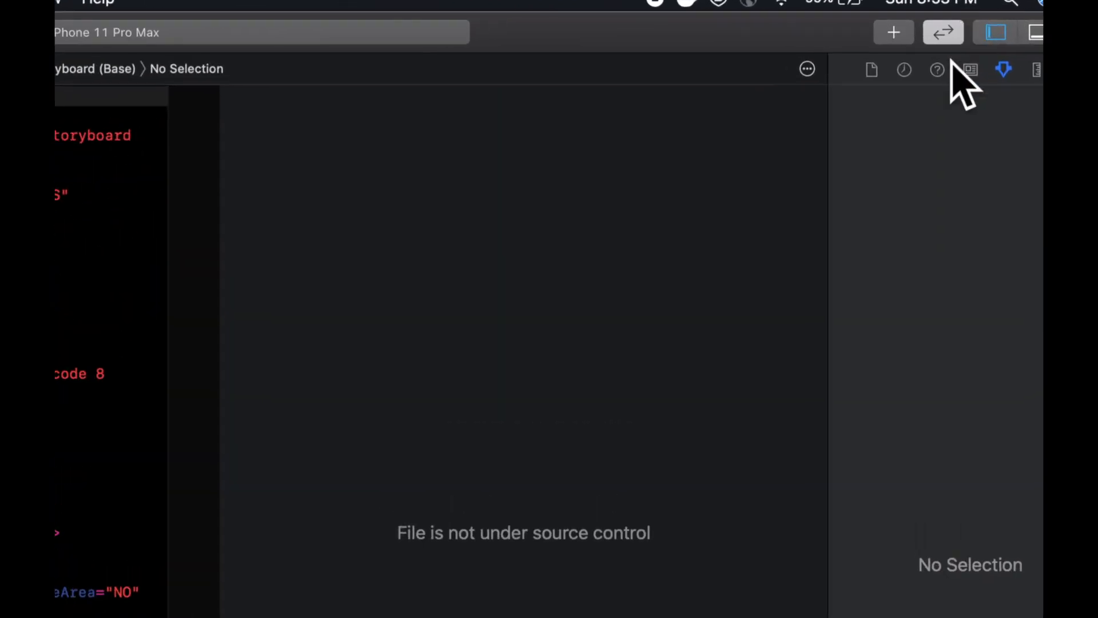
pyautogui.click(994, 31)
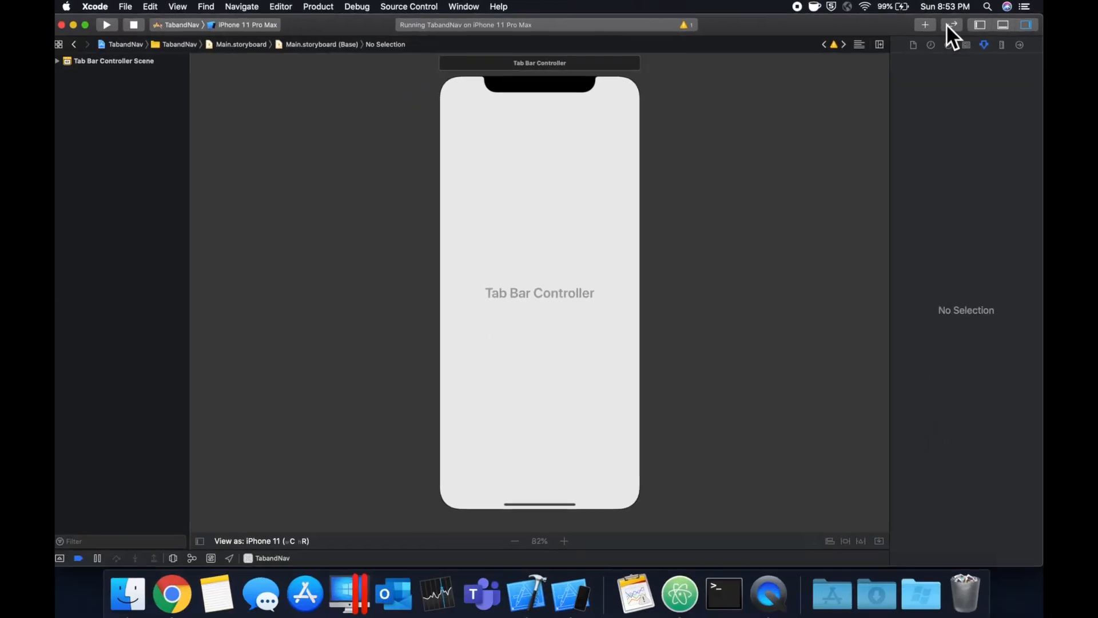
# Search the library for 'uinavi', place a Navigation Controller, and select it.
pyautogui.click(925, 24)
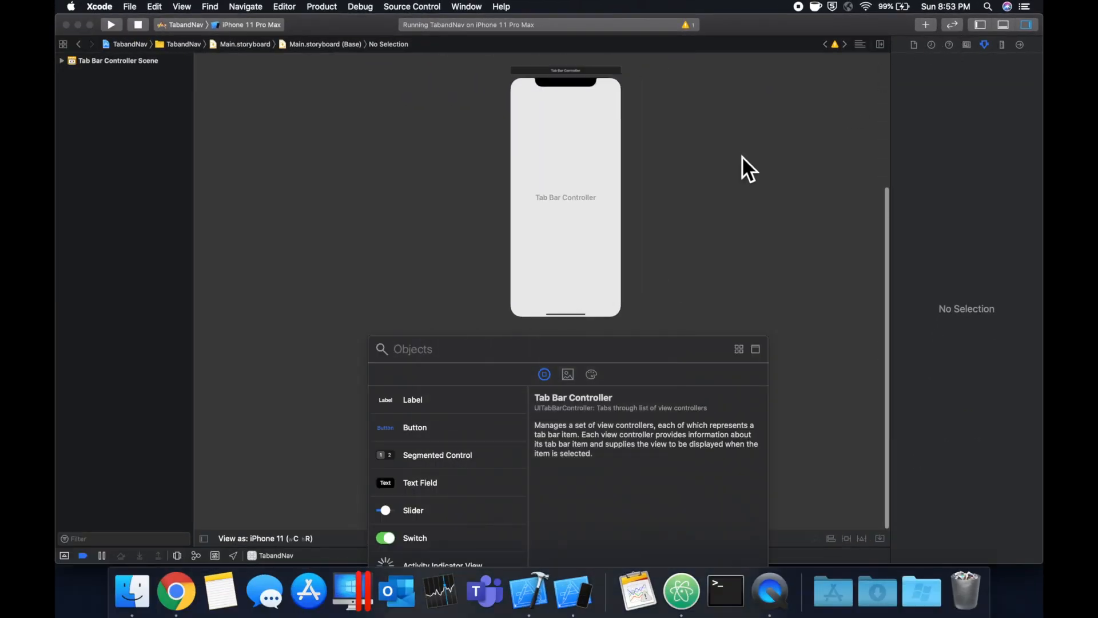
pyautogui.write('uinavi')
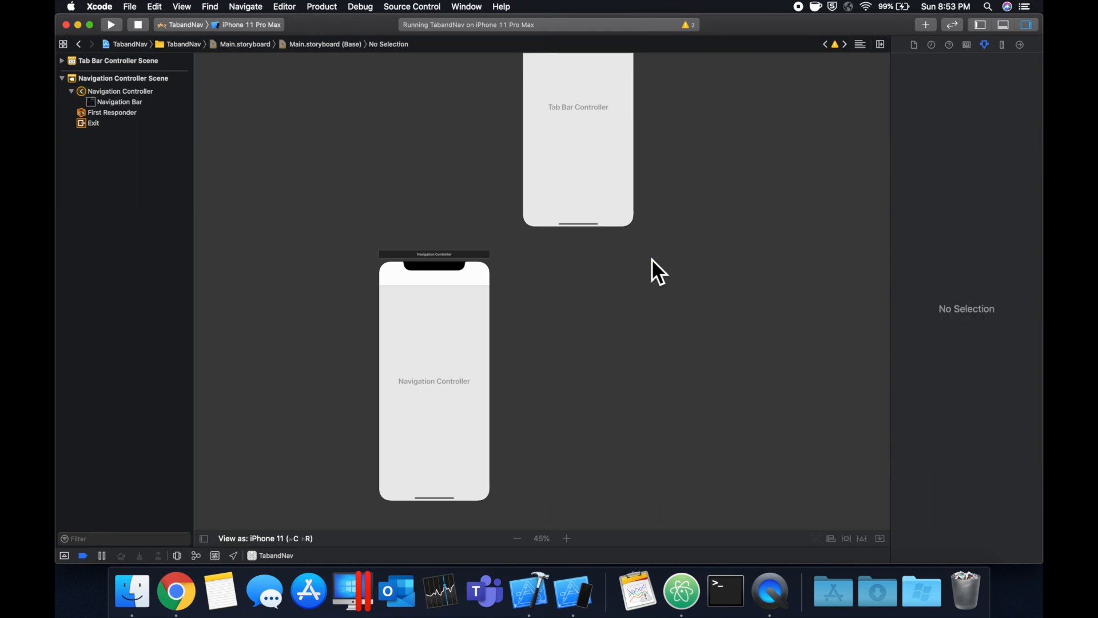
pyautogui.click(434, 255)
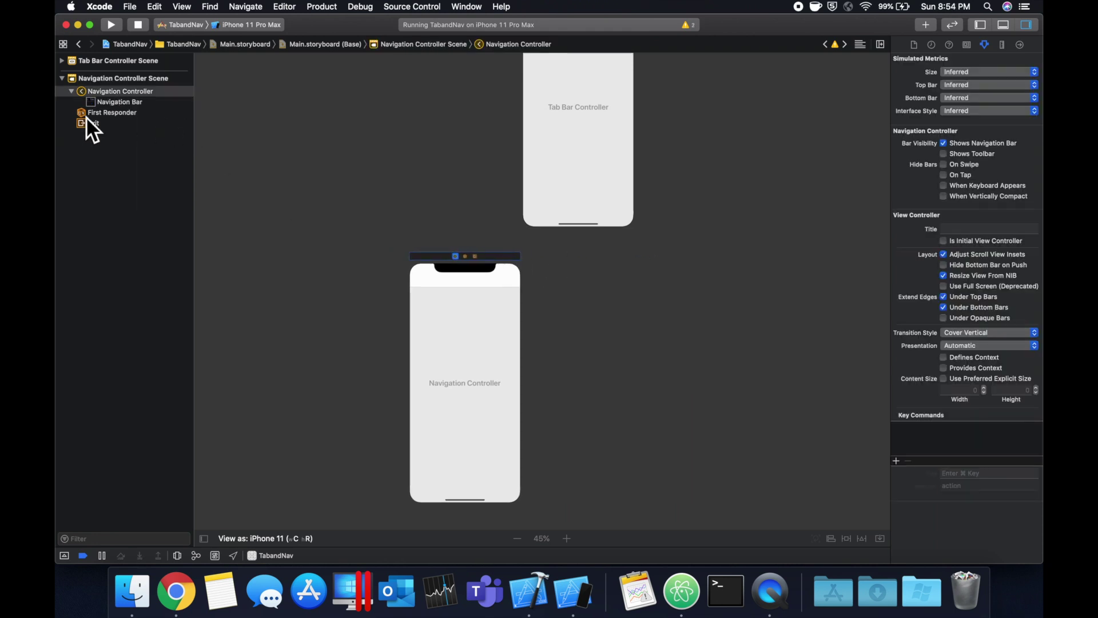
# Duplicate the Navigation Controller into three and link each as a Tab Bar Controller view controller.
pyautogui.click(119, 91)
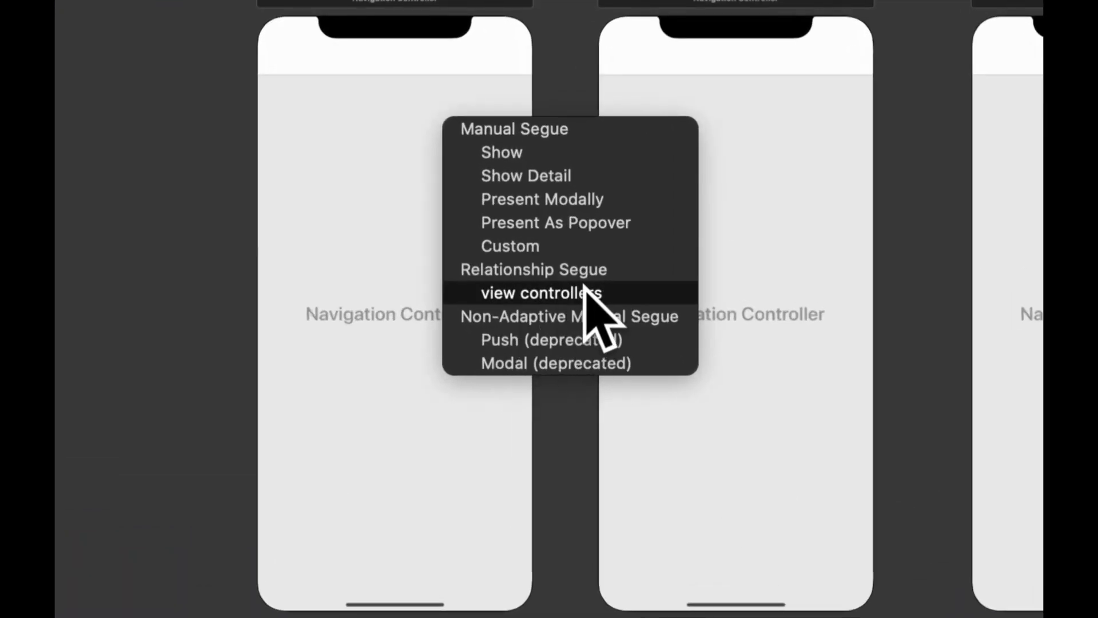
pyautogui.click(538, 293)
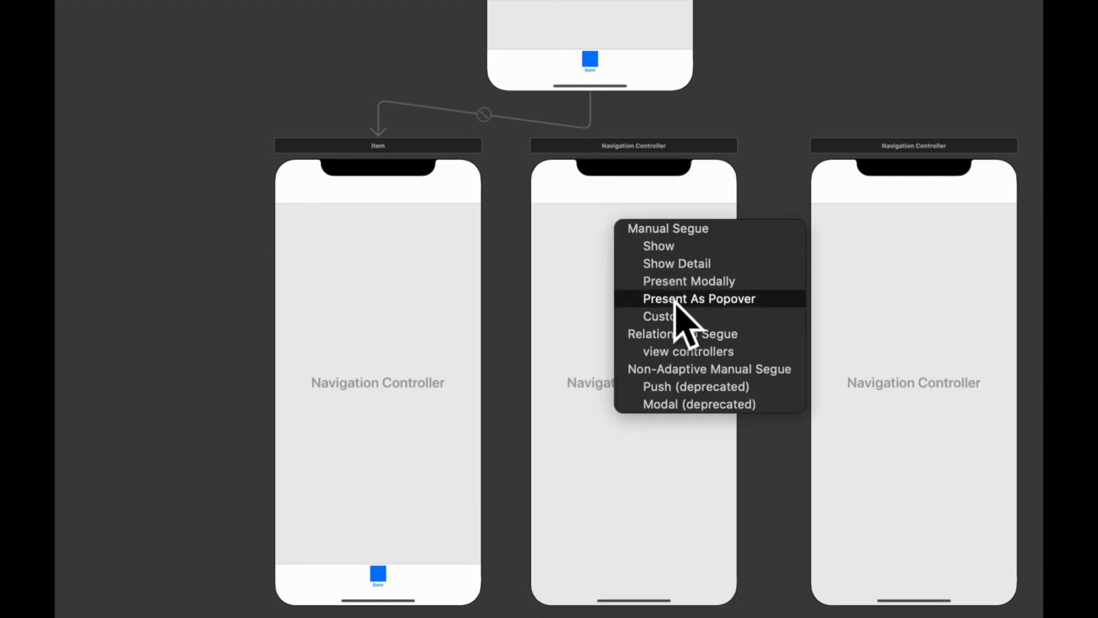
pyautogui.click(700, 299)
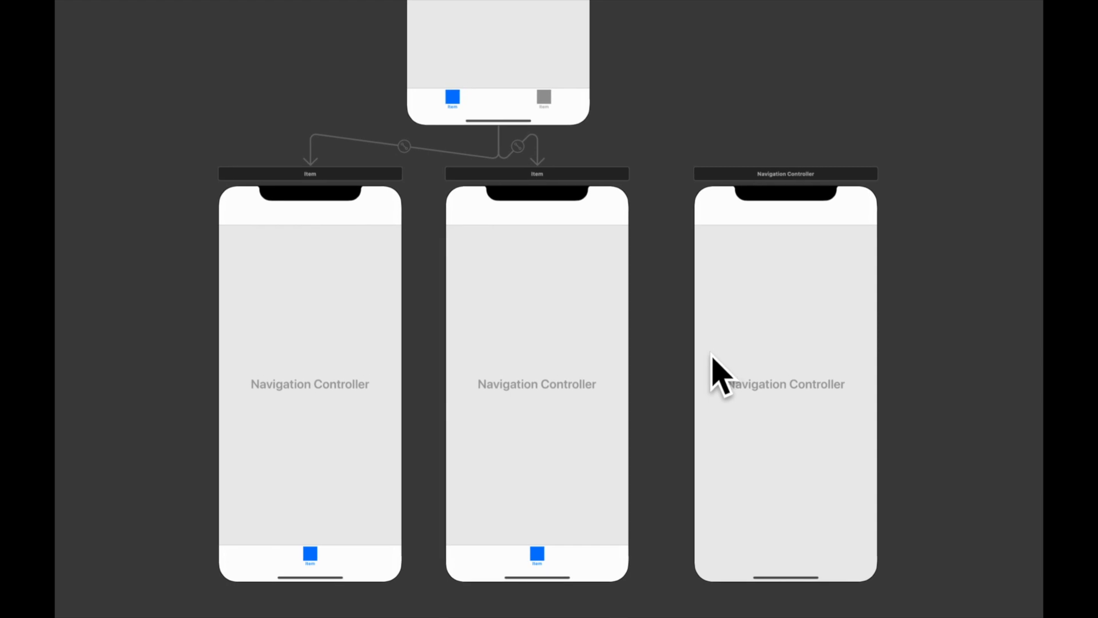
pyautogui.click(721, 373)
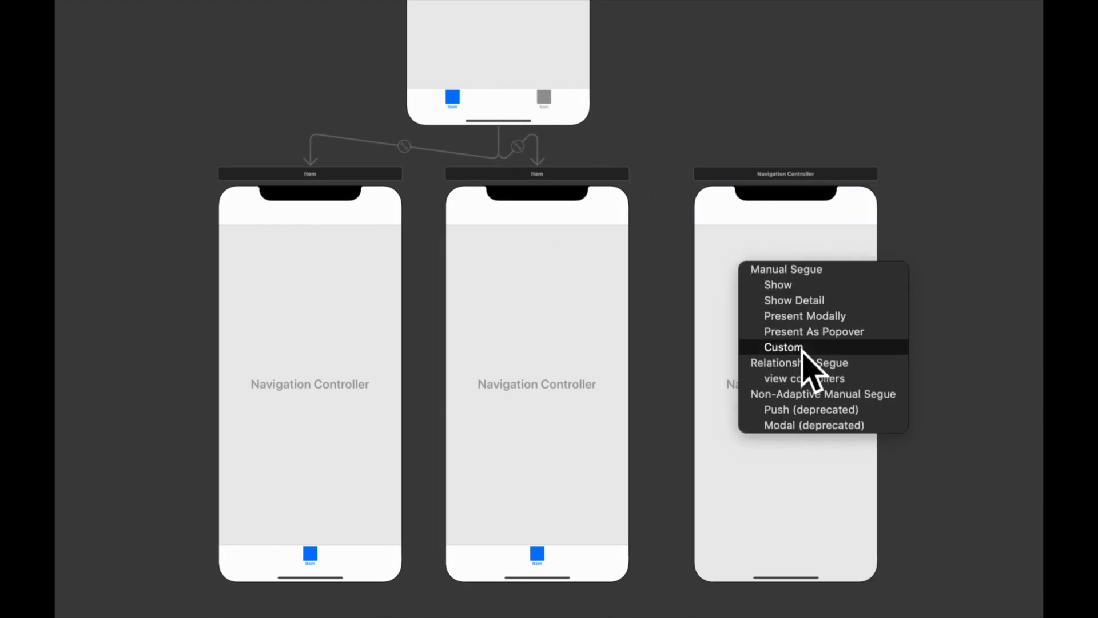
pyautogui.moveTo(555, 123)
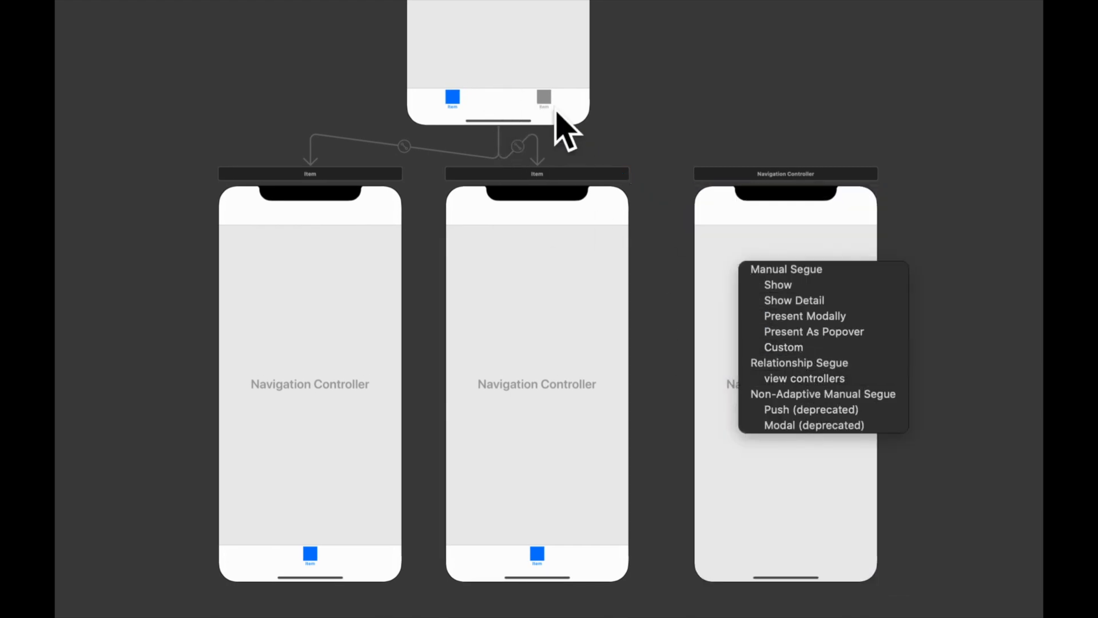
pyautogui.moveTo(812, 395)
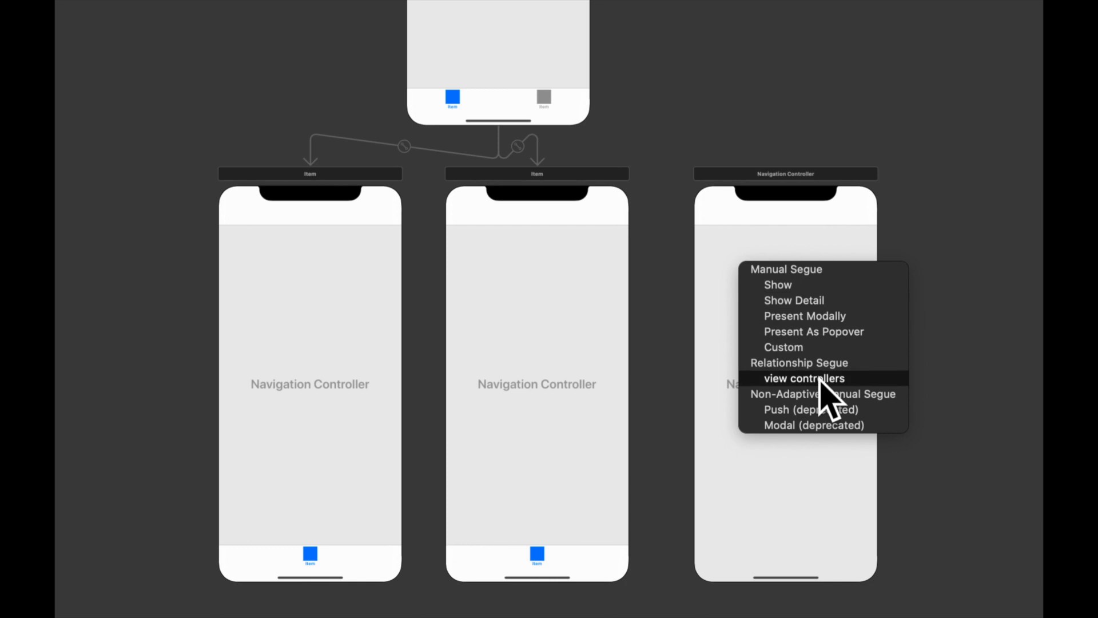
pyautogui.click(804, 378)
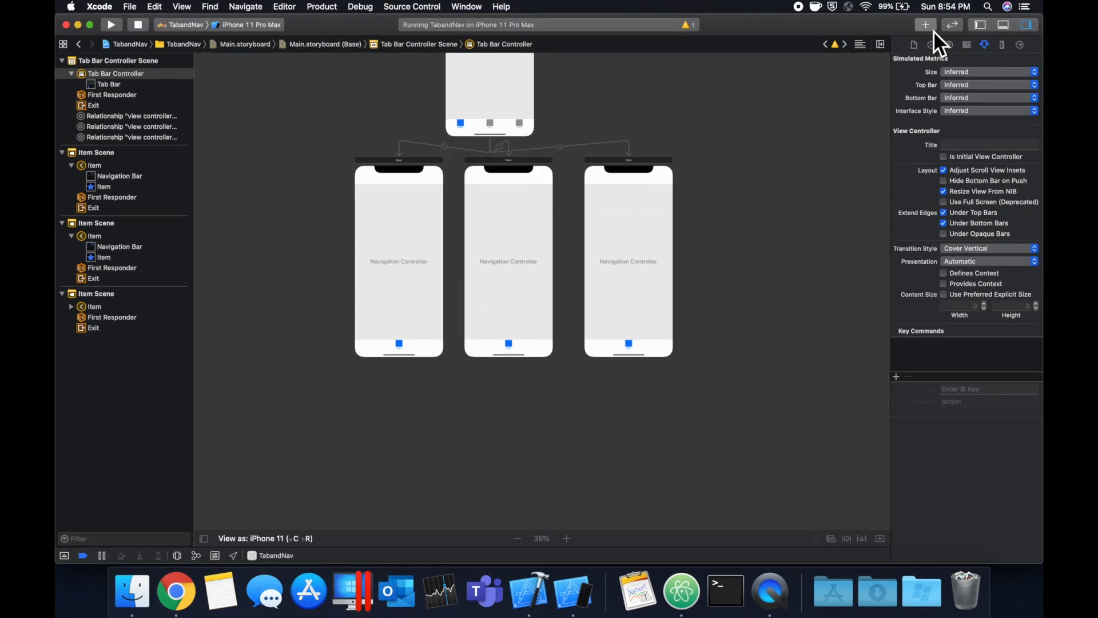
# Add a View Controller from the 'uiviewcon' library search as a Navigation Controller's root.
pyautogui.click(925, 24)
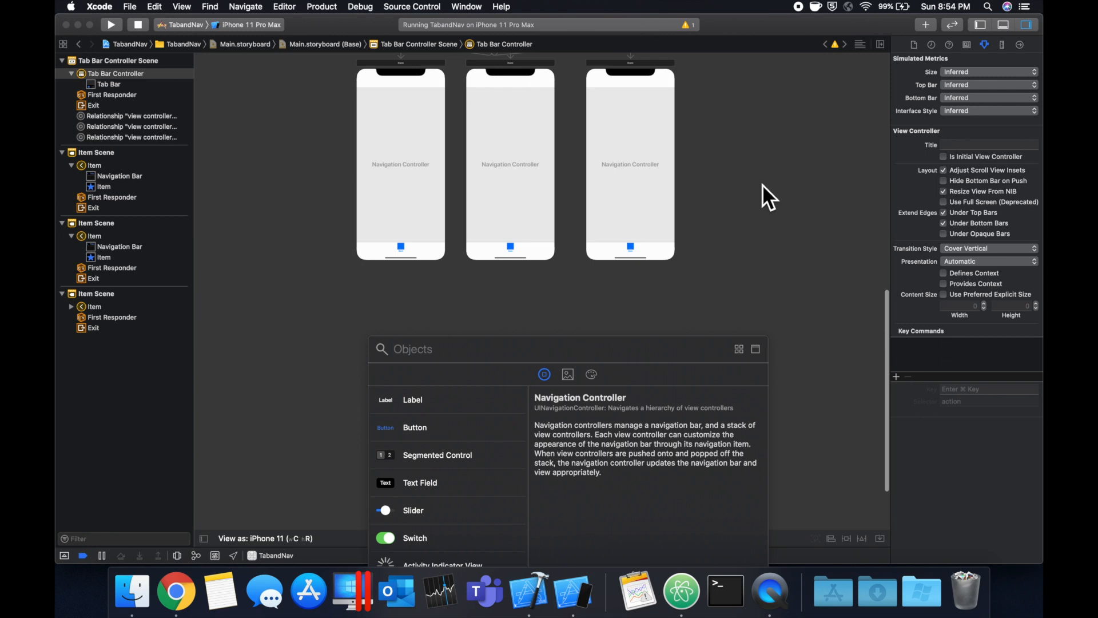
pyautogui.write('uiviewcon')
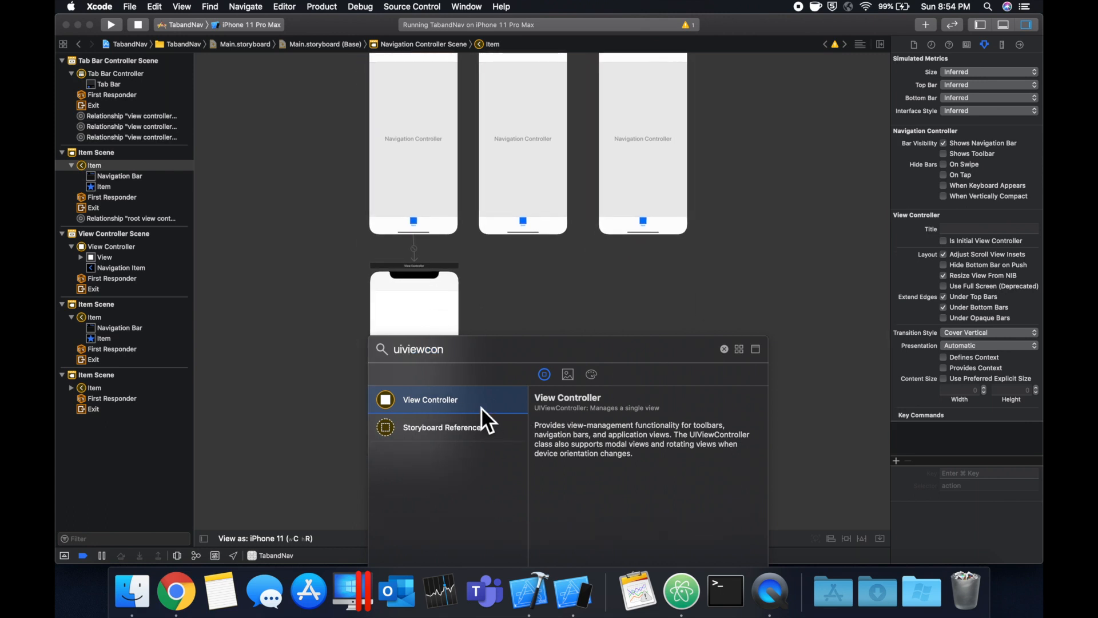
pyautogui.doubleClick(429, 399)
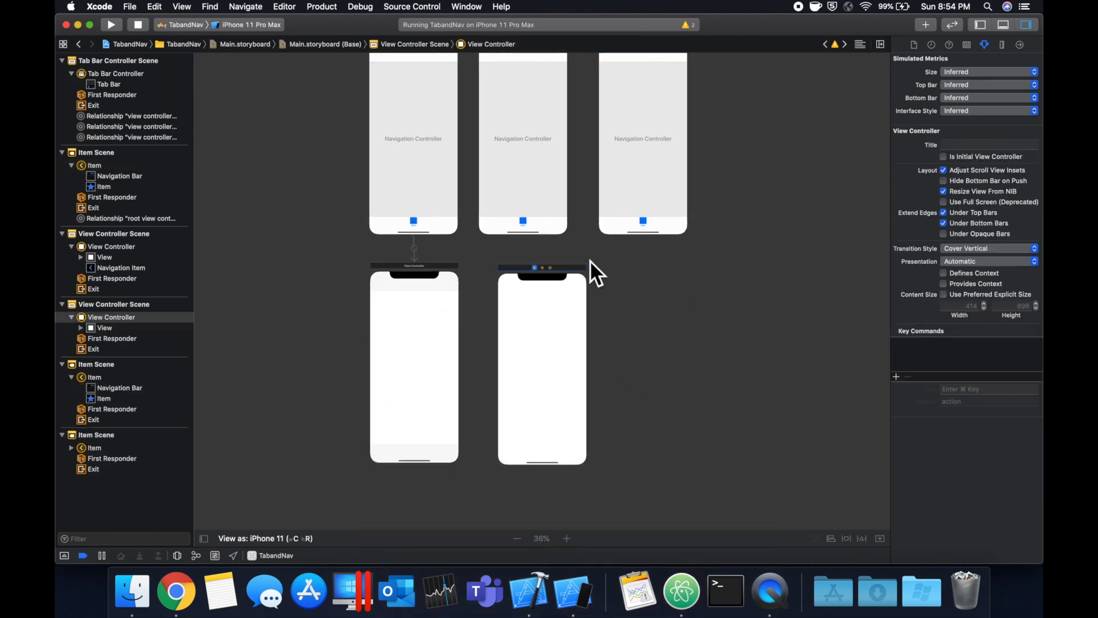
pyautogui.click(112, 317)
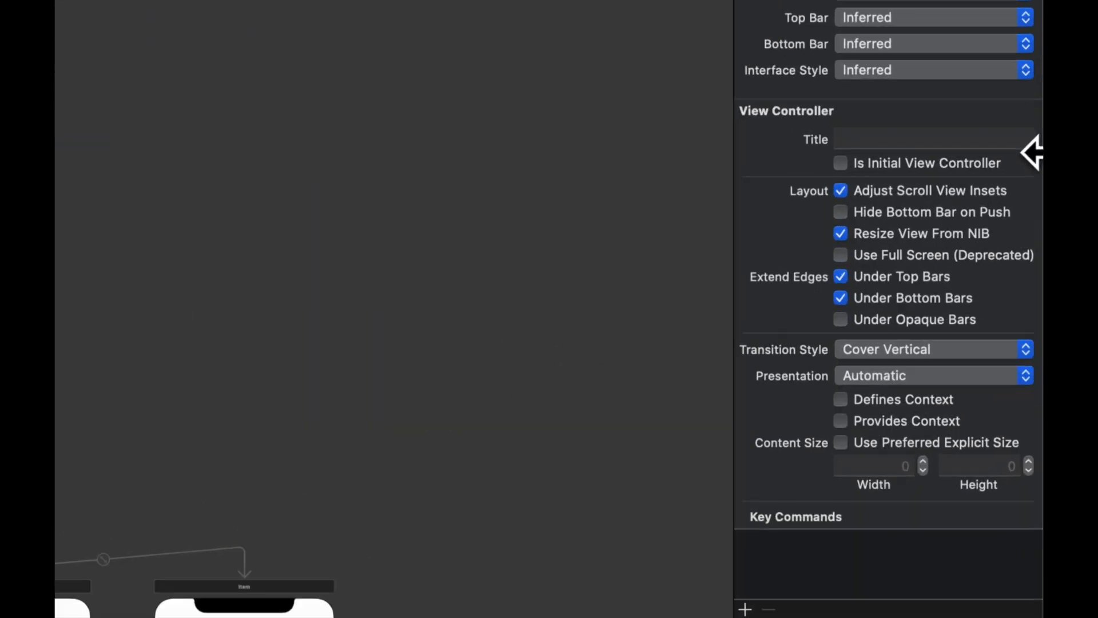
# Check Is Initial View Controller for the Tab Bar Controller.
pyautogui.click(841, 163)
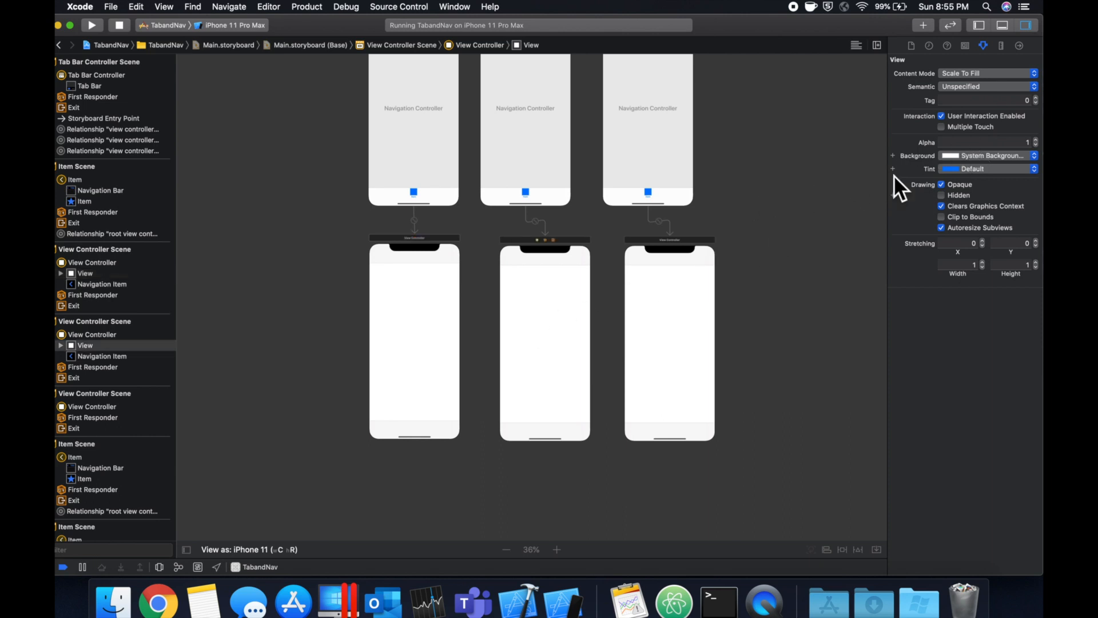
# Give the second screen an orange background and the third screen System Indigo.
pyautogui.click(987, 156)
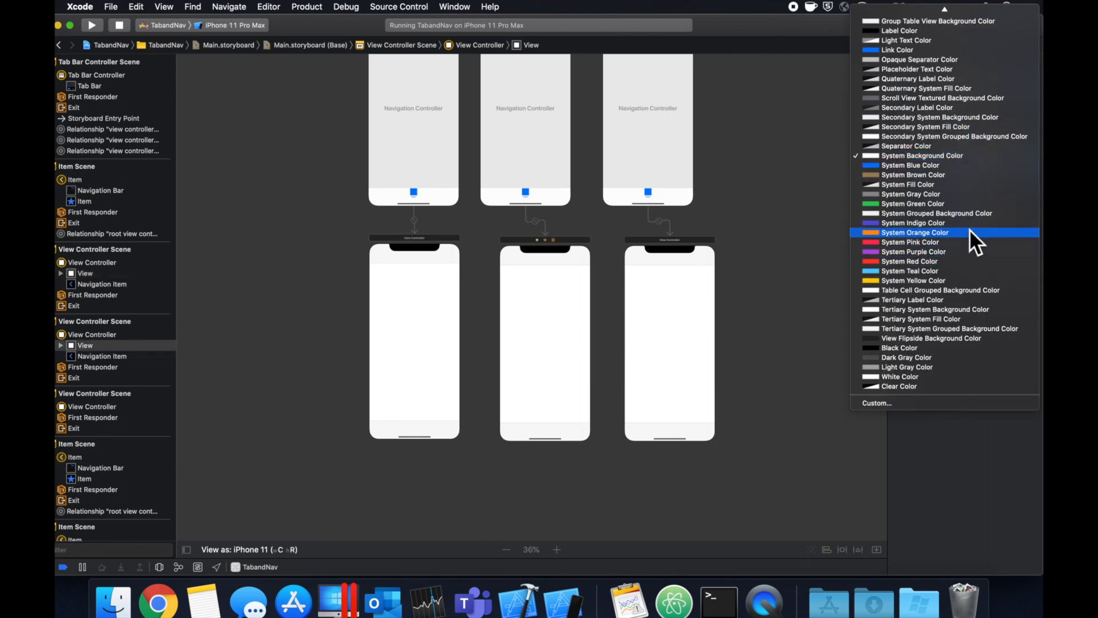
pyautogui.click(915, 233)
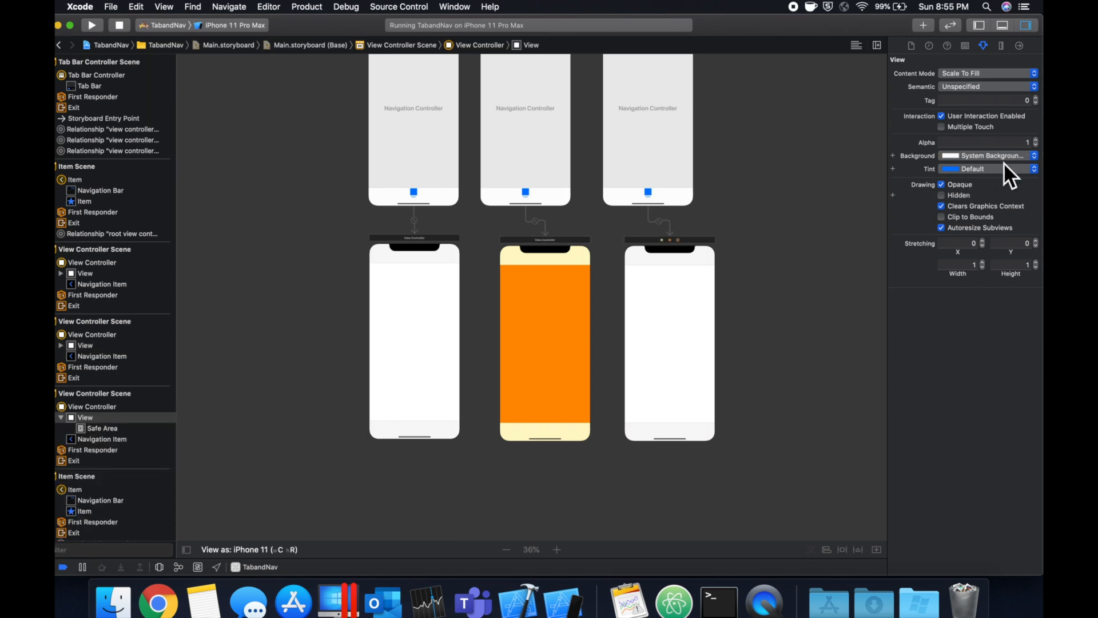
pyautogui.click(987, 156)
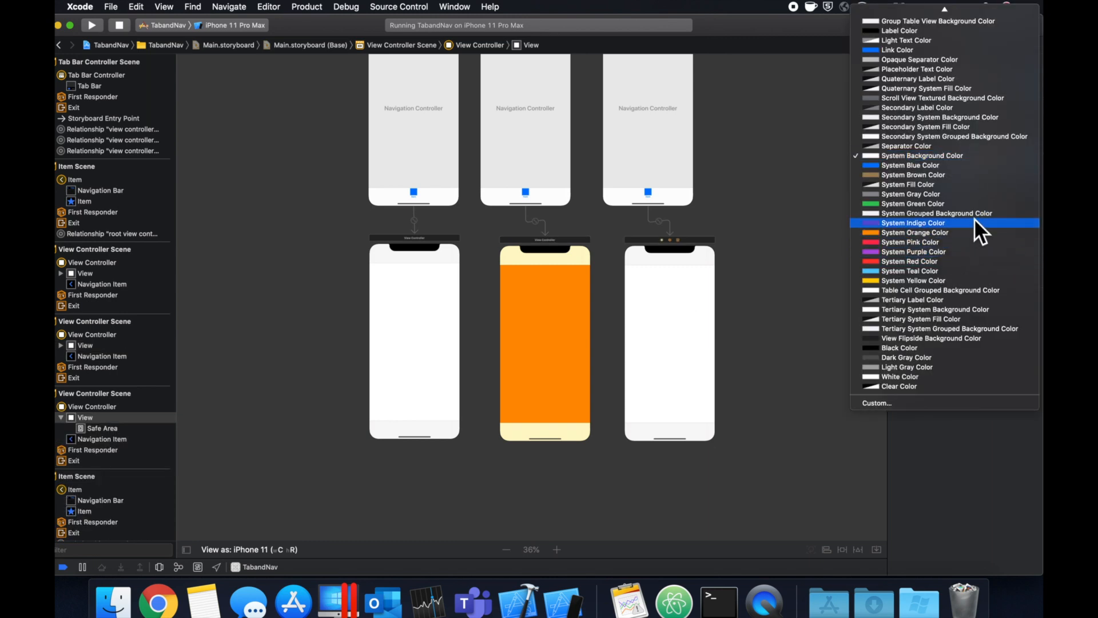
pyautogui.click(913, 222)
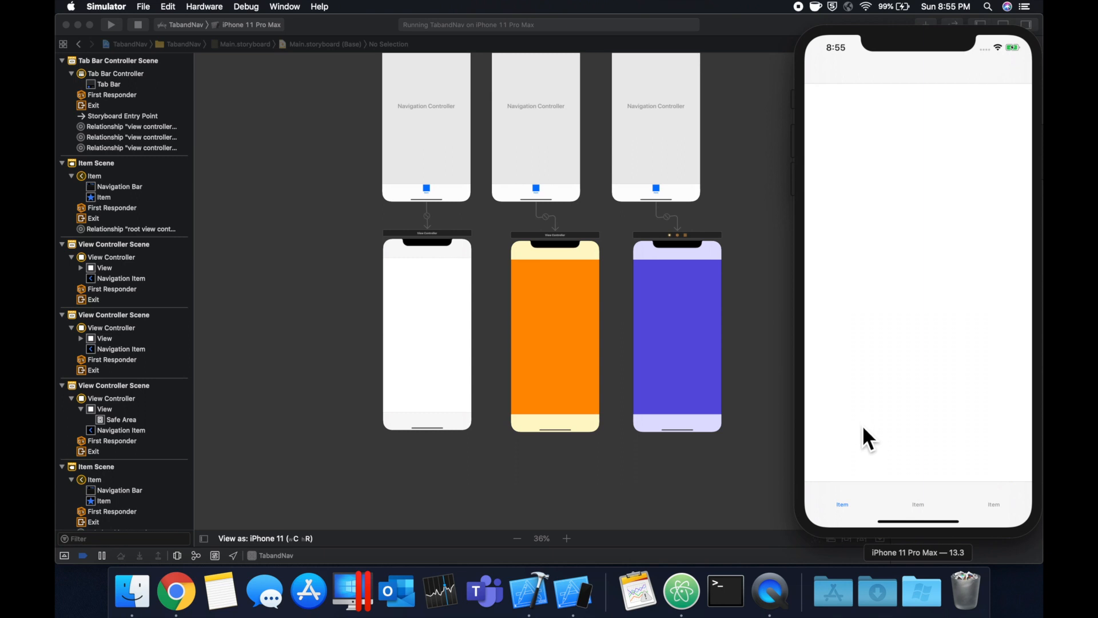
pyautogui.moveTo(878, 427)
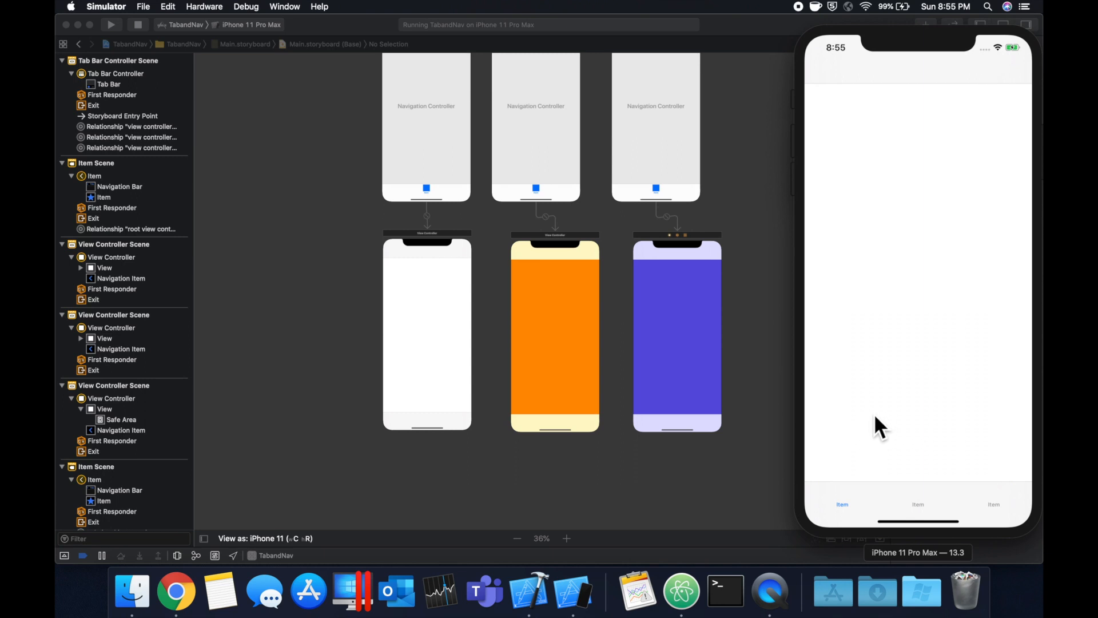
pyautogui.moveTo(483, 371)
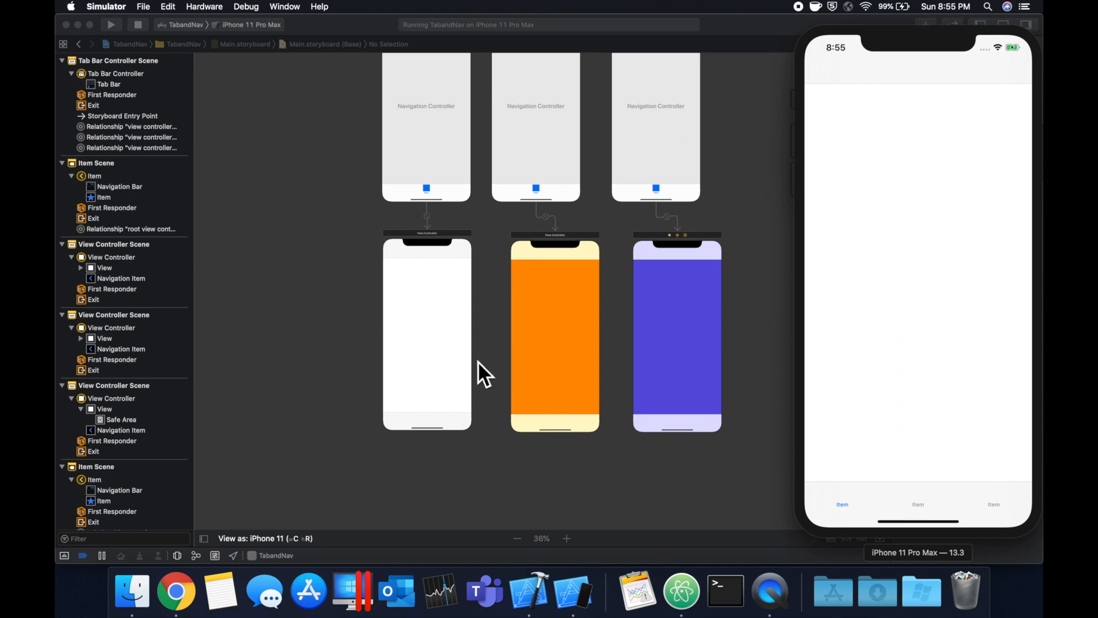
# View the orange second tab, then the indigo third tab in the running app.
pyautogui.click(917, 504)
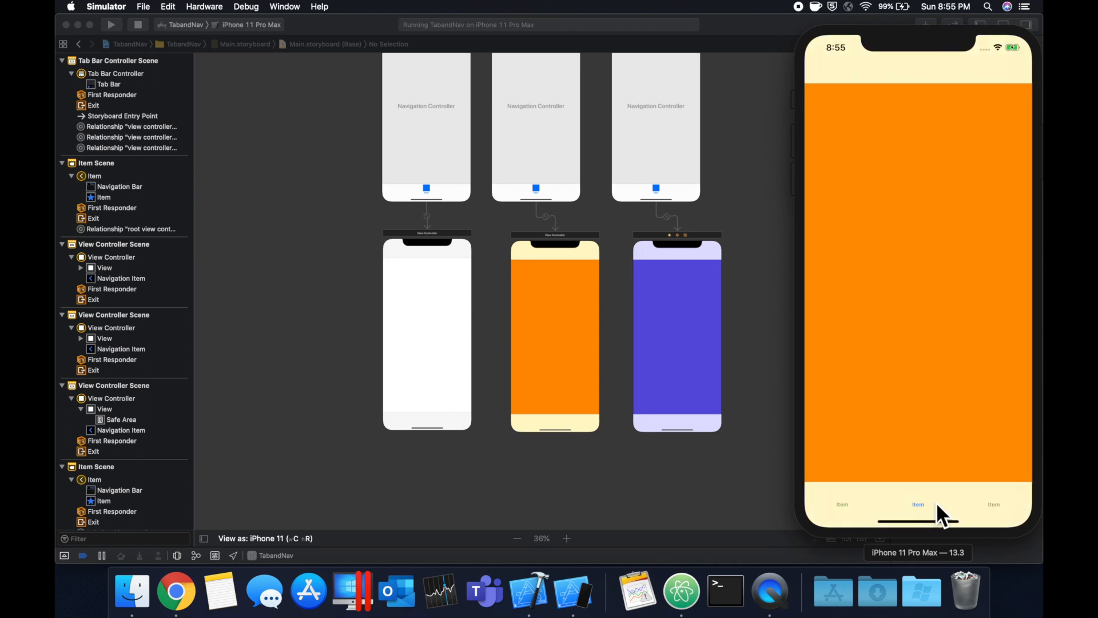
pyautogui.click(994, 505)
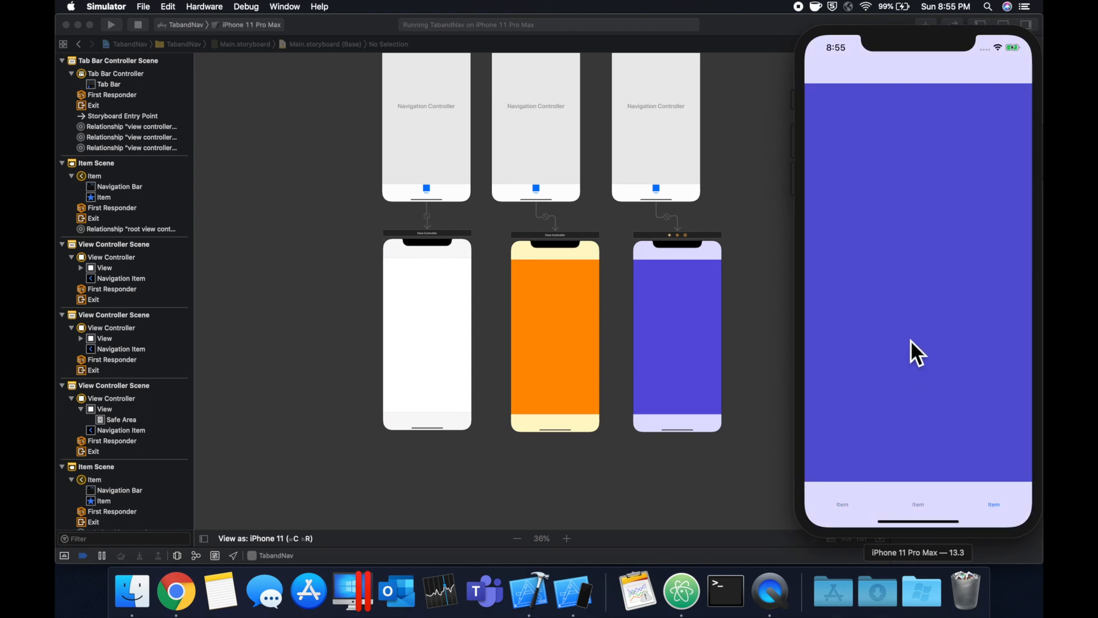
pyautogui.moveTo(867, 104)
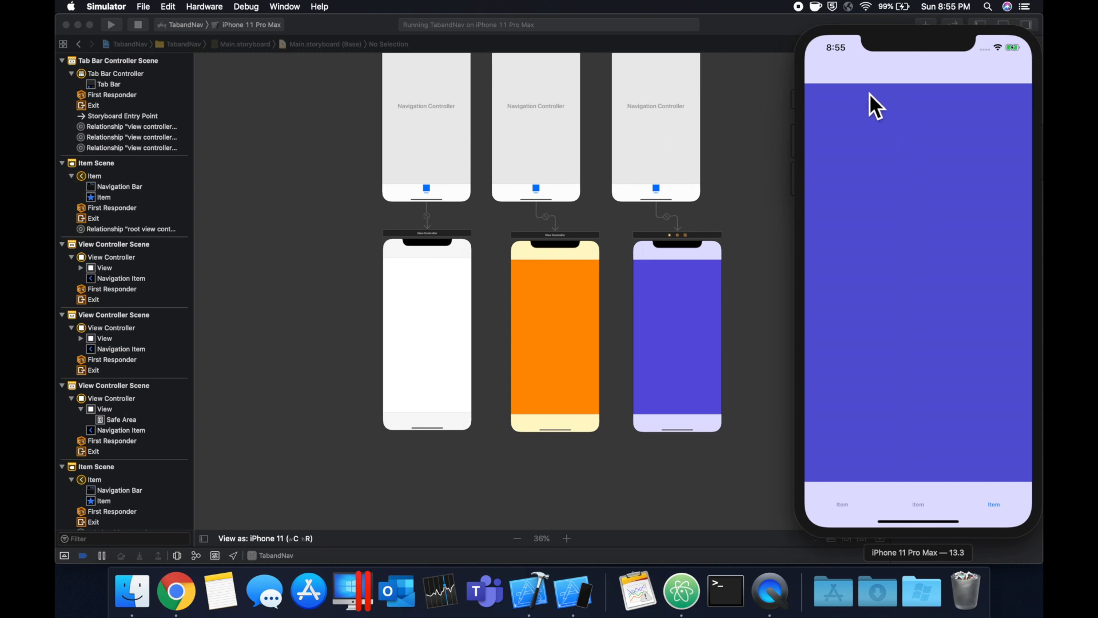
pyautogui.moveTo(662, 272)
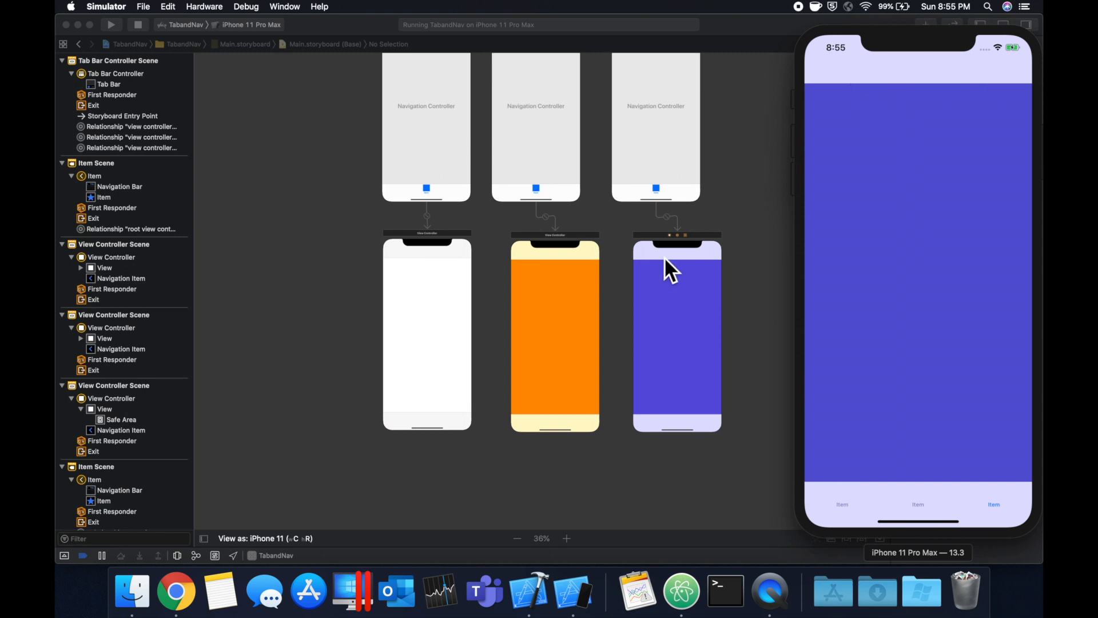
# Scroll the storyboard, then cycle the white, orange and indigo tabs, ending on orange.
pyautogui.scroll(-3)
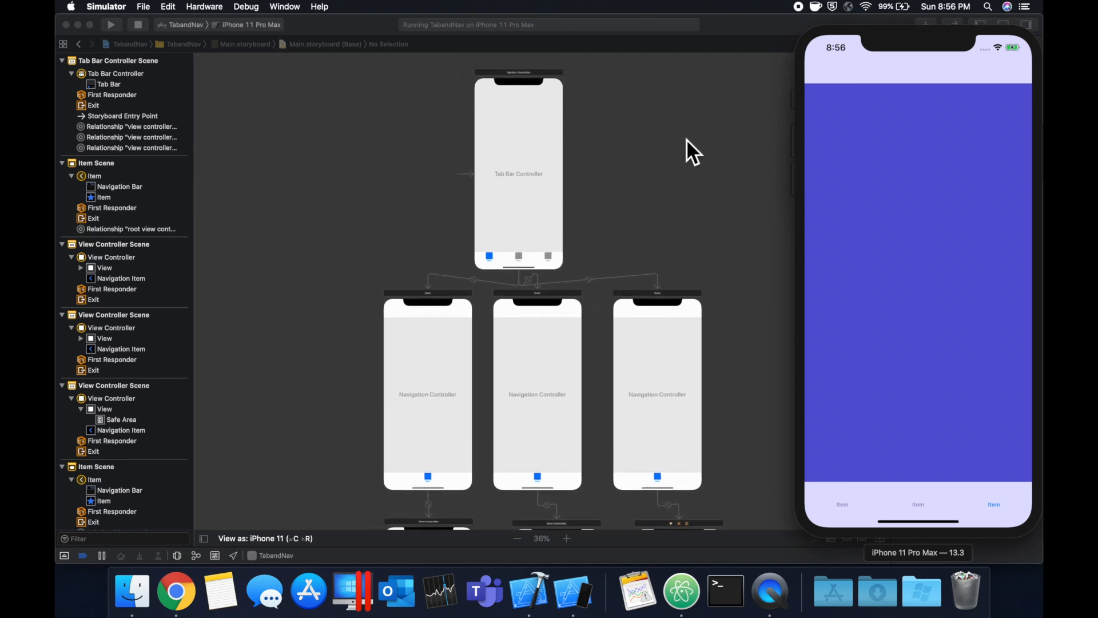
pyautogui.moveTo(743, 197)
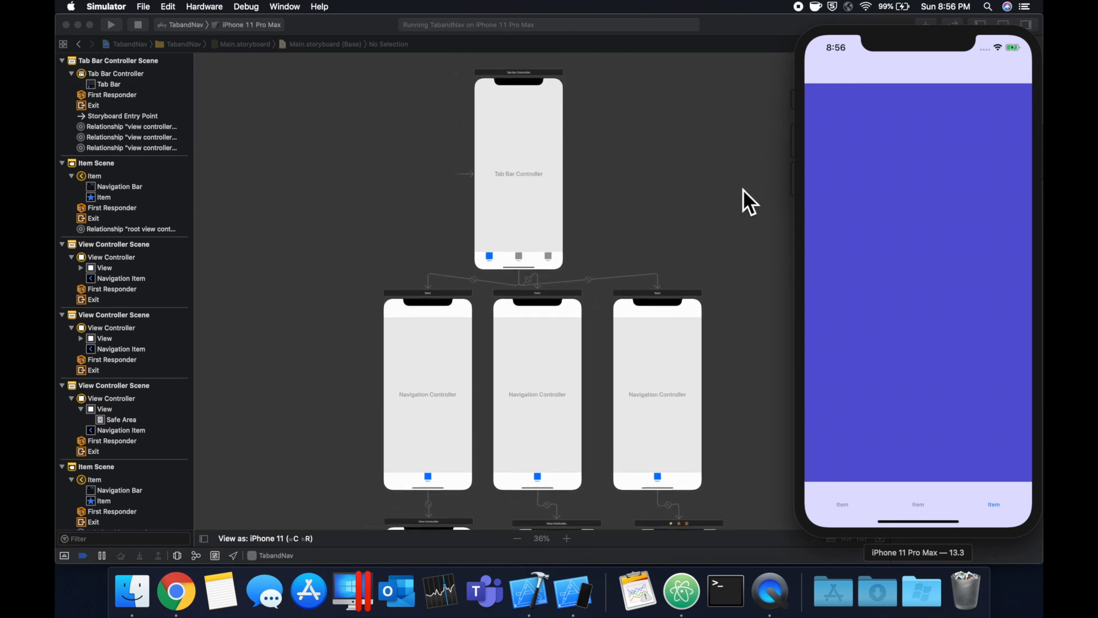
pyautogui.moveTo(570, 166)
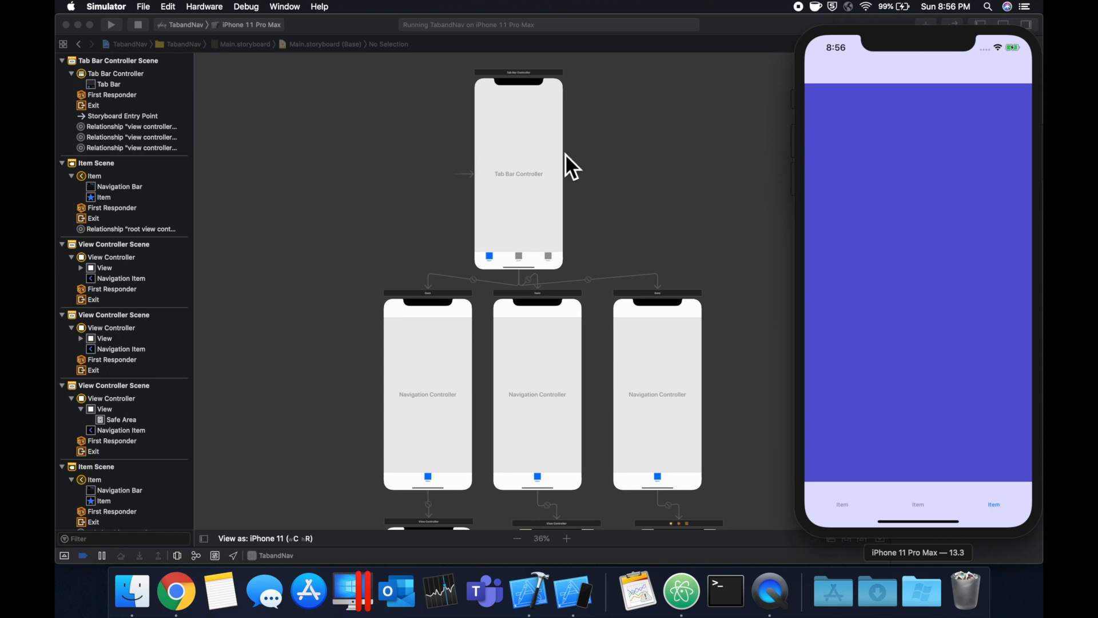
pyautogui.moveTo(858, 495)
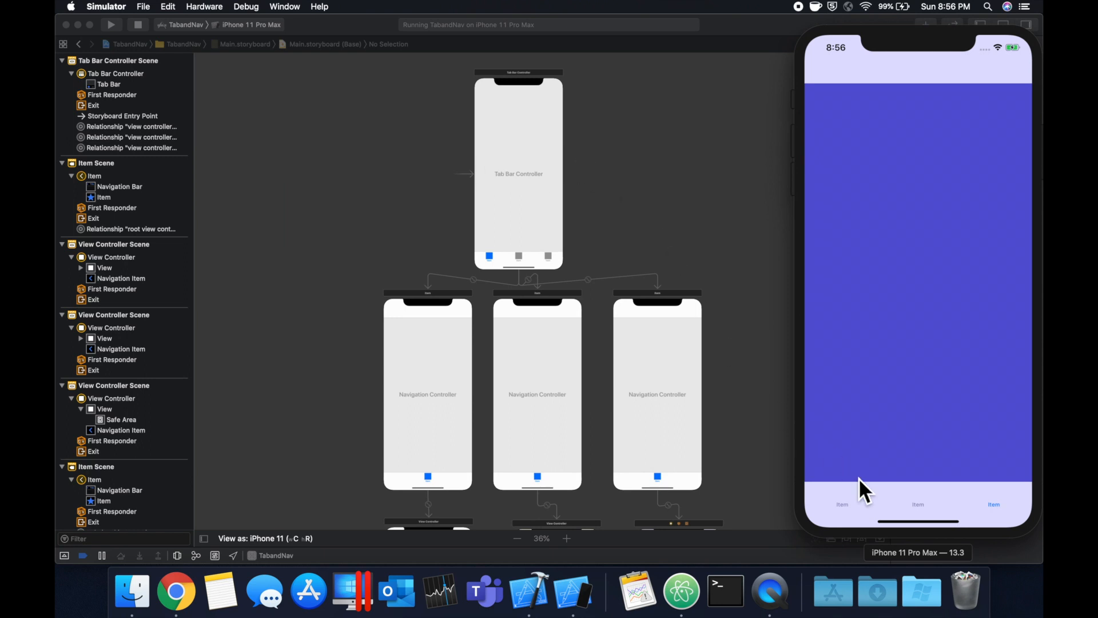
pyautogui.moveTo(1003, 517)
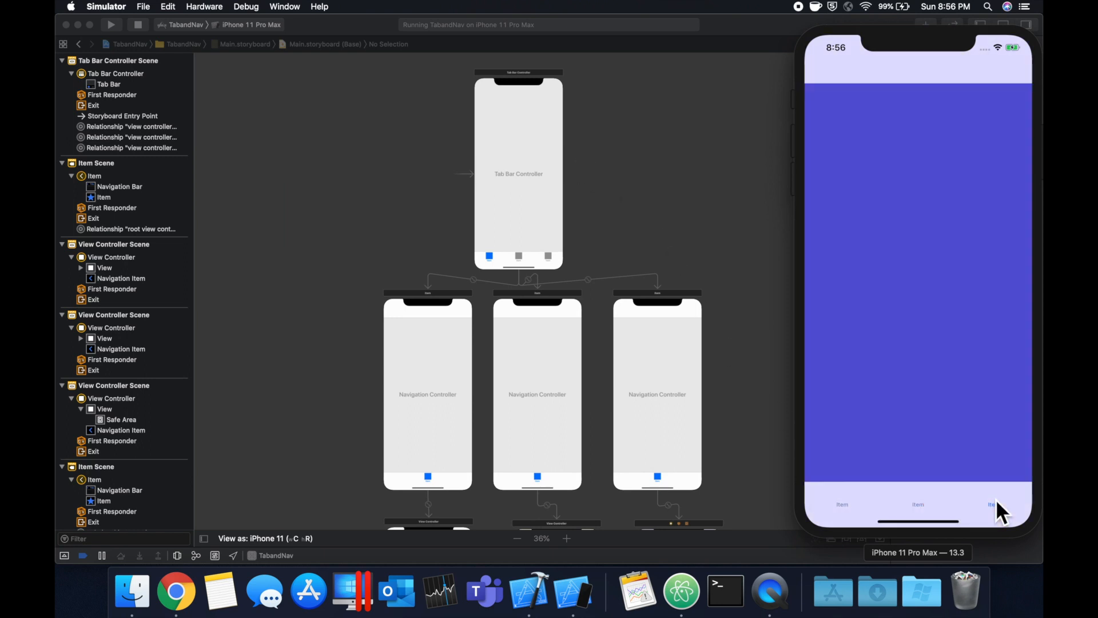
pyautogui.scroll(-3)
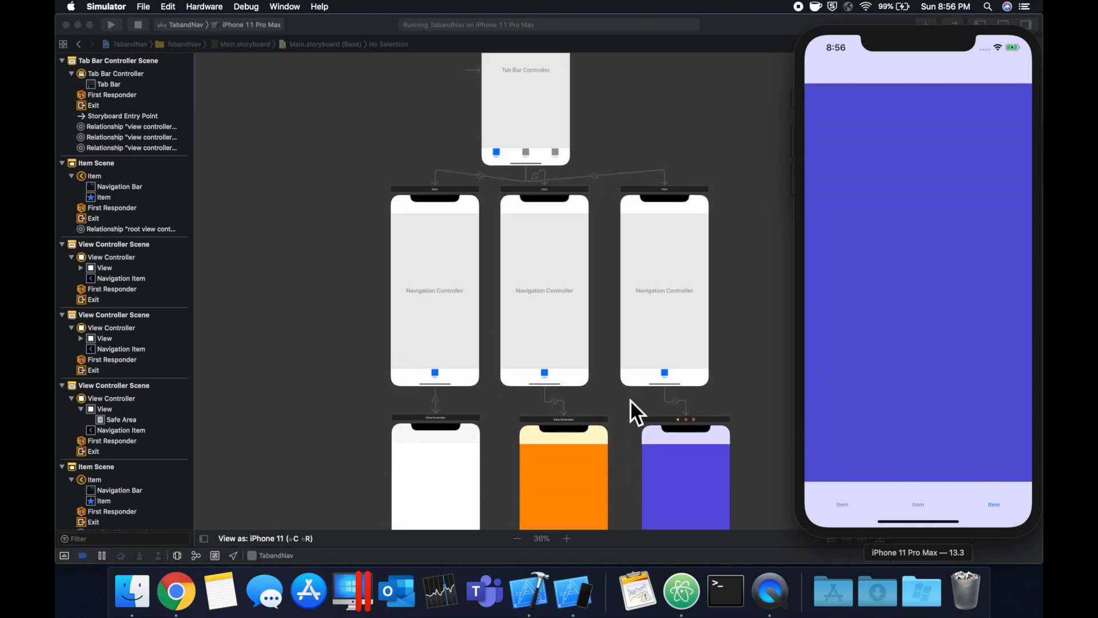
pyautogui.scroll(-3)
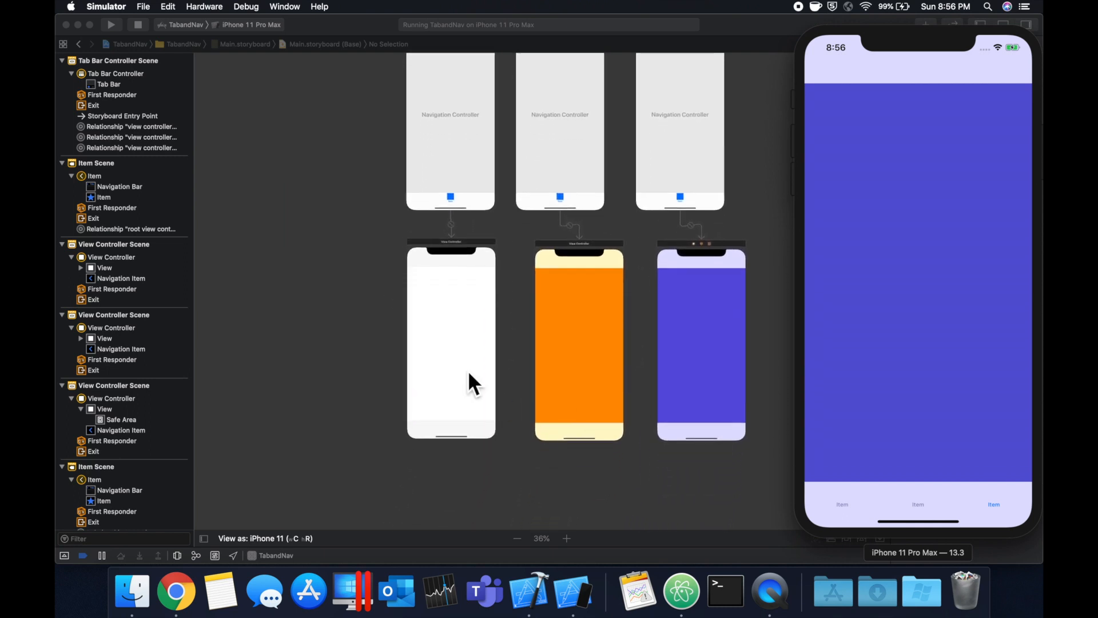
pyautogui.moveTo(390, 299)
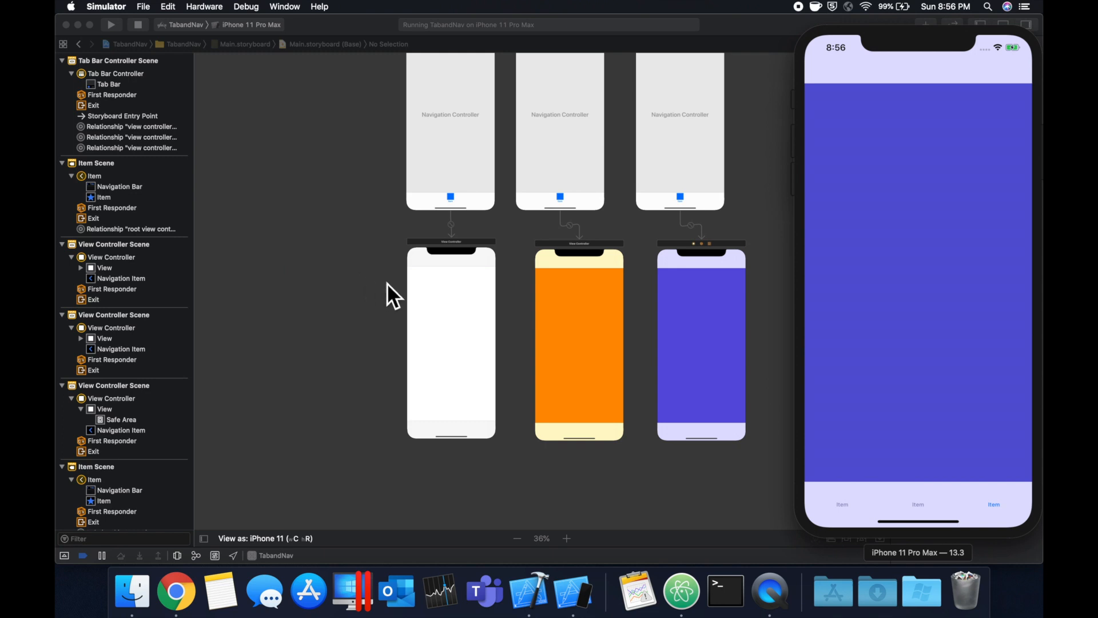
pyautogui.moveTo(674, 348)
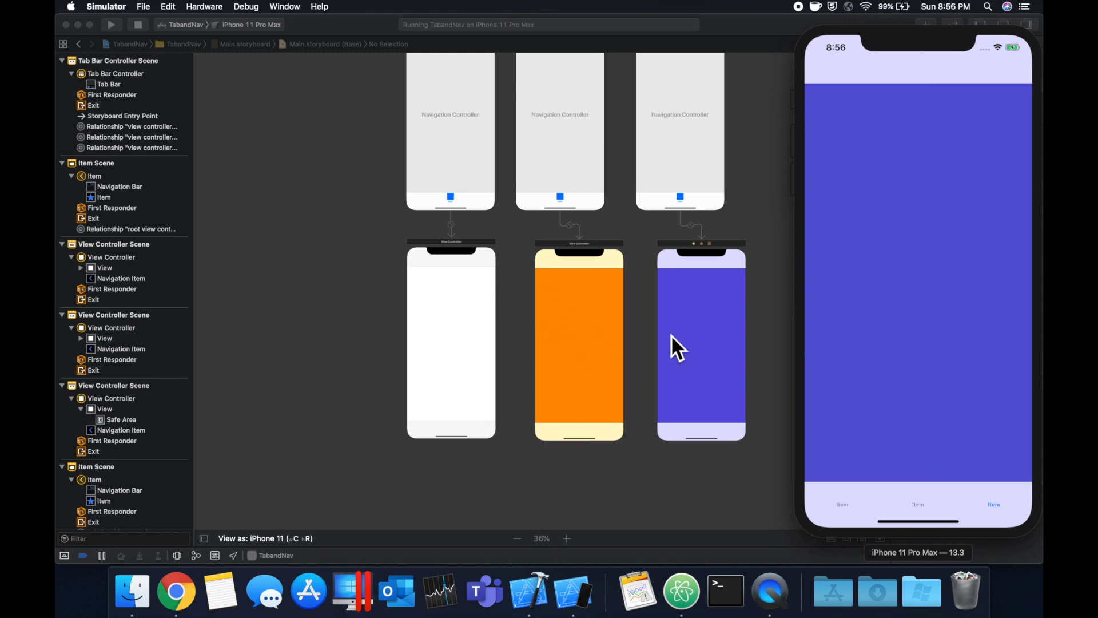
pyautogui.click(842, 505)
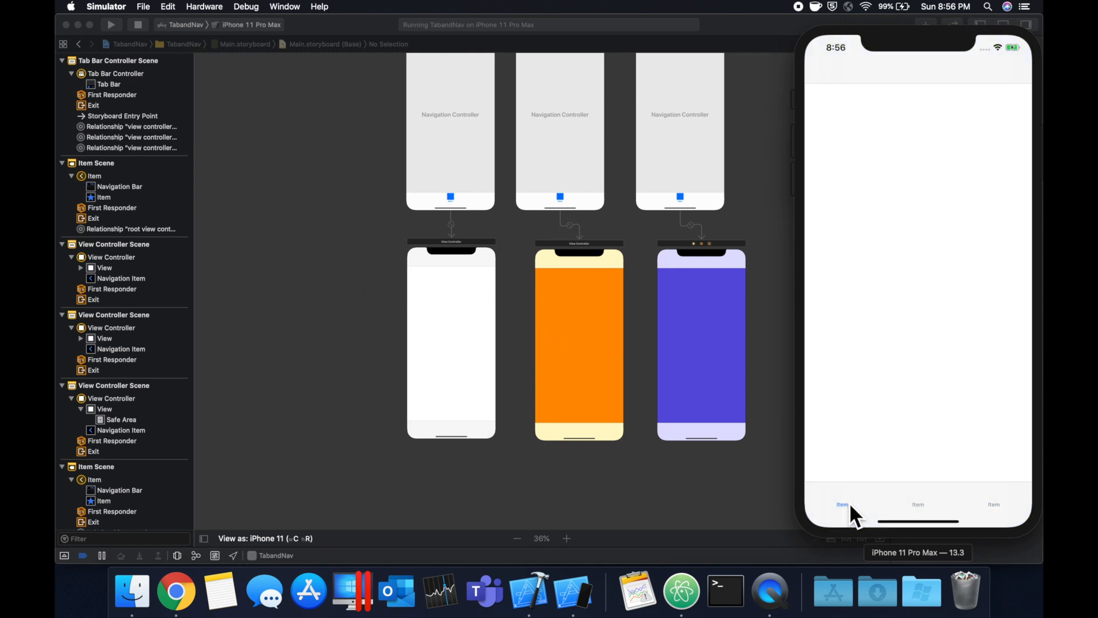
pyautogui.click(918, 504)
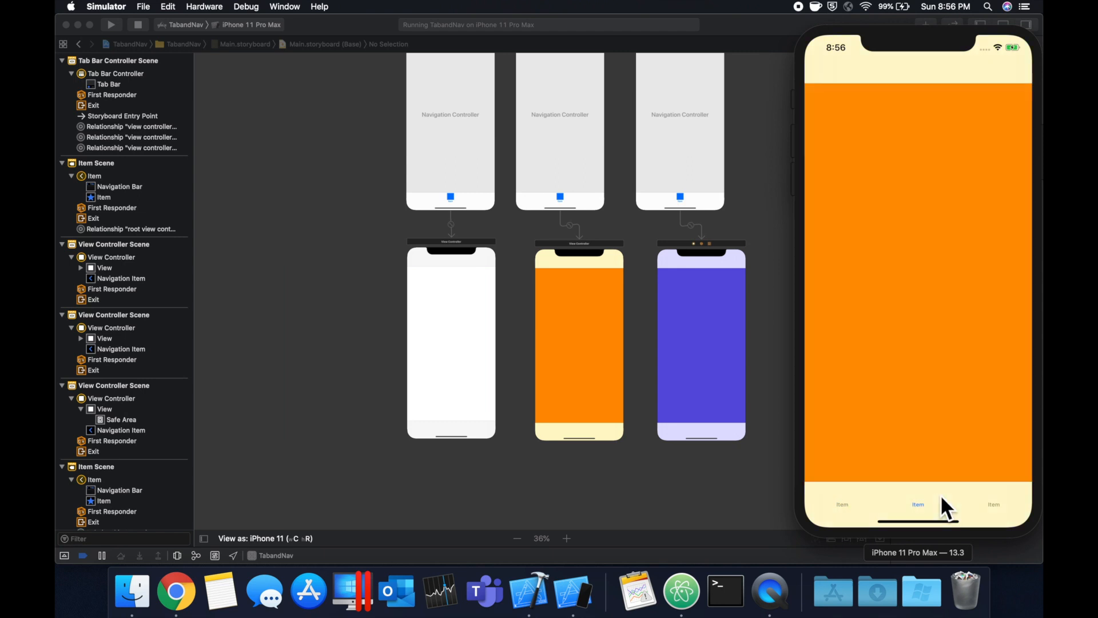
pyautogui.click(993, 505)
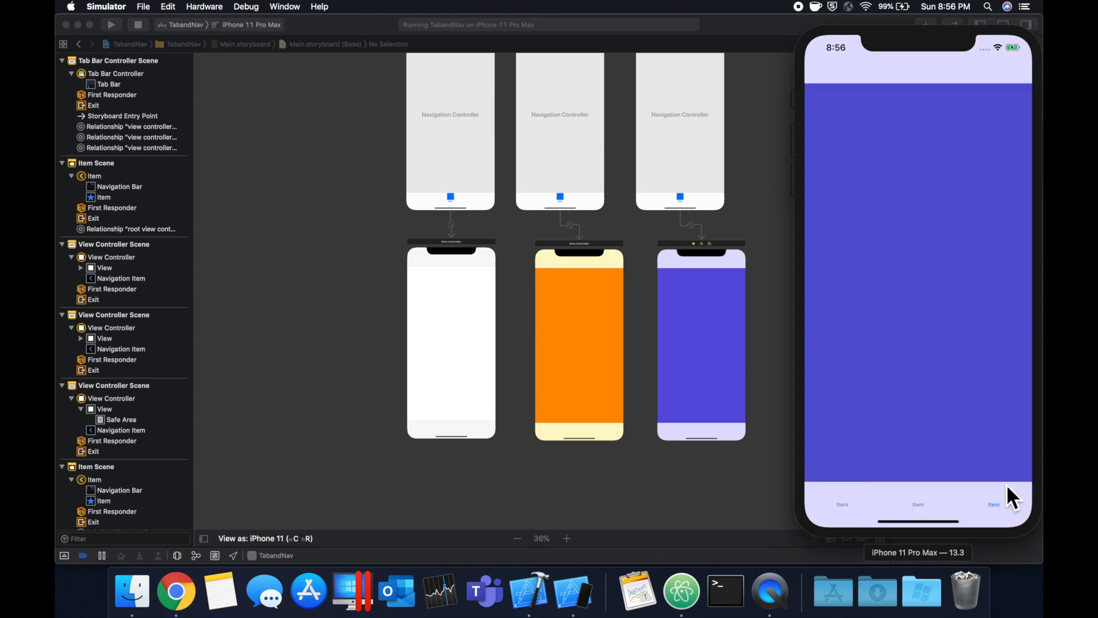
pyautogui.click(917, 504)
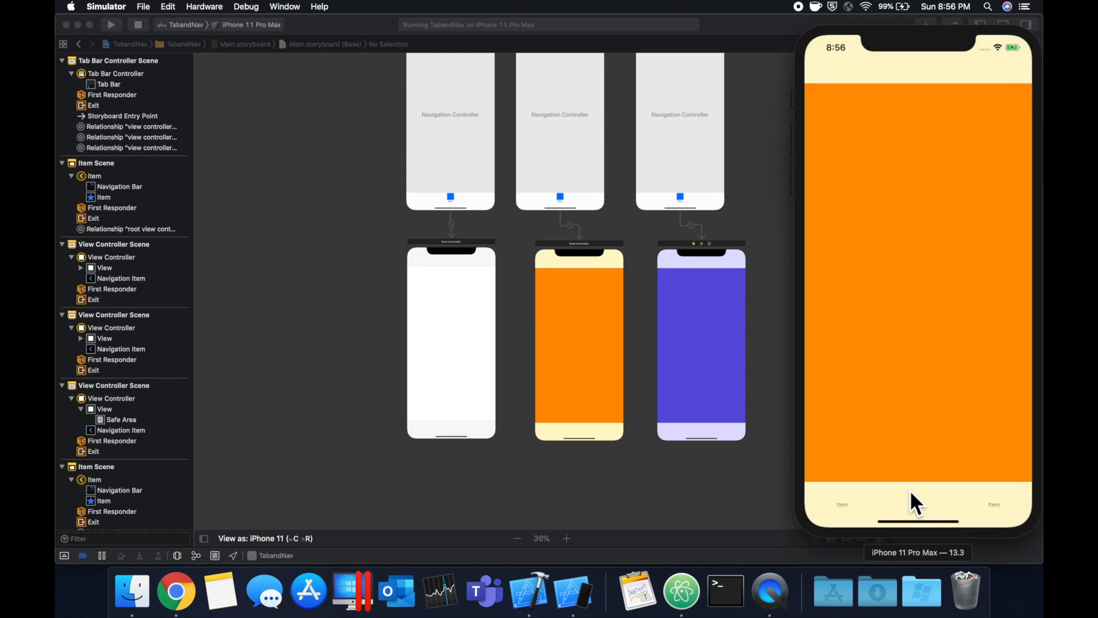
pyautogui.click(917, 504)
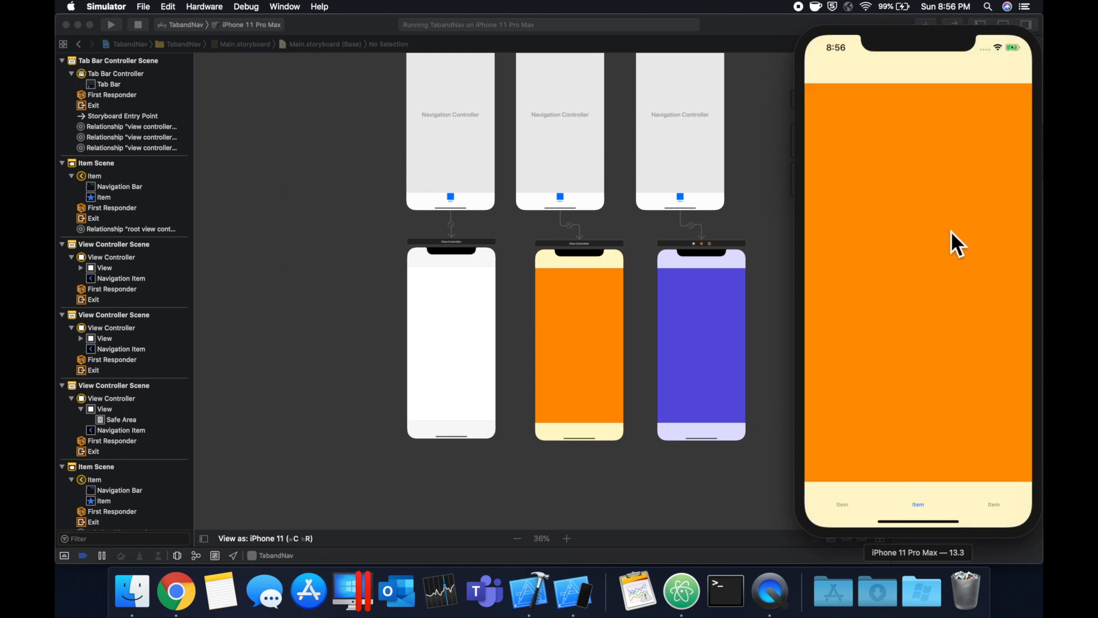
pyautogui.moveTo(742, 267)
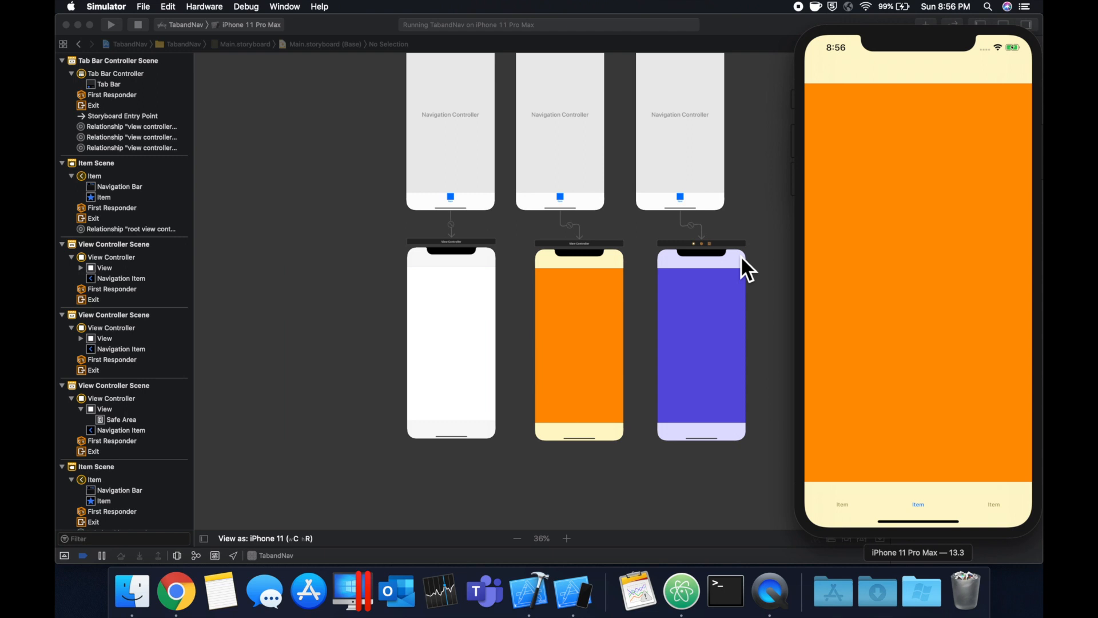
pyautogui.moveTo(508, 223)
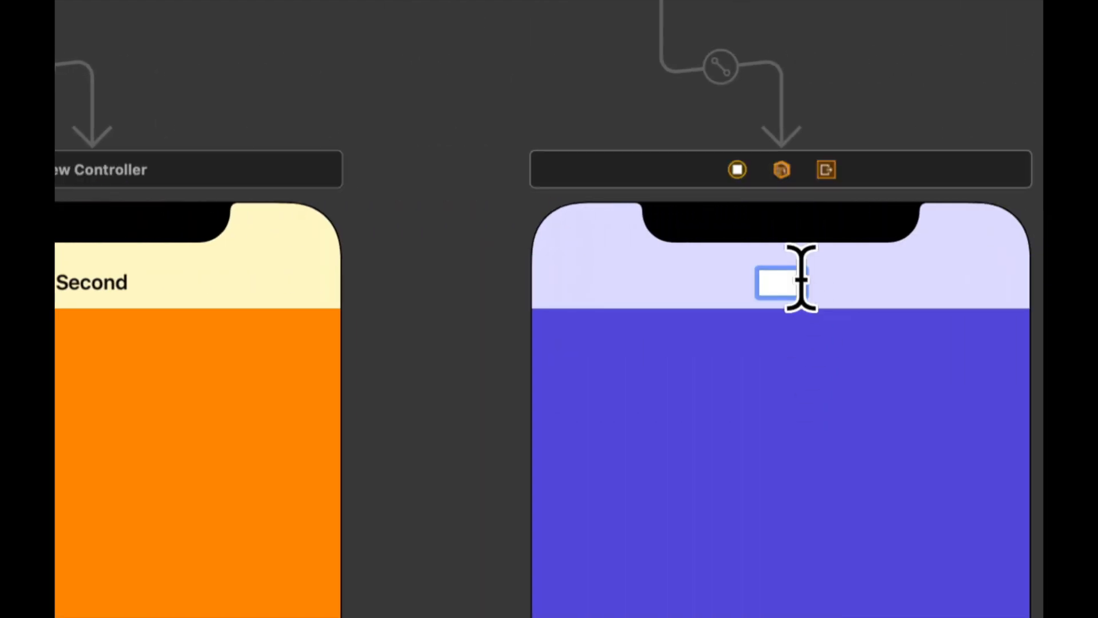
# Title the indigo screen's navigation bar 'Third'.
pyautogui.write('Third')
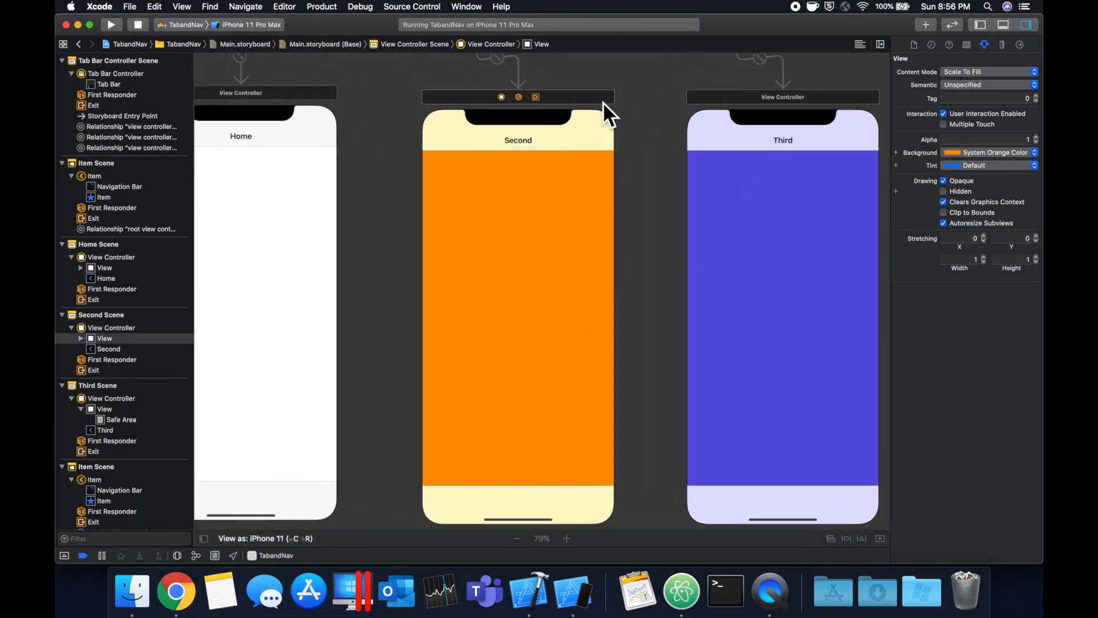
# Set the Second controller's class to ViewController and bring in a Button from the Object Library.
pyautogui.click(500, 96)
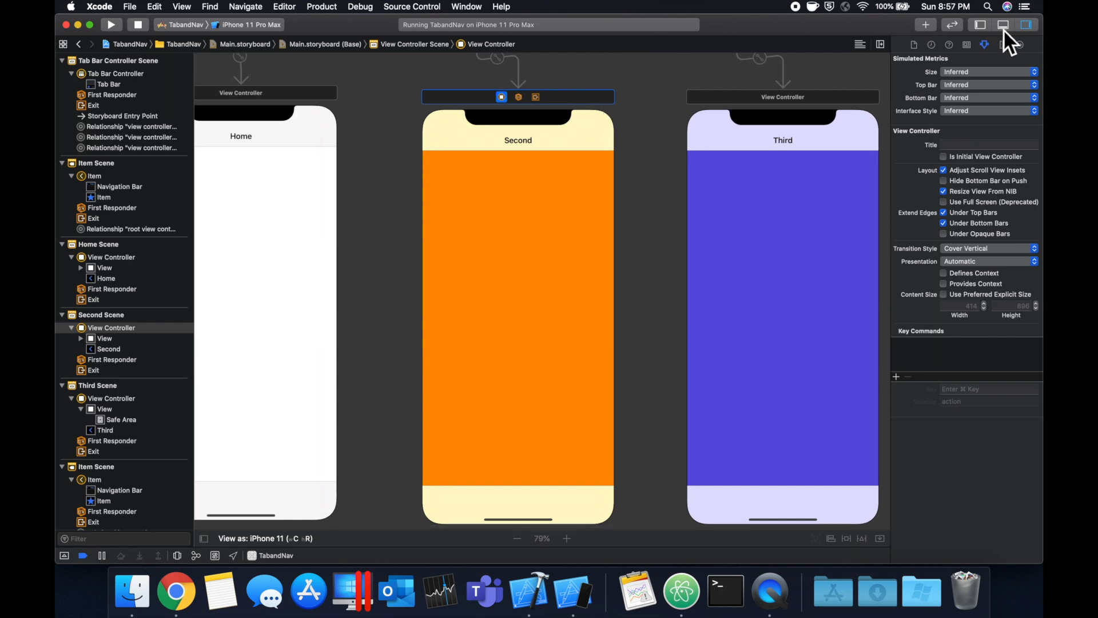
pyautogui.moveTo(605, 151)
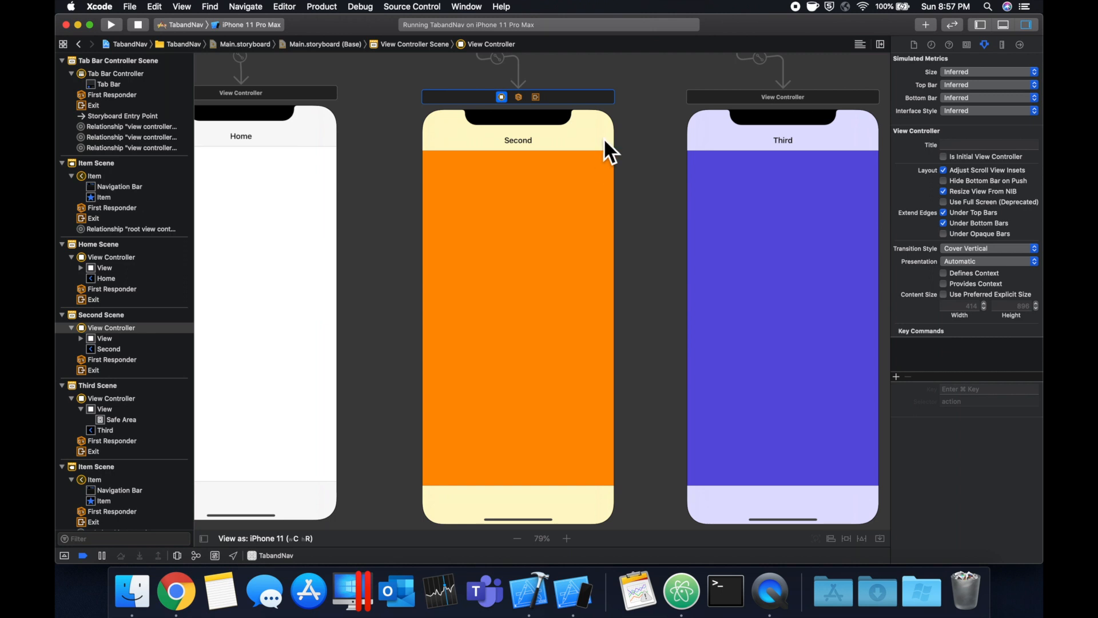
pyautogui.moveTo(933, 38)
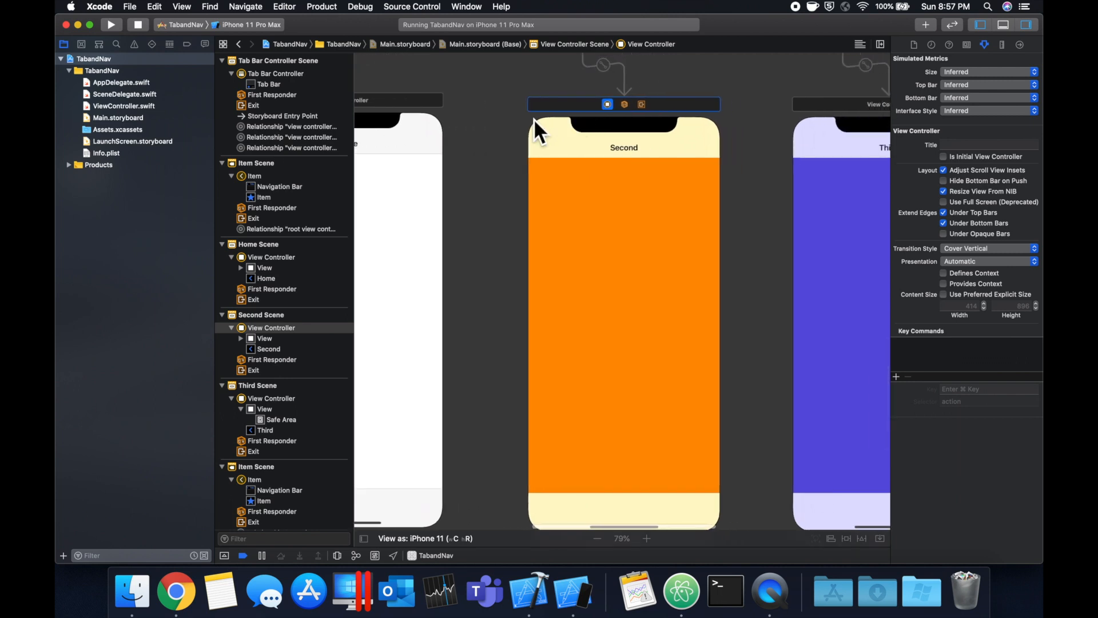
pyautogui.moveTo(154, 130)
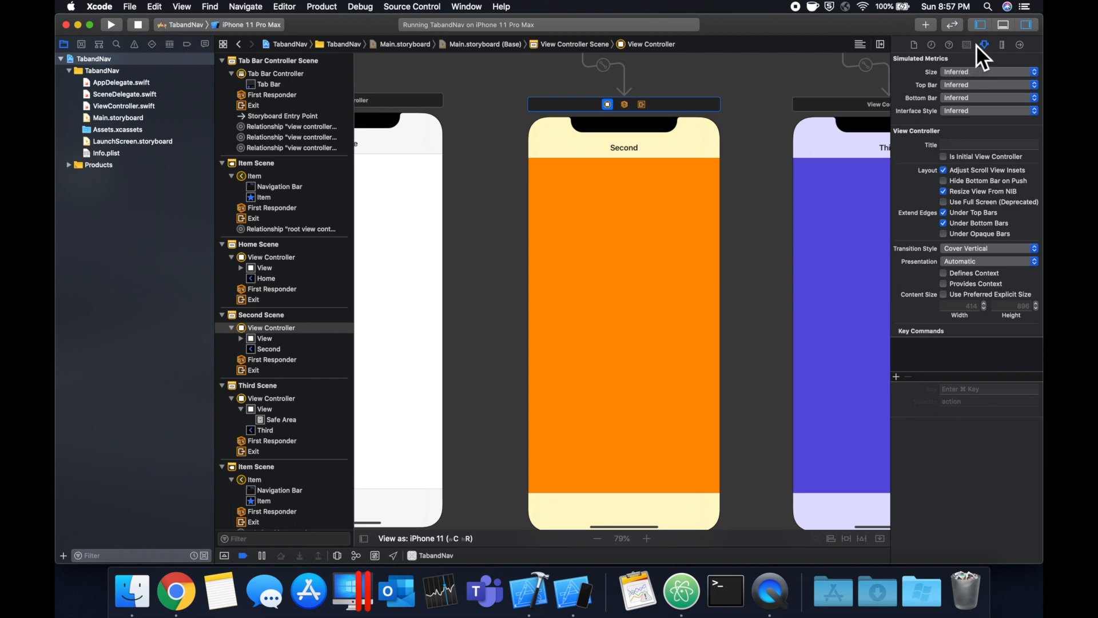
pyautogui.click(966, 44)
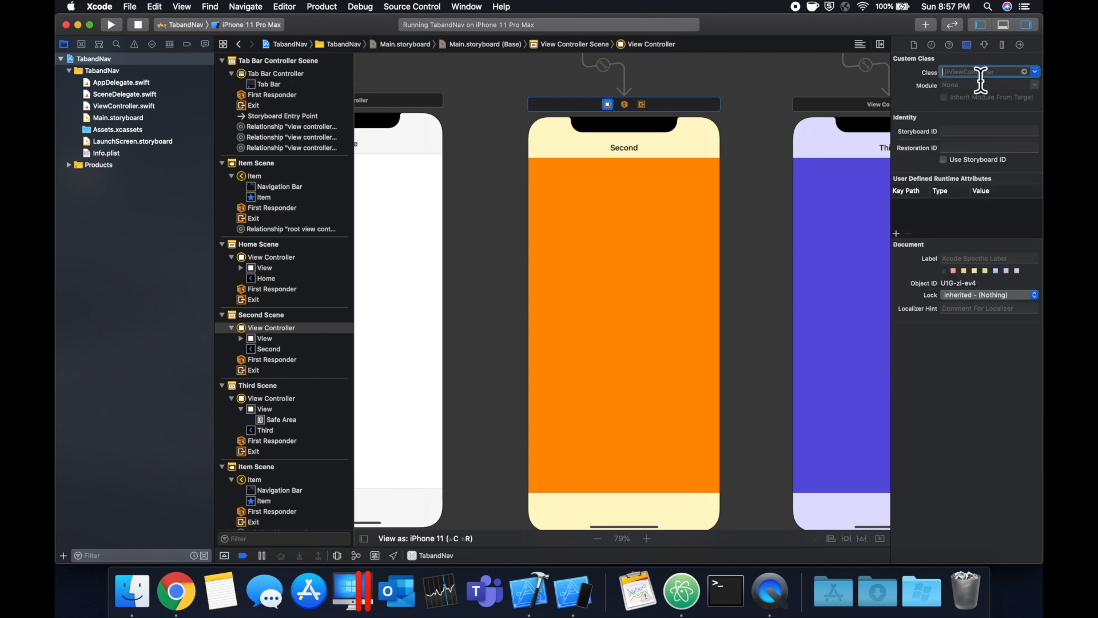
pyautogui.write('ViewController')
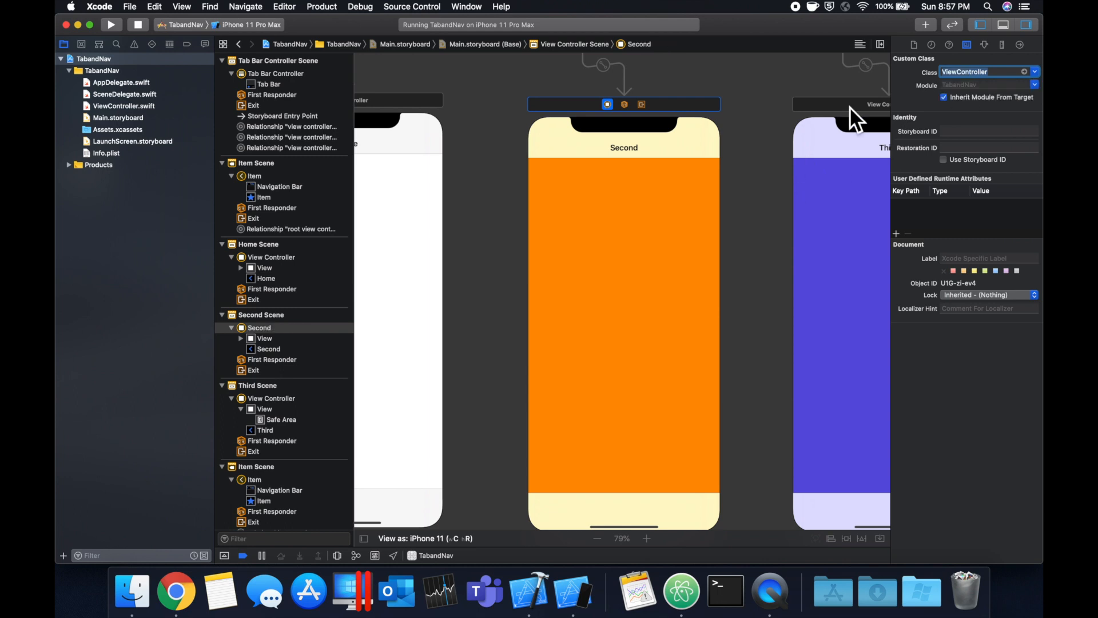
pyautogui.moveTo(926, 24)
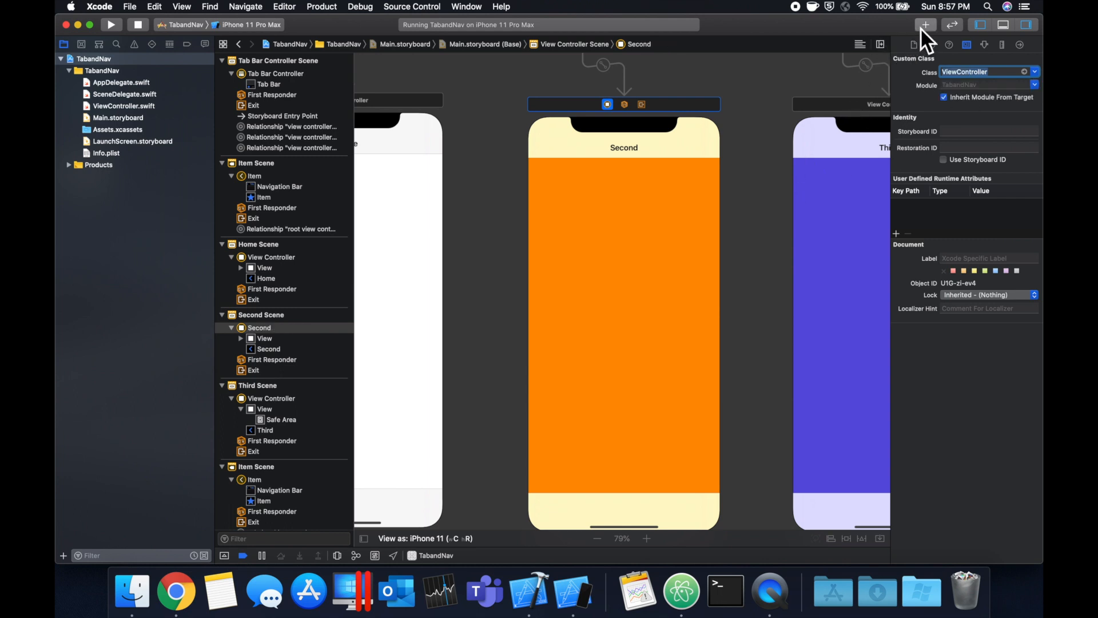
pyautogui.click(925, 24)
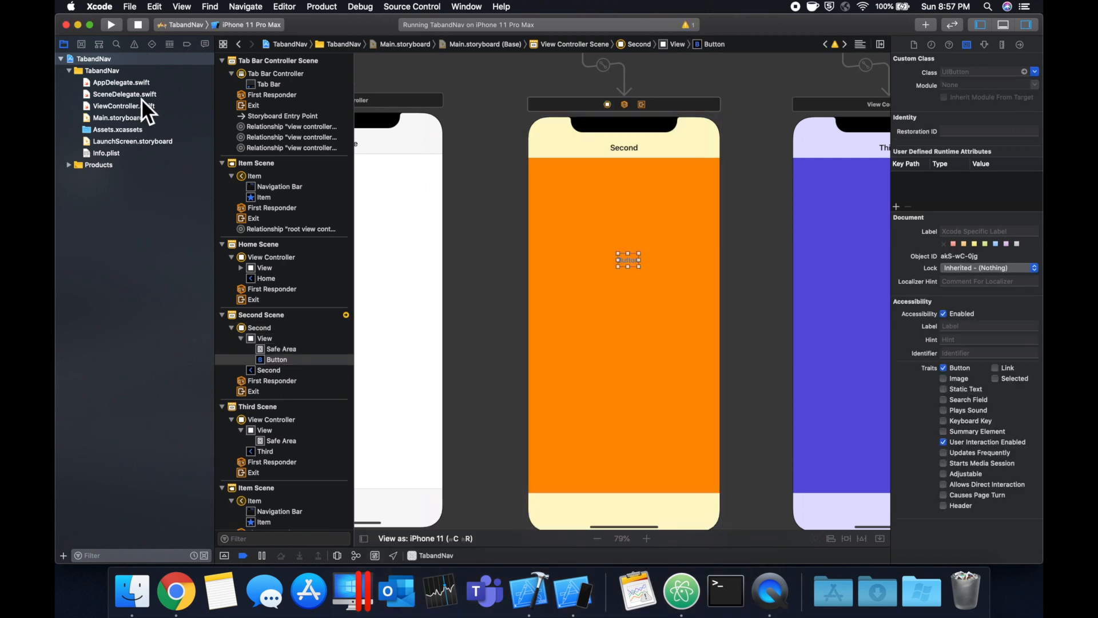
pyautogui.click(124, 93)
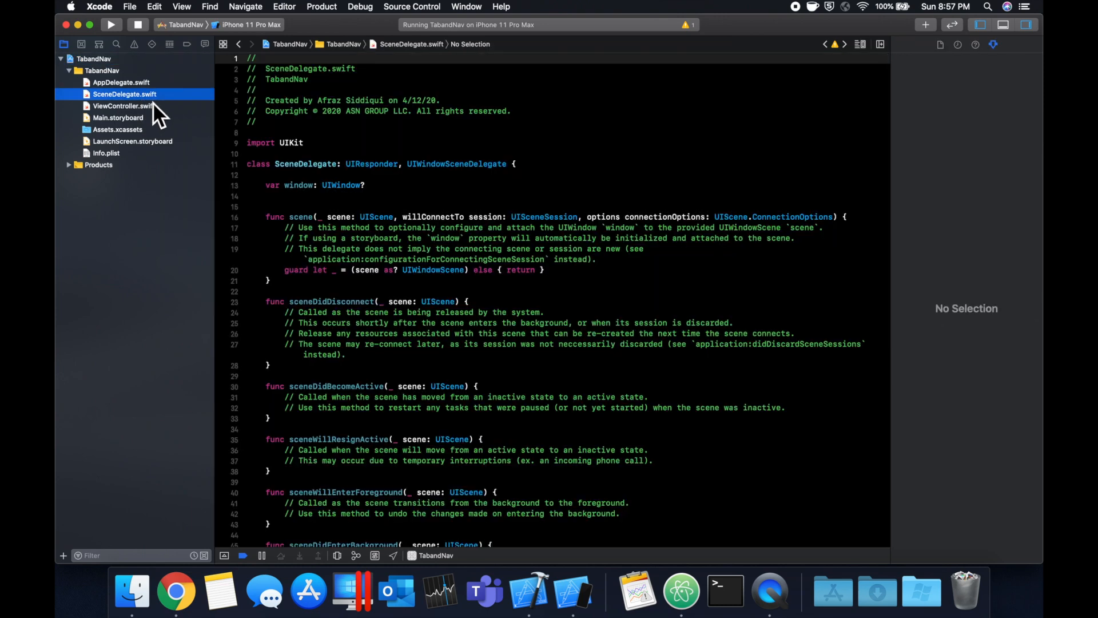
pyautogui.click(121, 106)
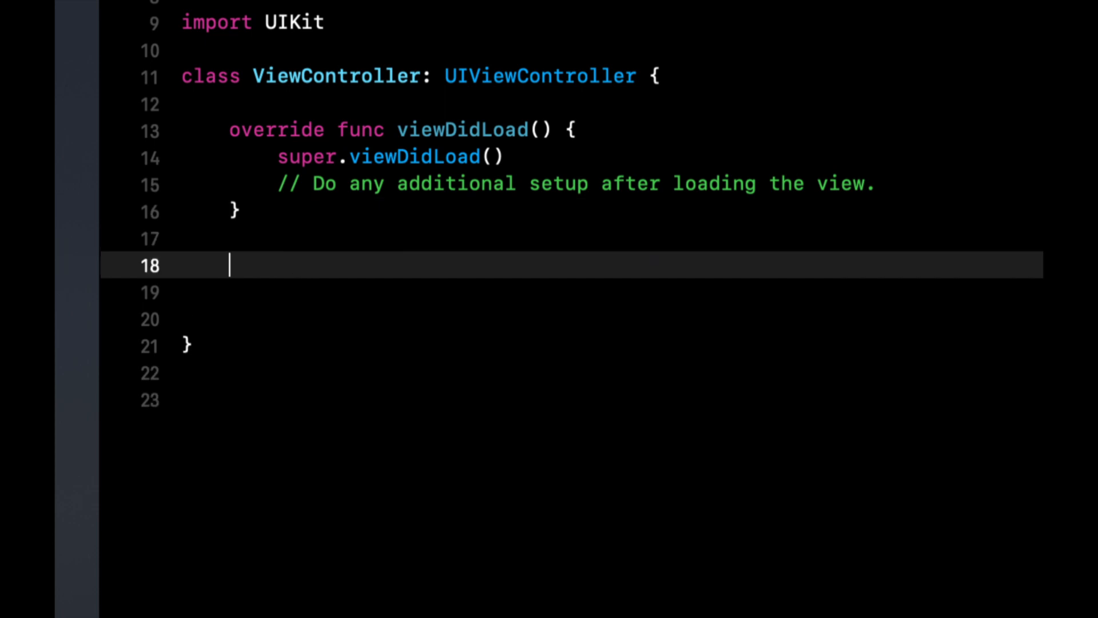
pyautogui.write('@IBAction')
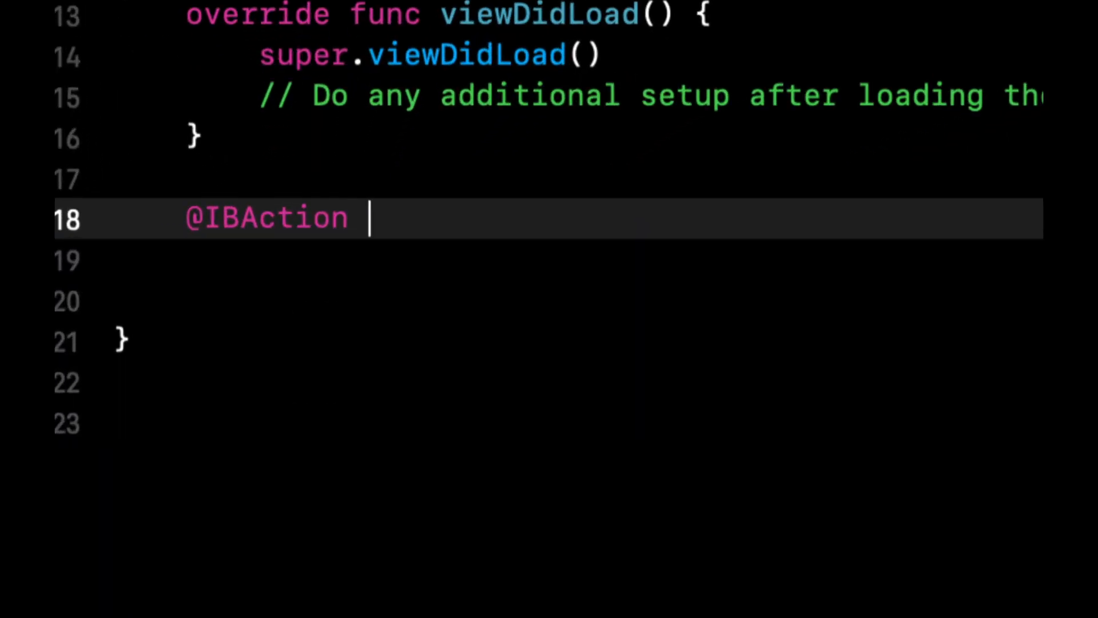
pyautogui.write('func didTapButton() {')
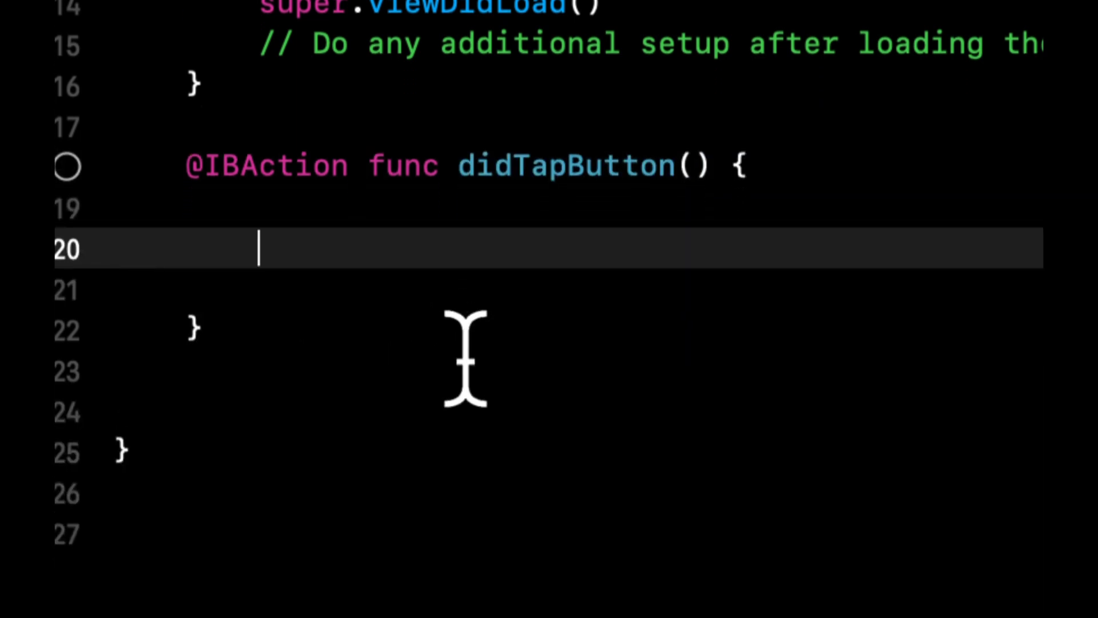
pyautogui.write('let vc =')
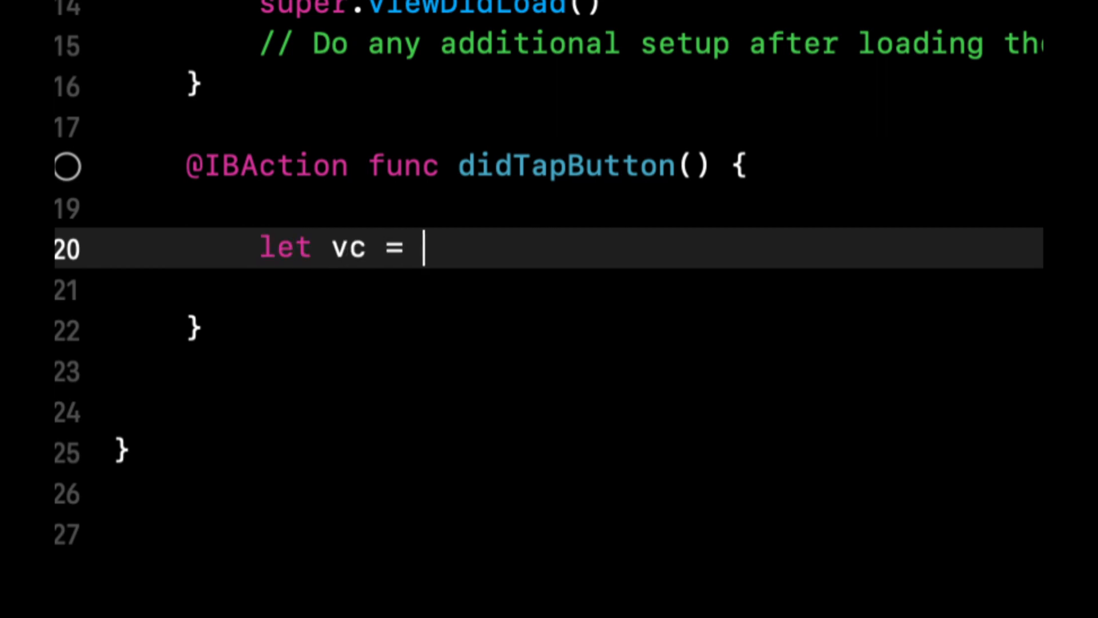
pyautogui.write('UIViewController()')
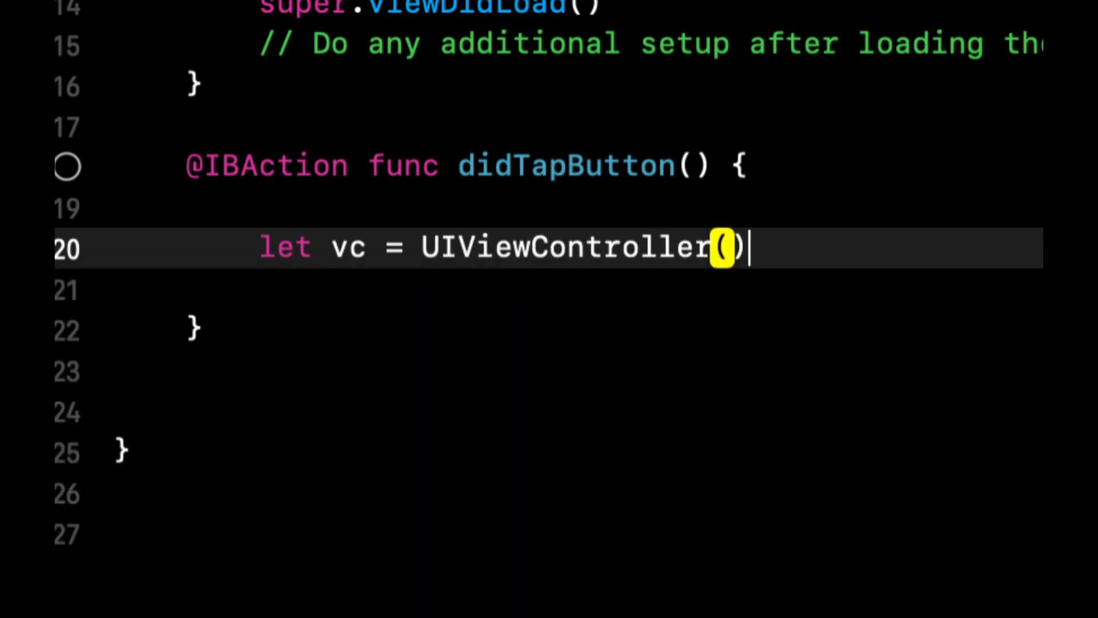
pyautogui.write('vc.view.')
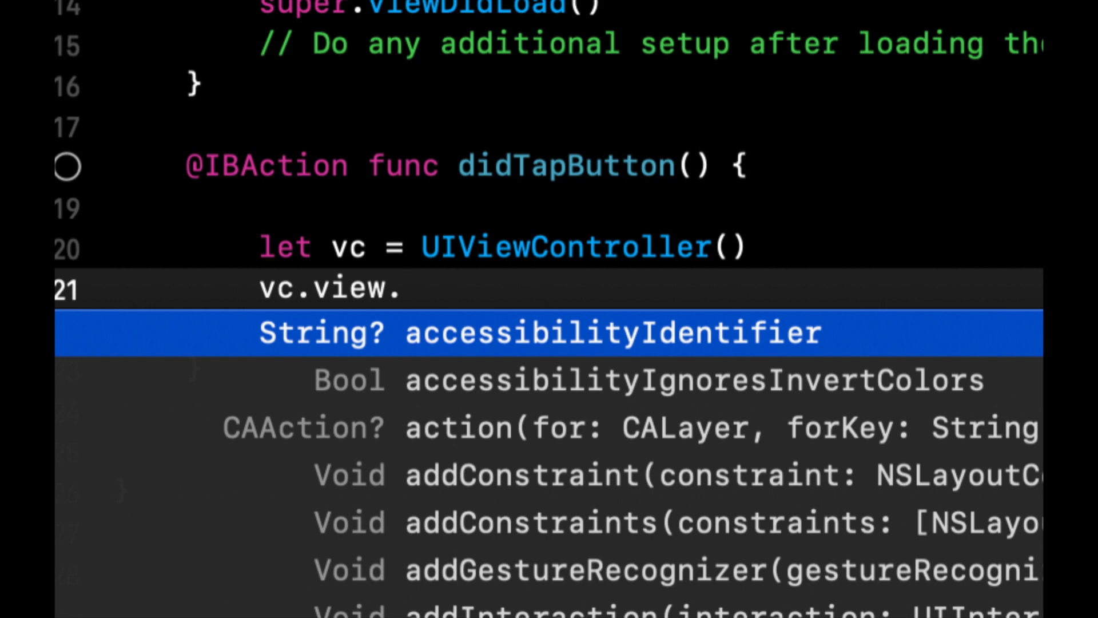
pyautogui.write('backgroundColor = .red')
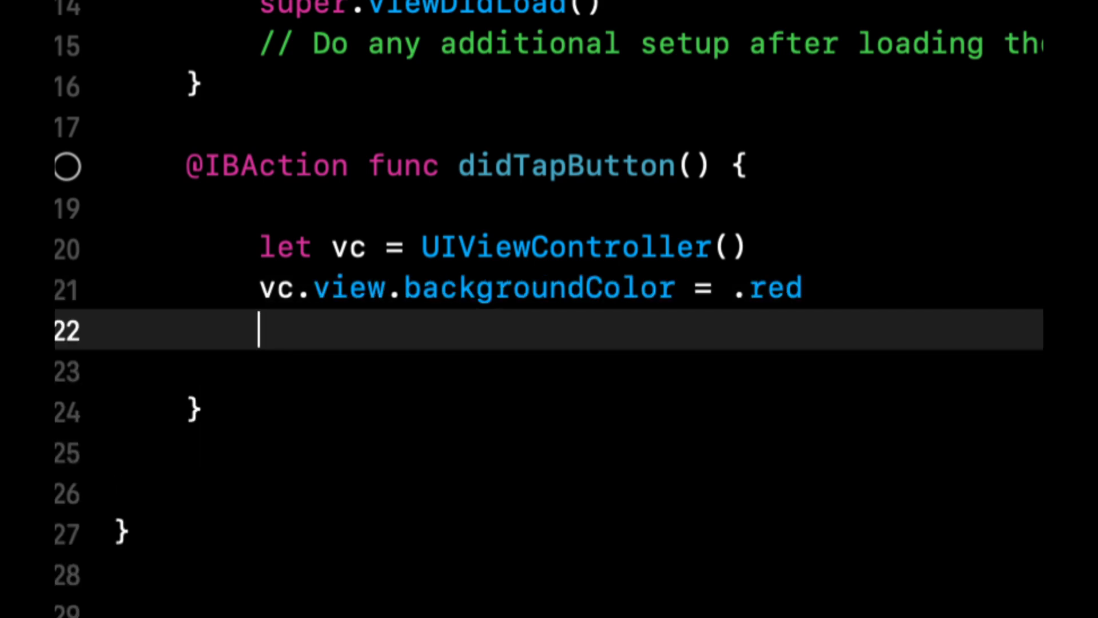
pyautogui.write('navigationcontroller?.pushViewController(vc, animated: true')
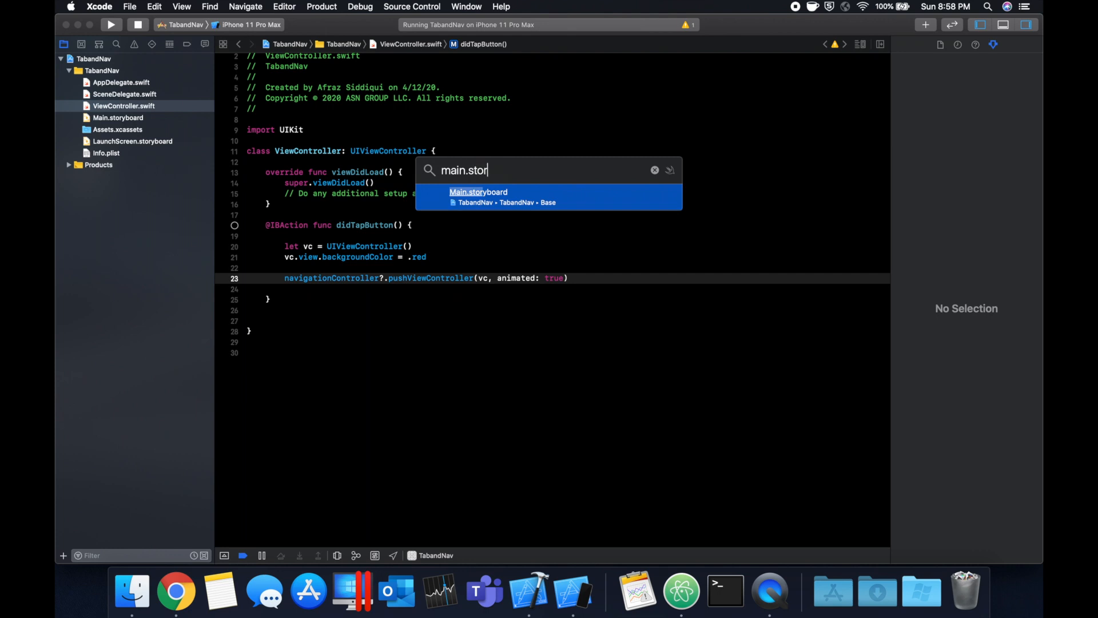
# Open Main.storyboard and wire didTapButton to the button on Touch Up Inside.
pyautogui.click(478, 192)
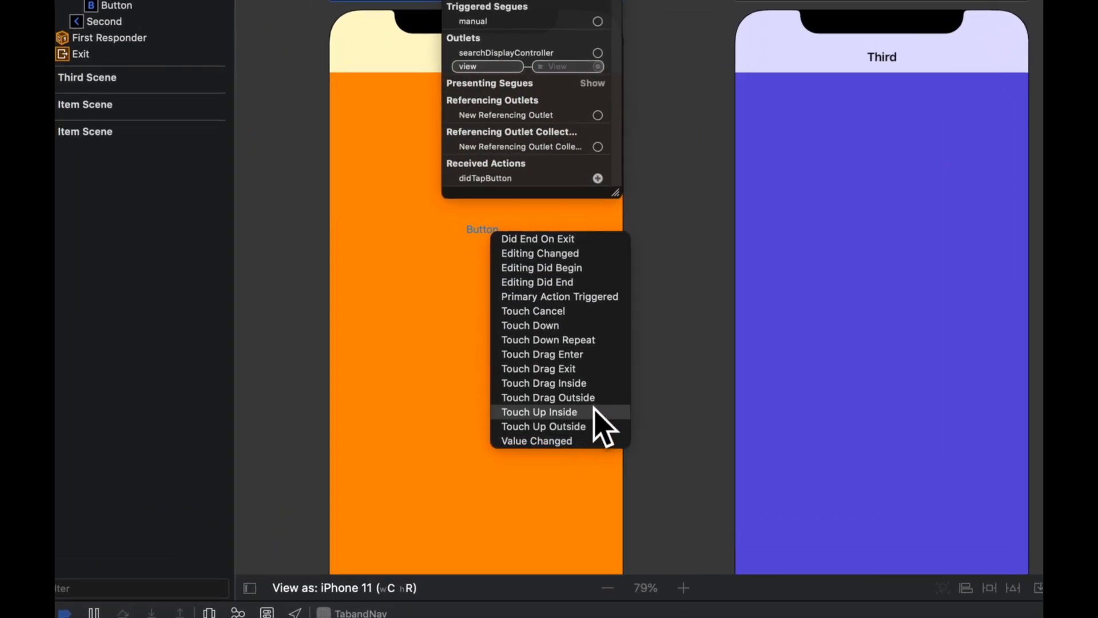
pyautogui.click(539, 412)
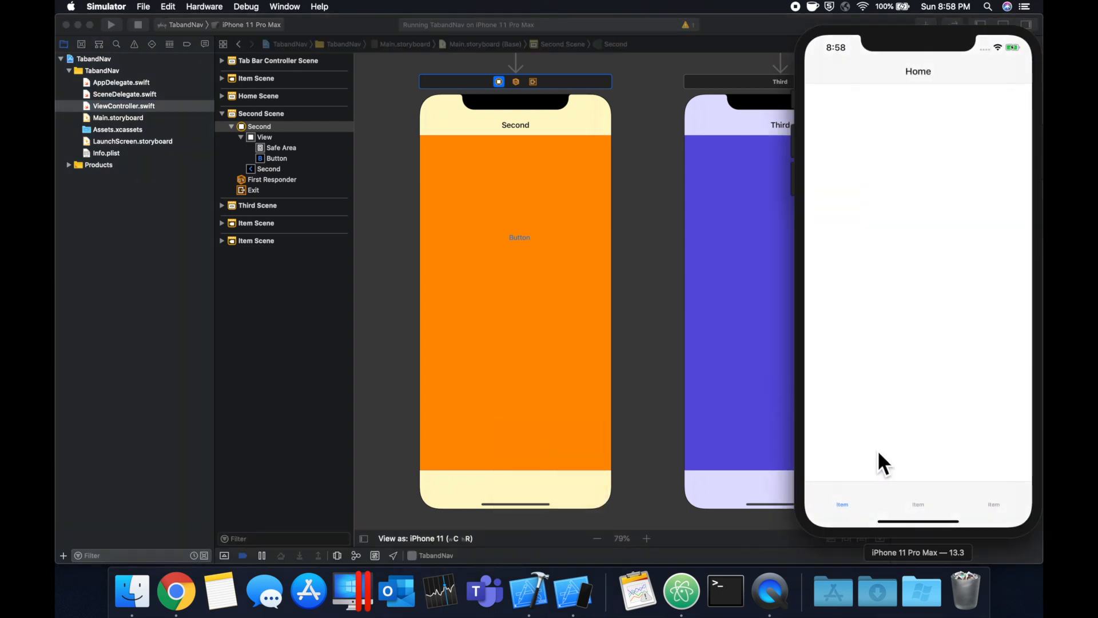
# Switch to the orange Second tab and tap Button to push the red screen.
pyautogui.click(917, 504)
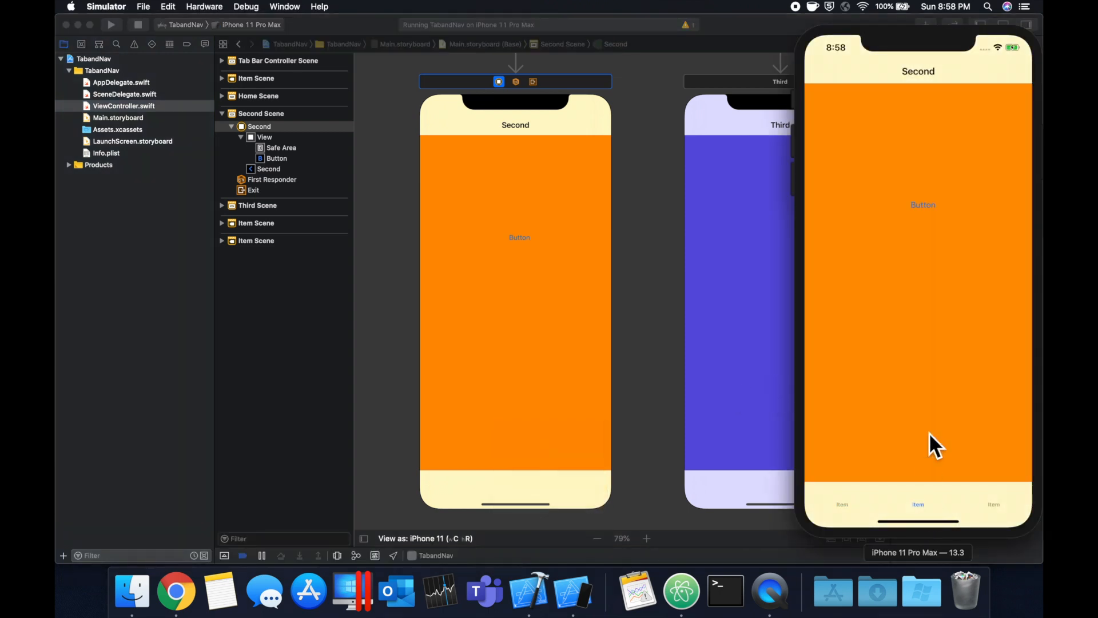
pyautogui.click(923, 204)
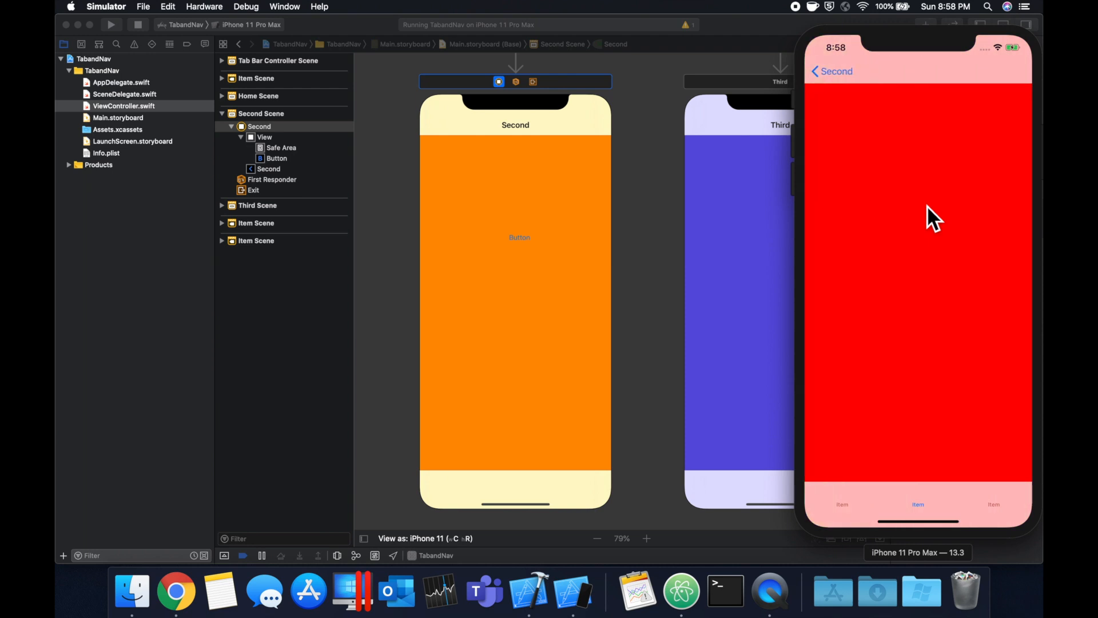
pyautogui.moveTo(831, 295)
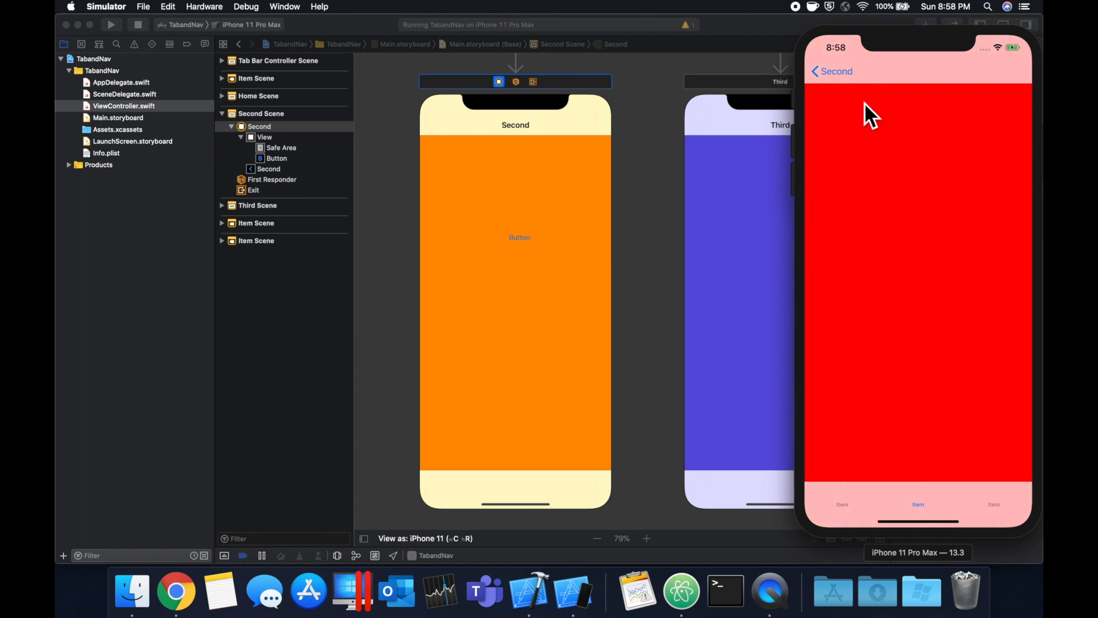
pyautogui.moveTo(870, 531)
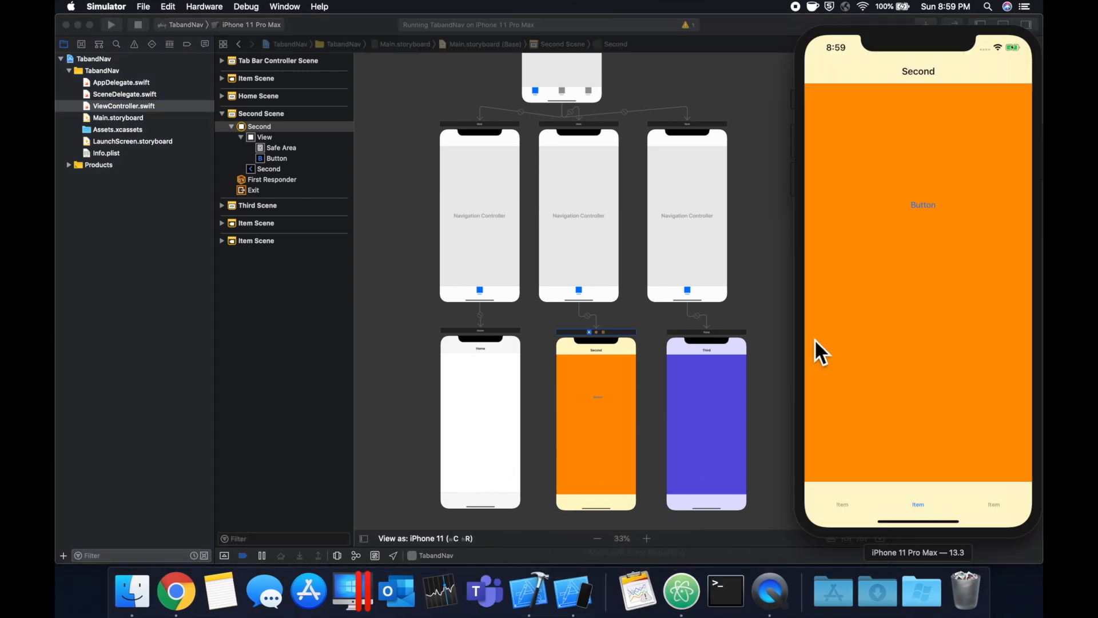
pyautogui.moveTo(850, 395)
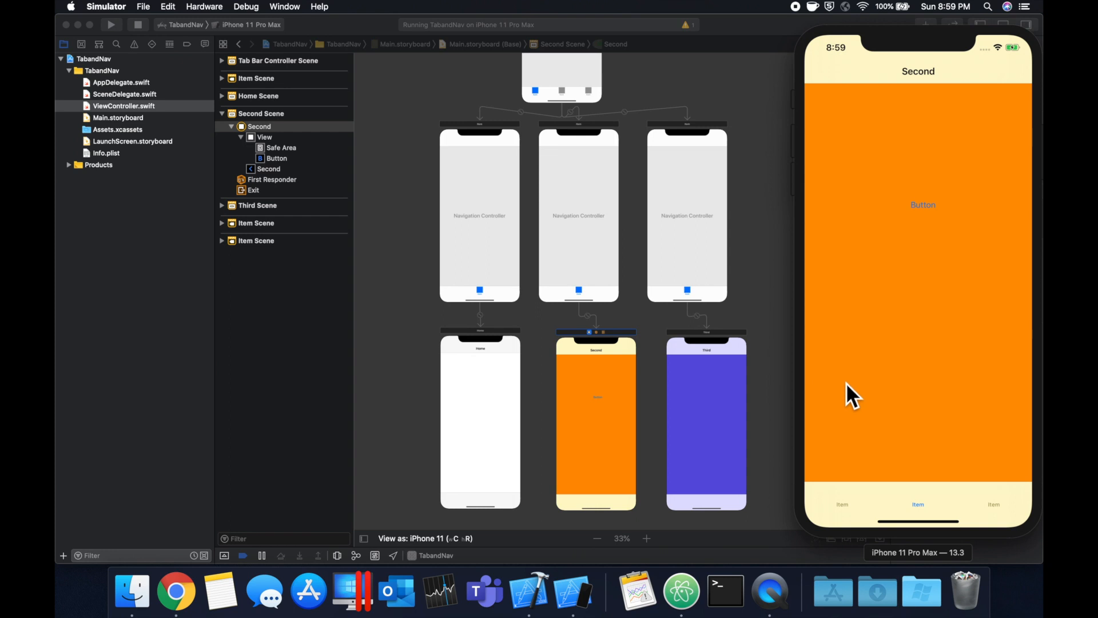
pyautogui.moveTo(636, 357)
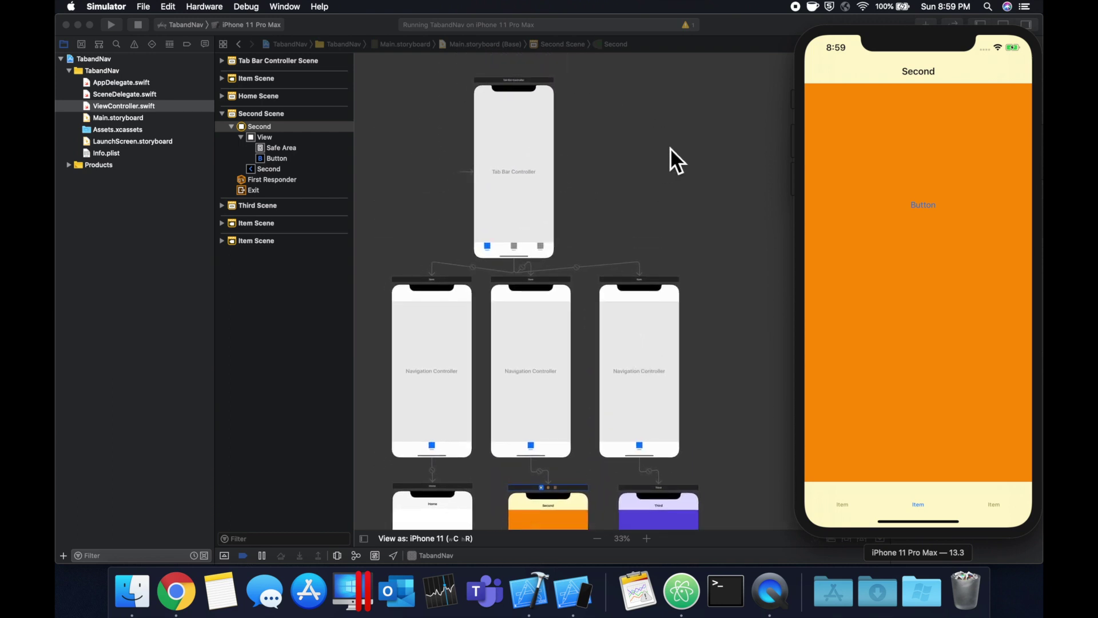
pyautogui.moveTo(841, 106)
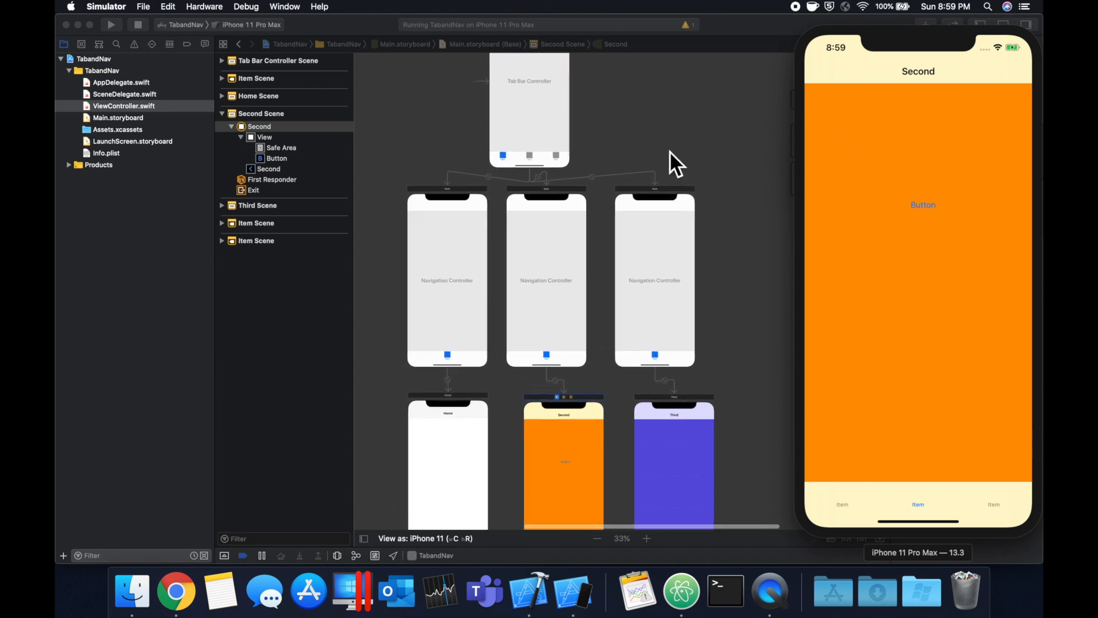
pyautogui.moveTo(796, 24)
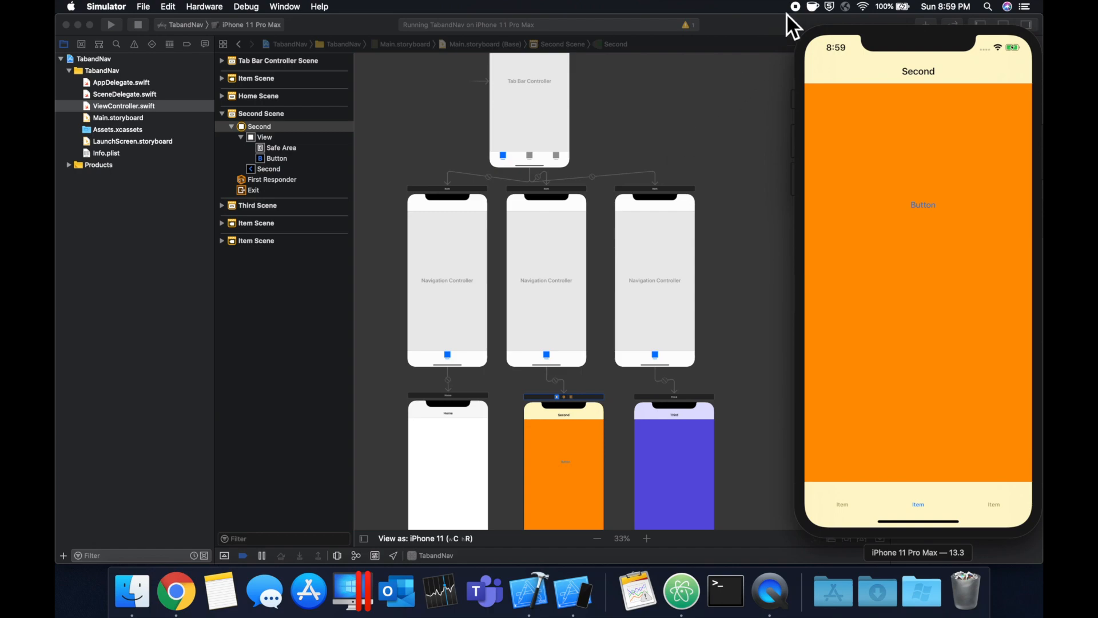